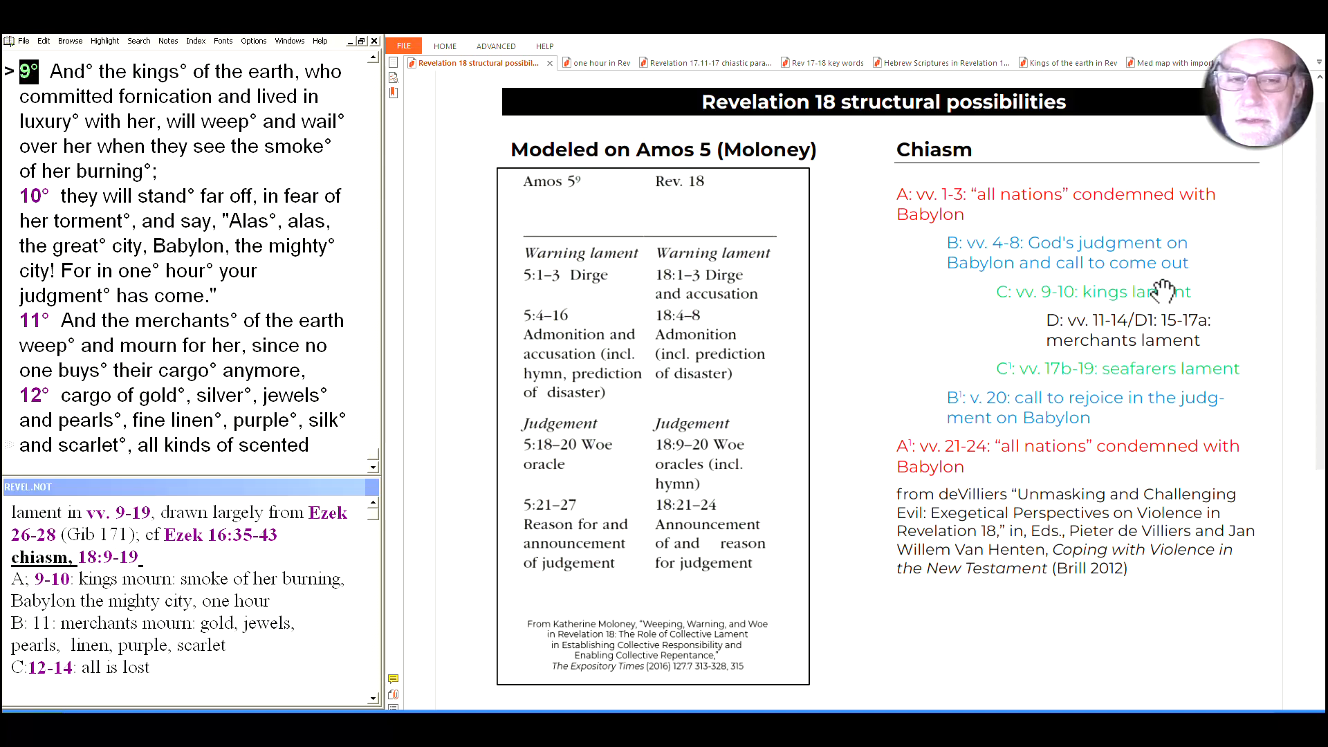
mouse_move(1174, 327)
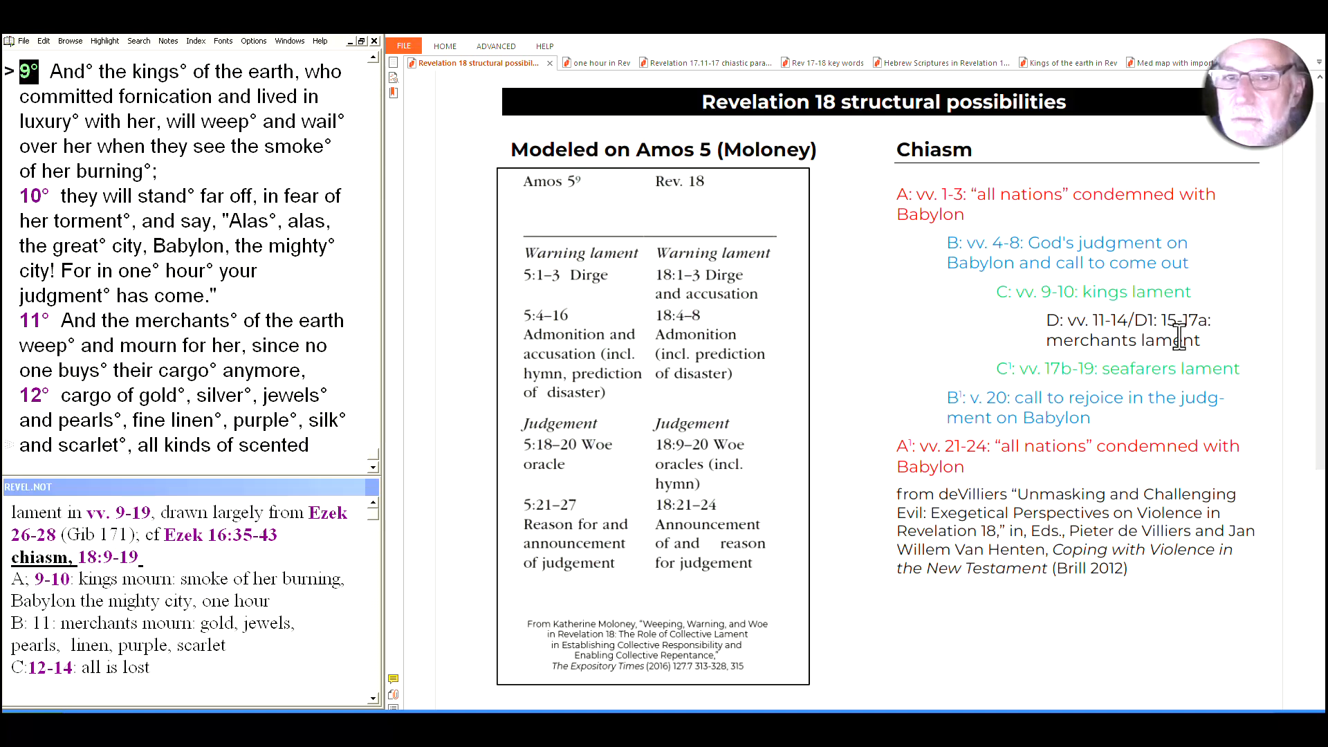
mouse_move(1046, 554)
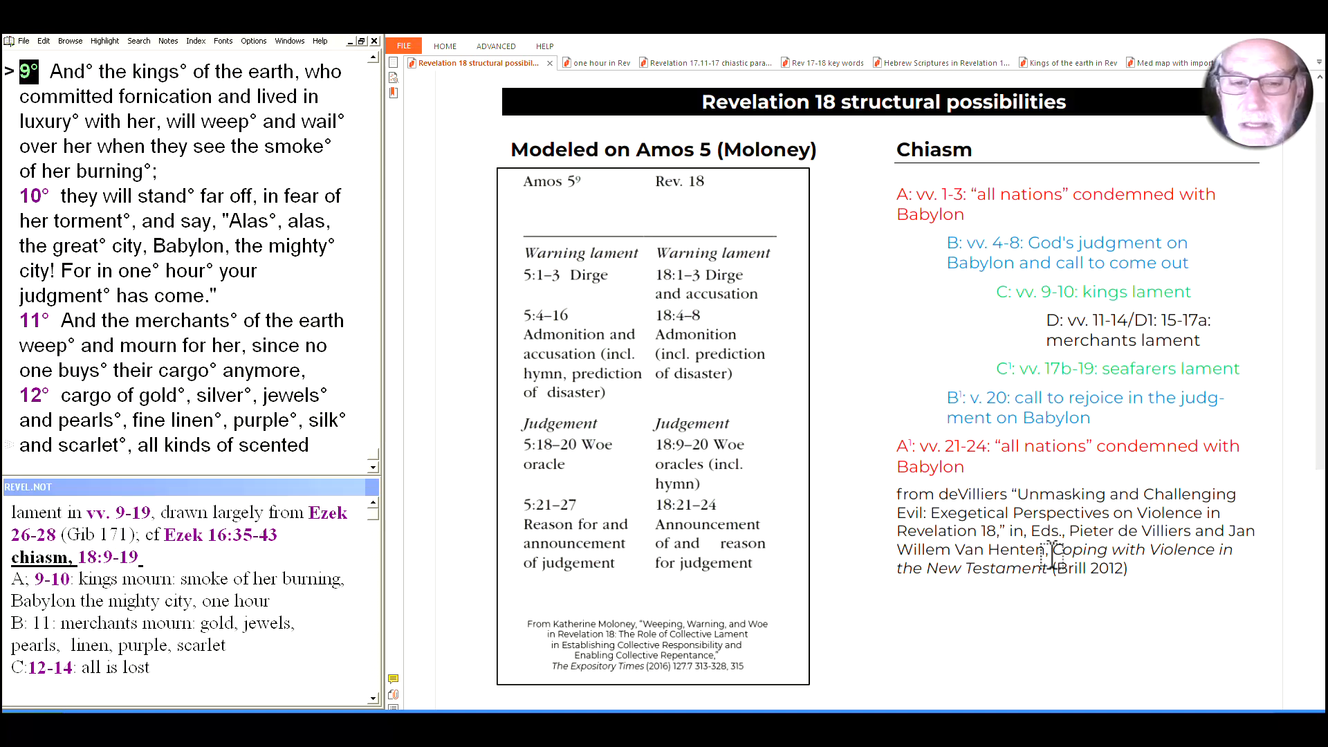
mouse_move(990, 522)
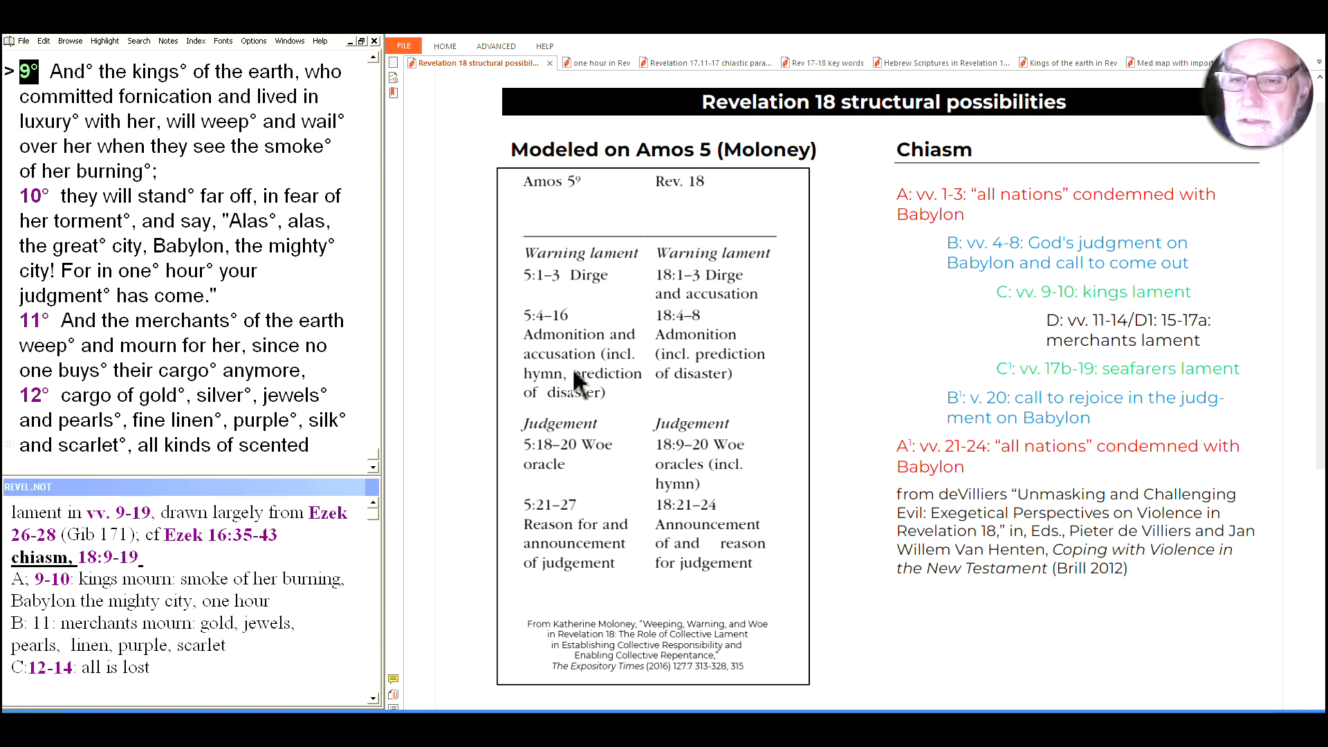
mouse_move(662, 476)
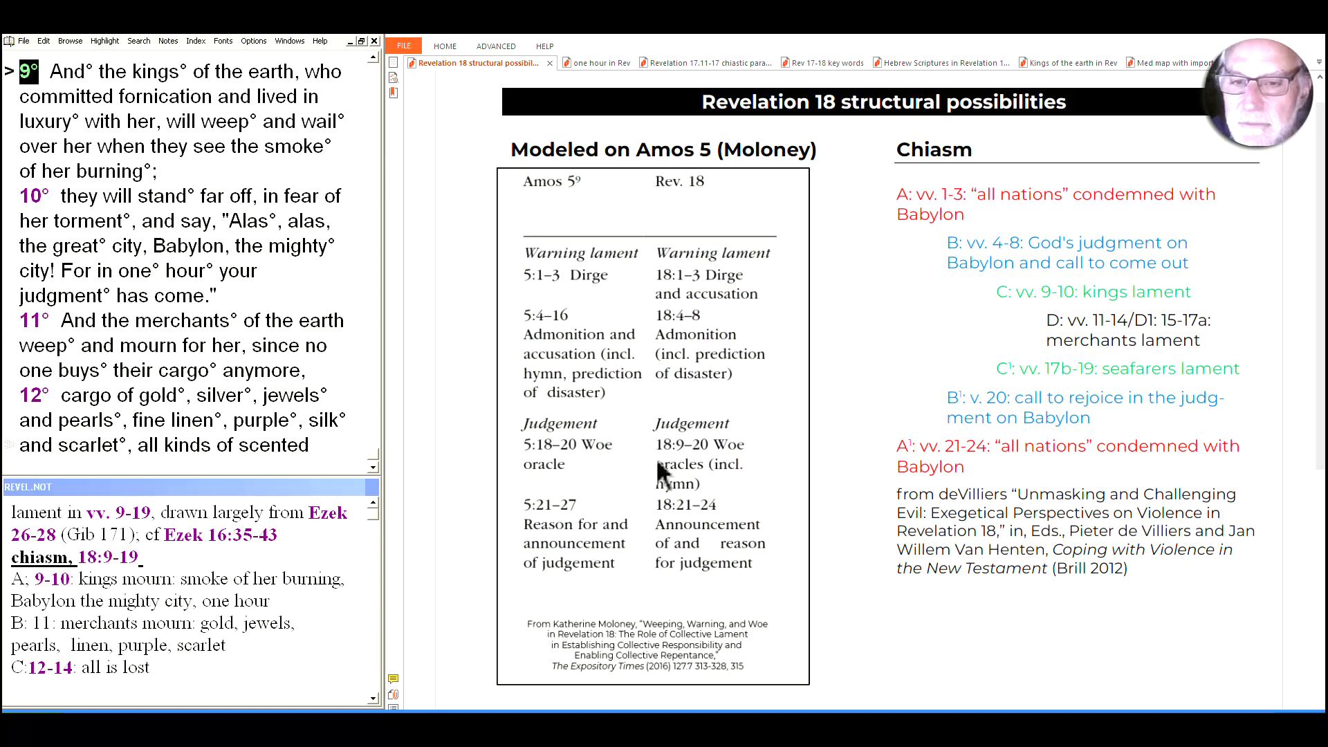
mouse_move(737, 354)
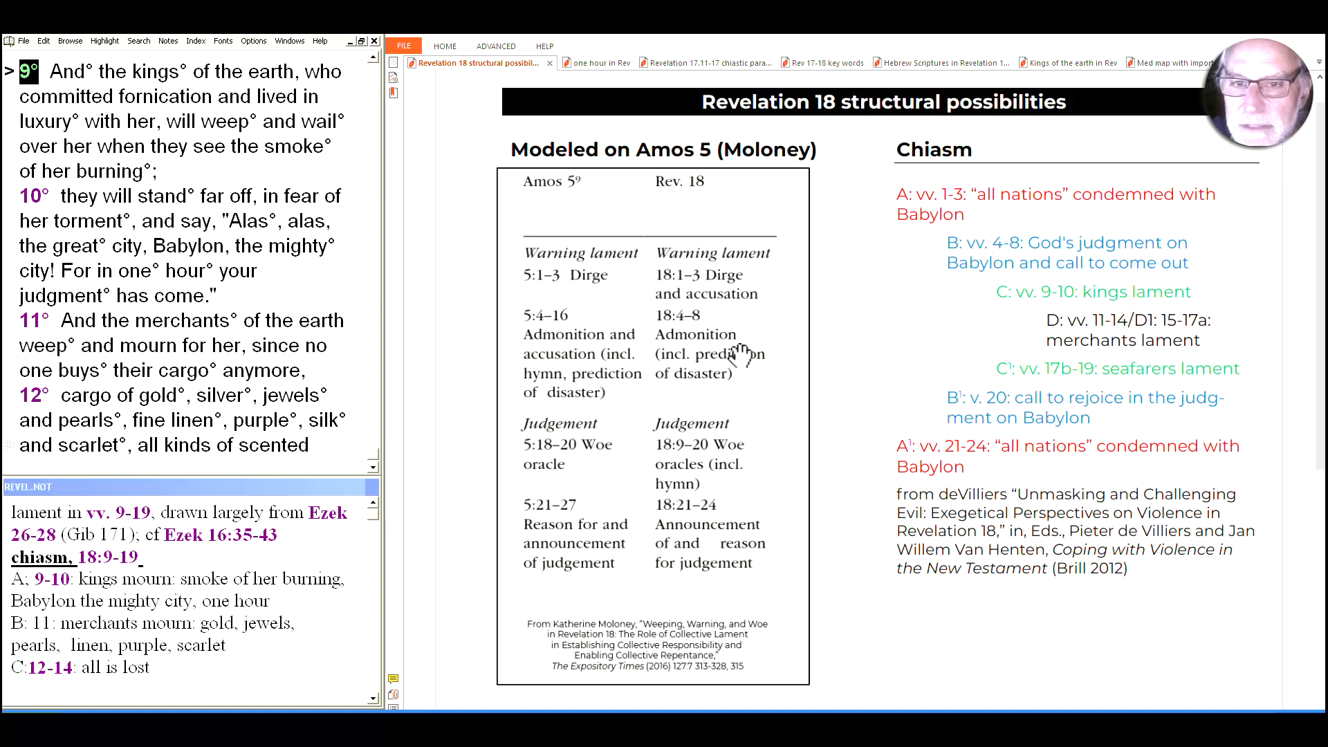
mouse_move(741, 474)
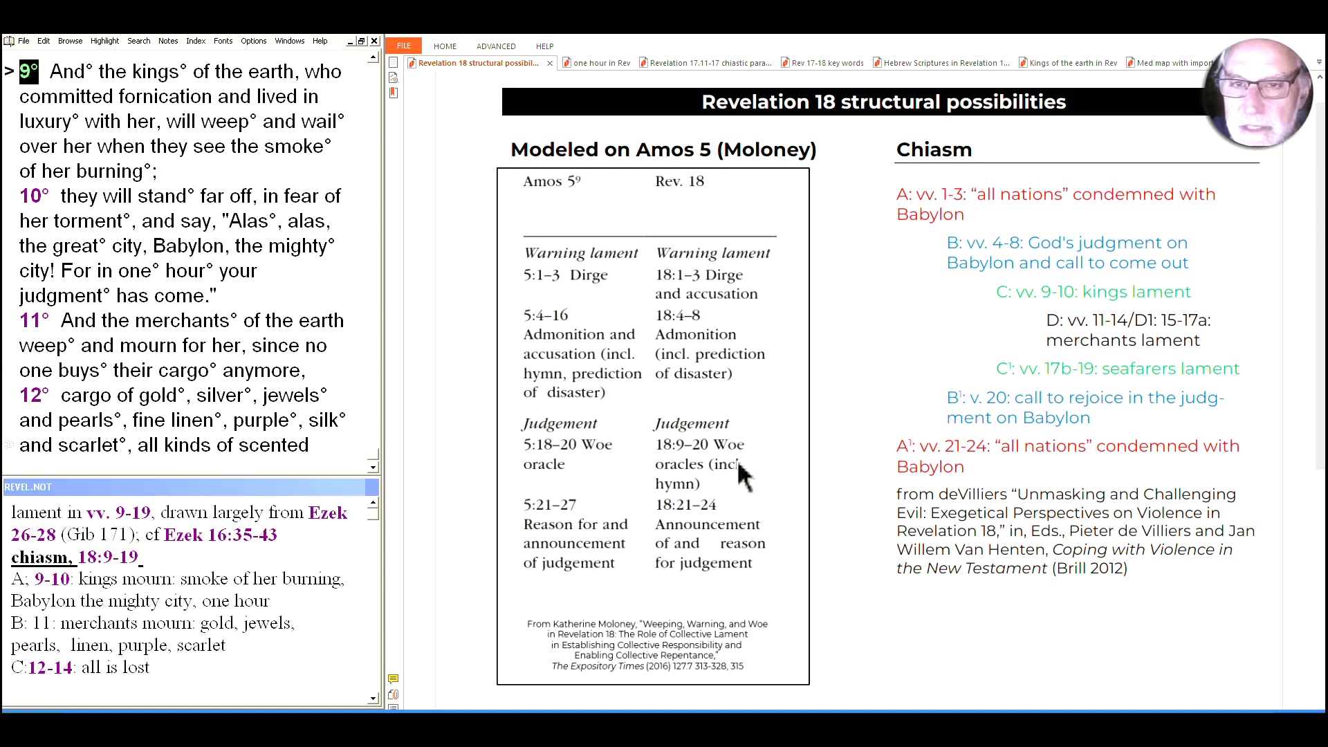
mouse_move(773, 220)
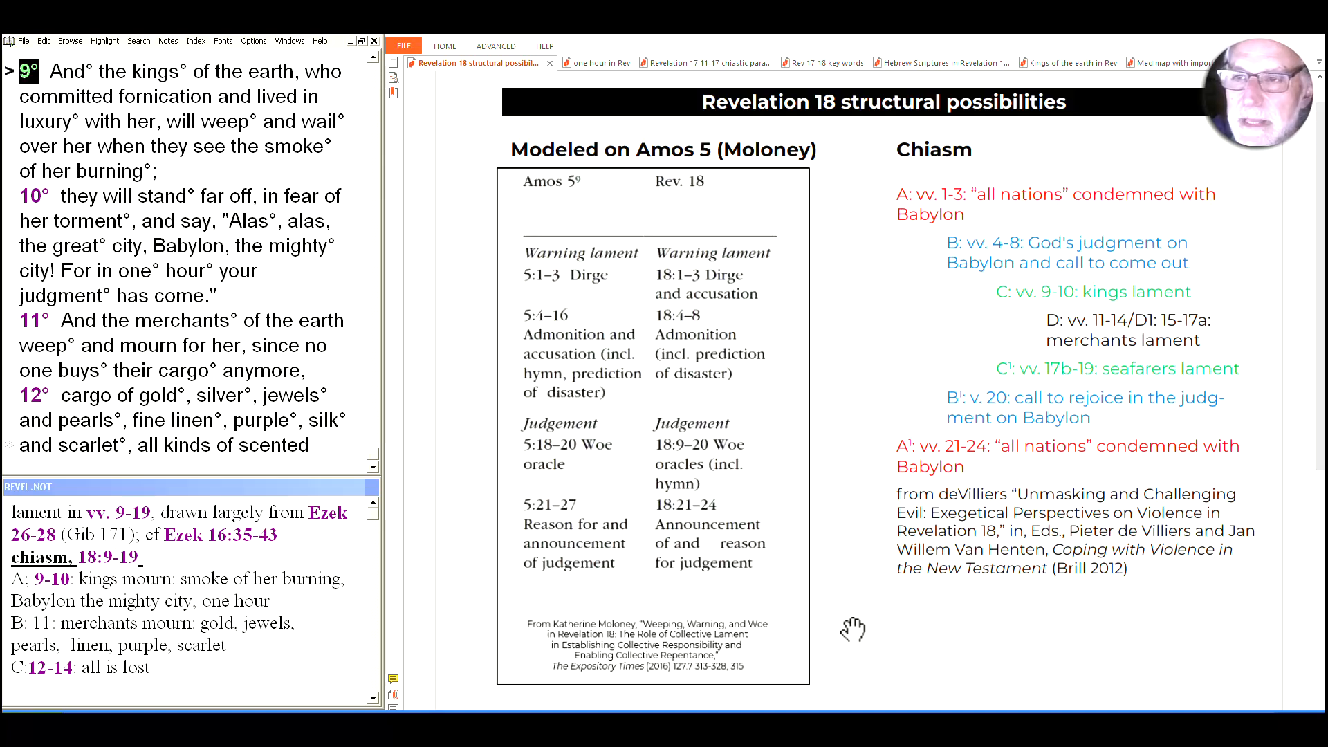
mouse_move(870, 491)
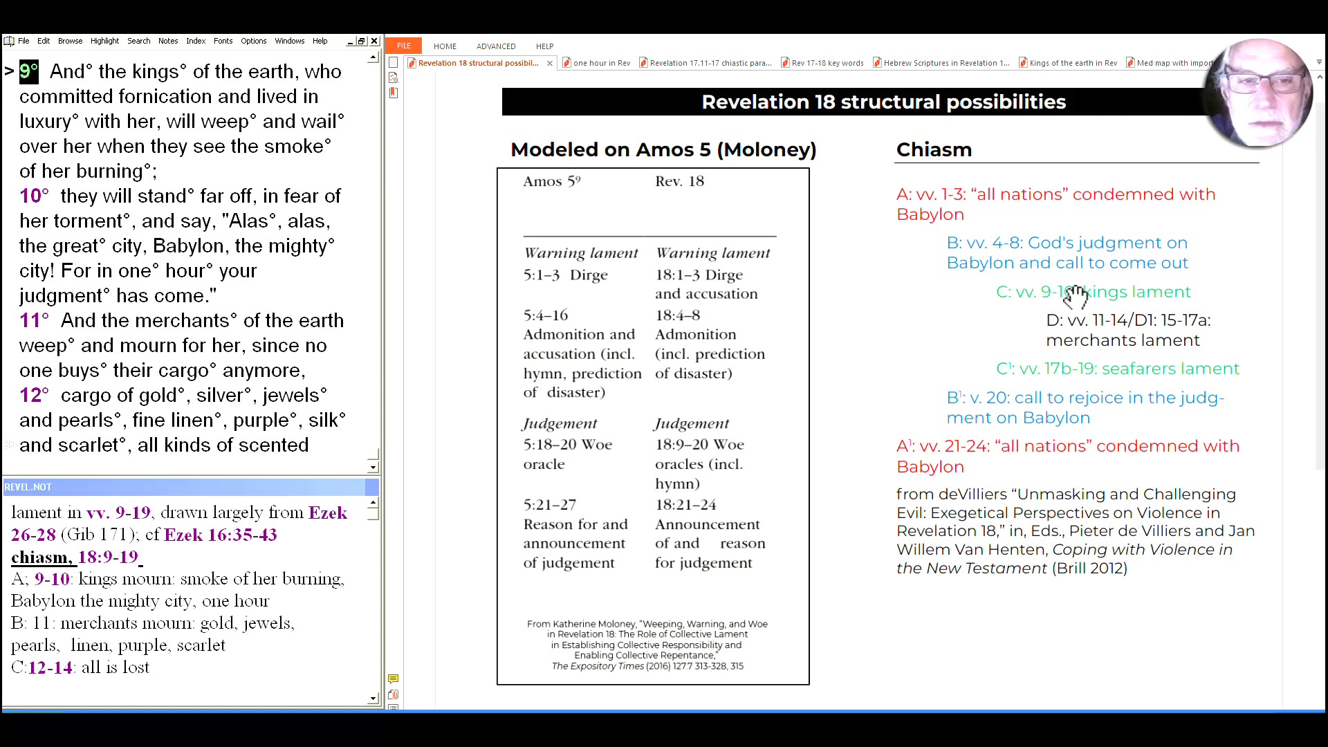
mouse_move(1165, 348)
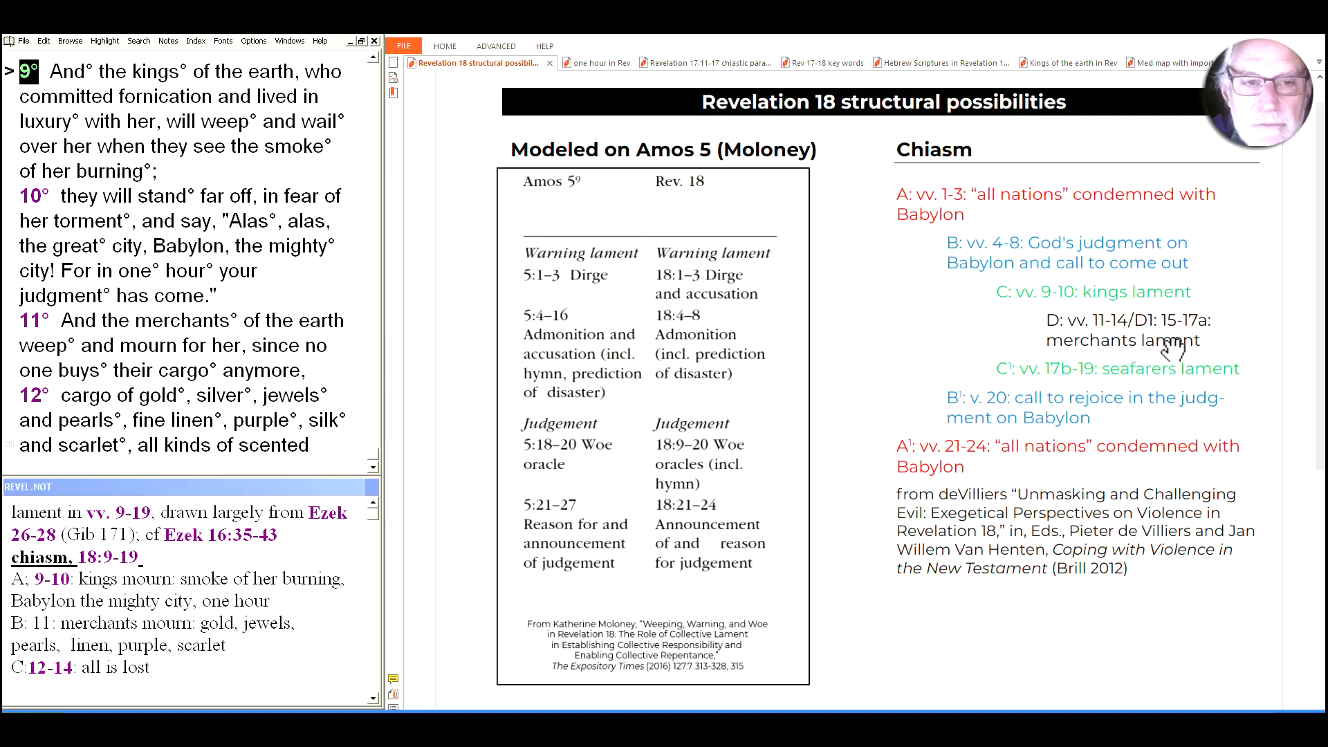
mouse_move(1097, 308)
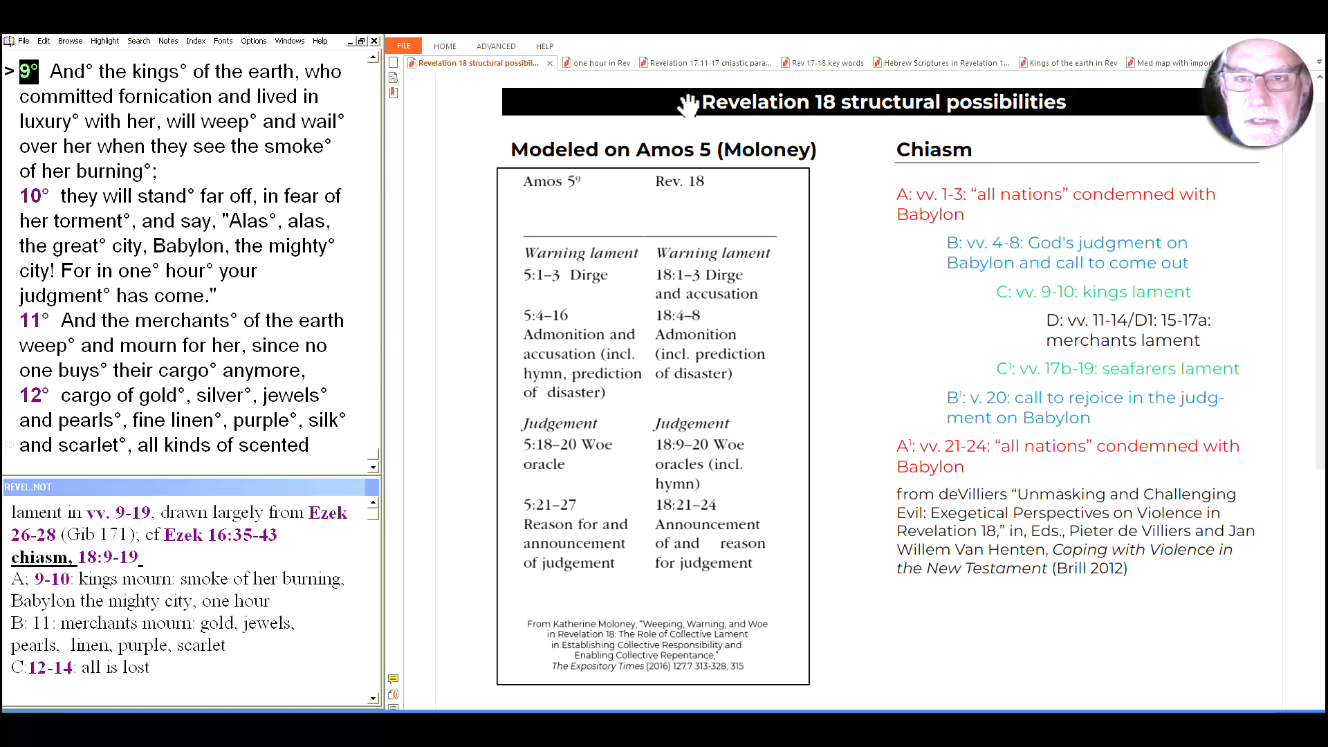
Switch to the Revelation 17.11-17a chiastic parallels slide with the colour-coded merchants' lament.
left_click(693, 62)
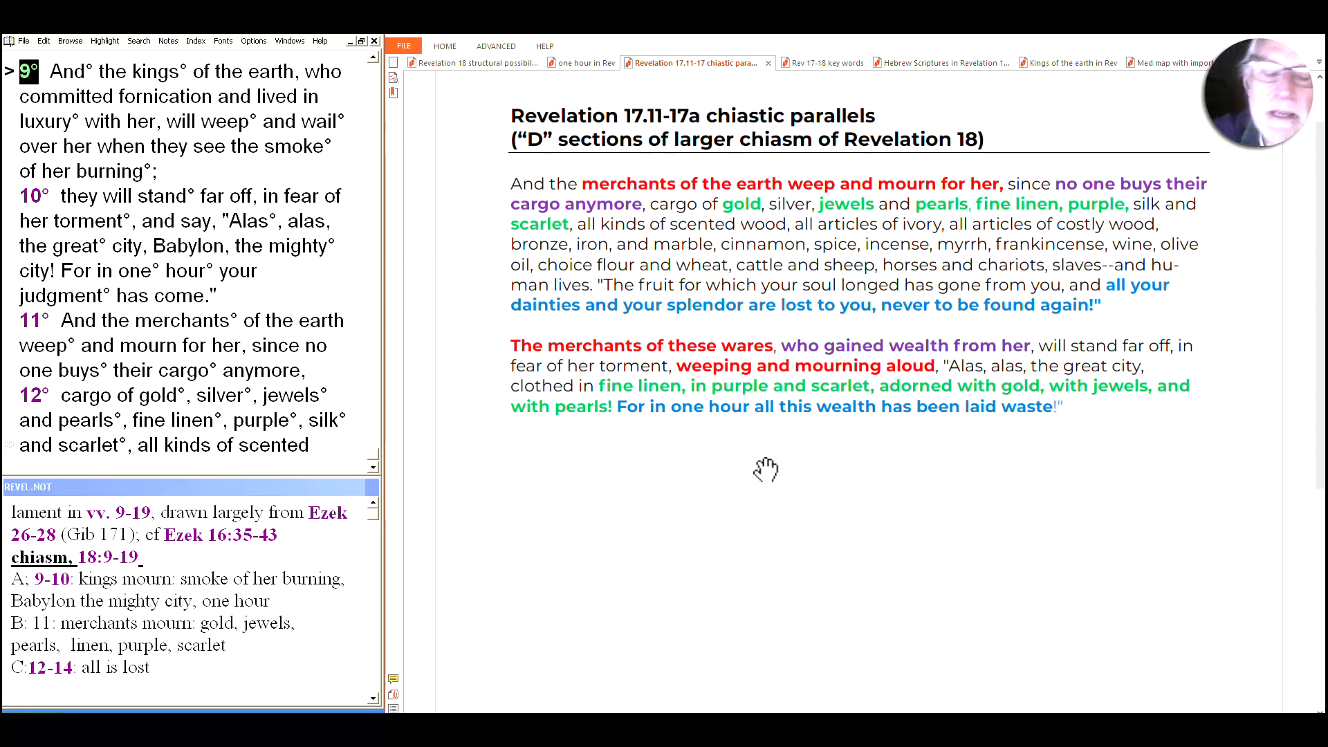
mouse_move(684, 218)
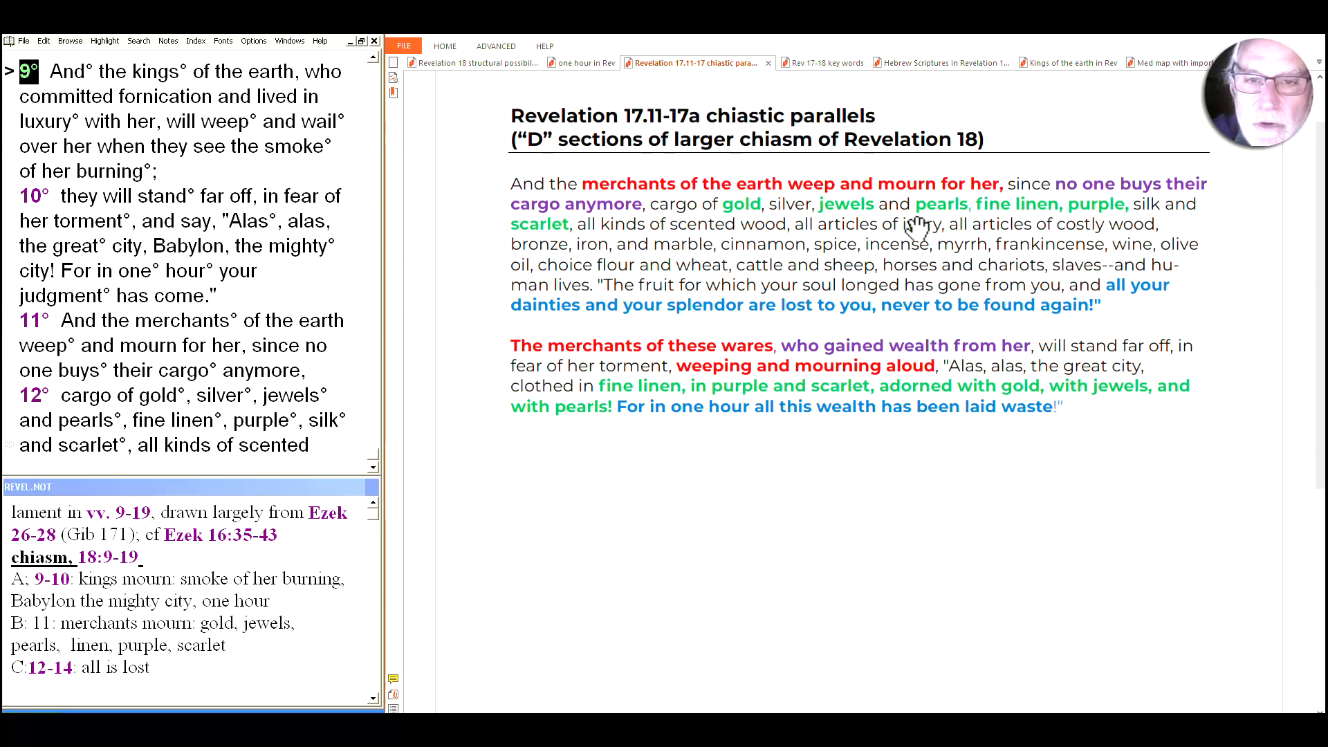
mouse_move(885, 376)
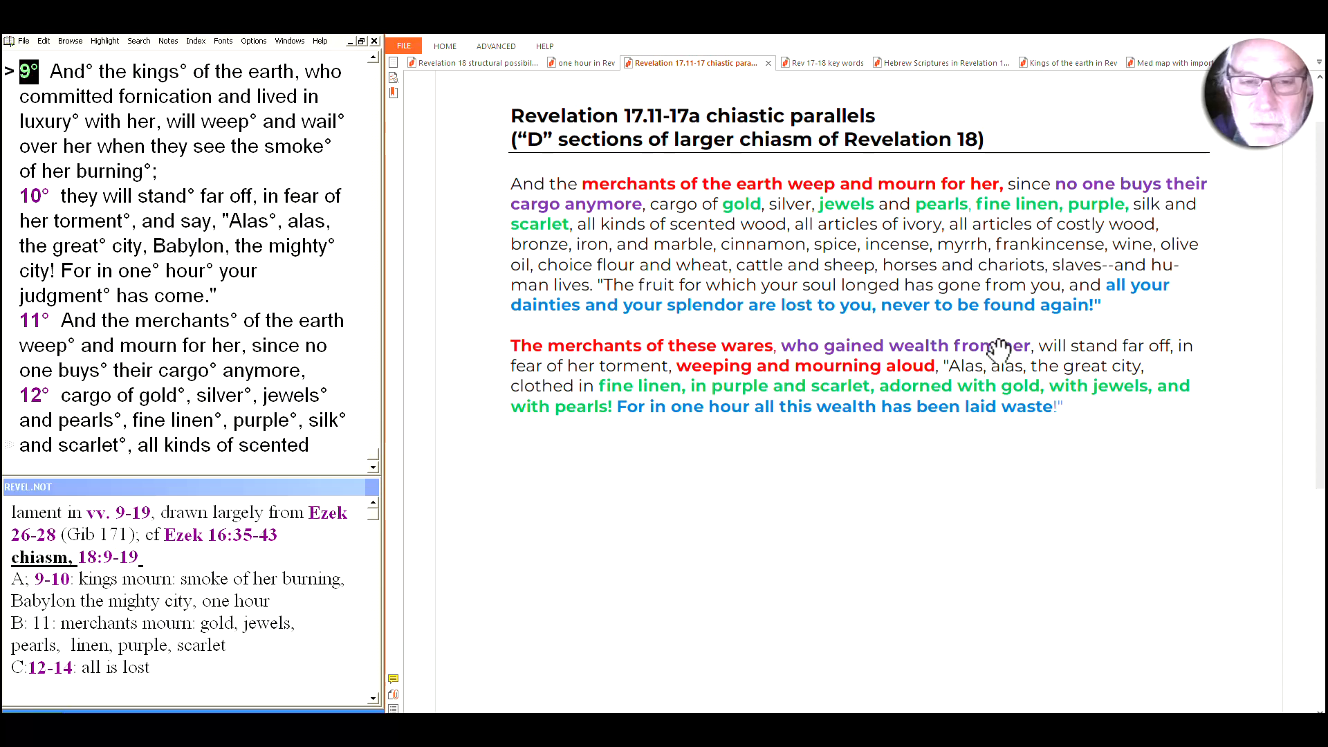
mouse_move(797, 212)
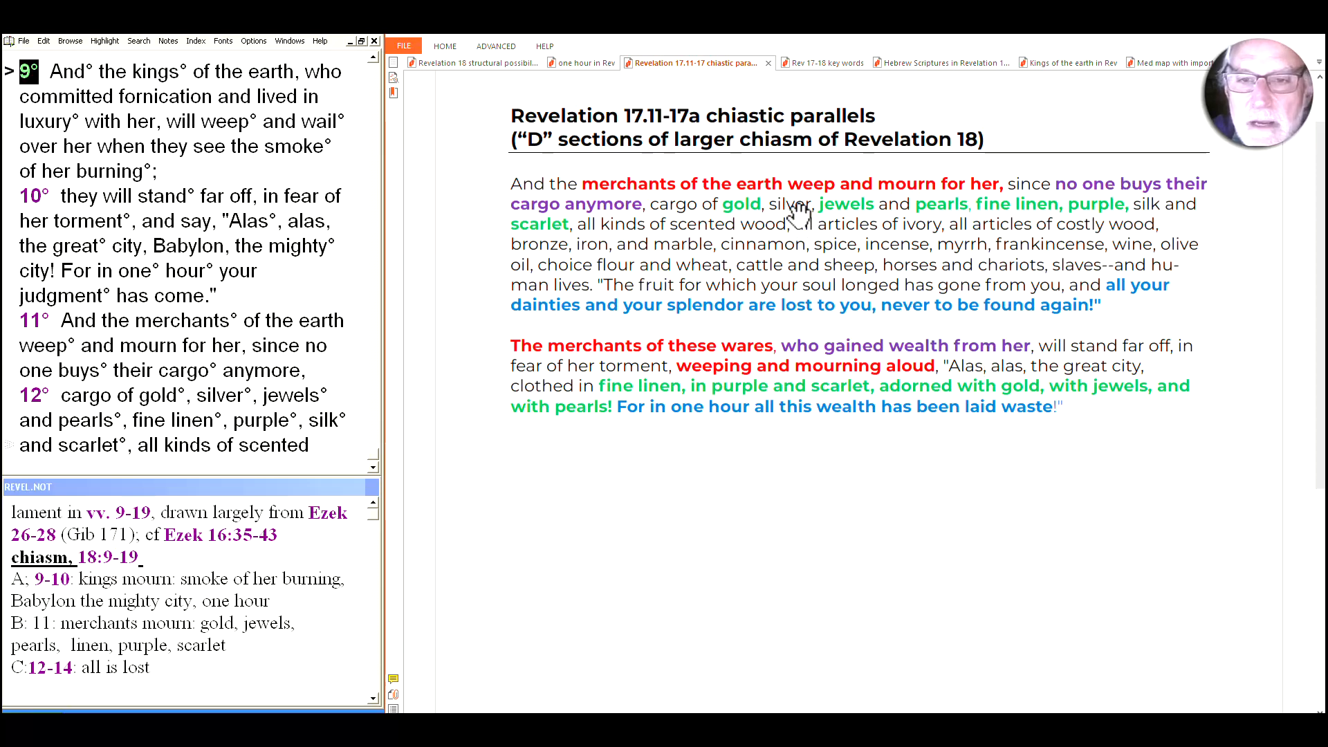
mouse_move(1046, 203)
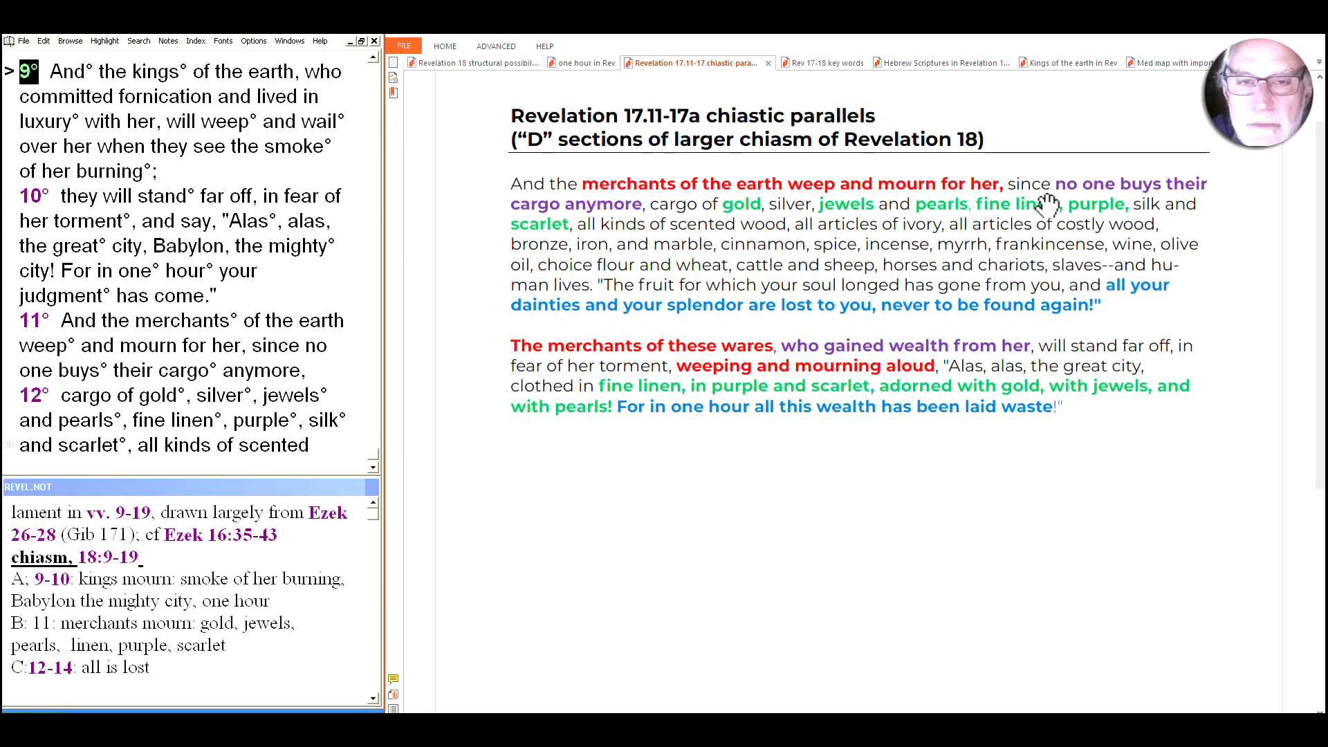
mouse_move(704, 394)
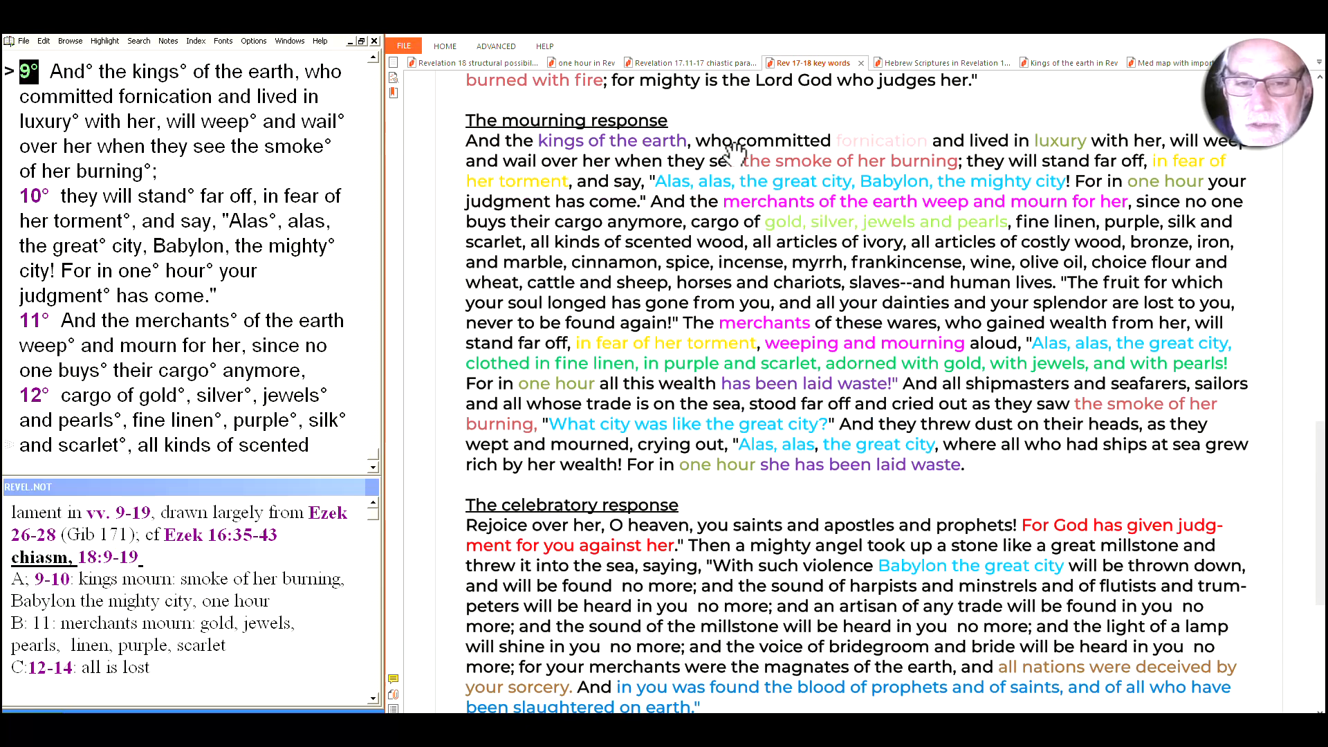
mouse_move(1105, 335)
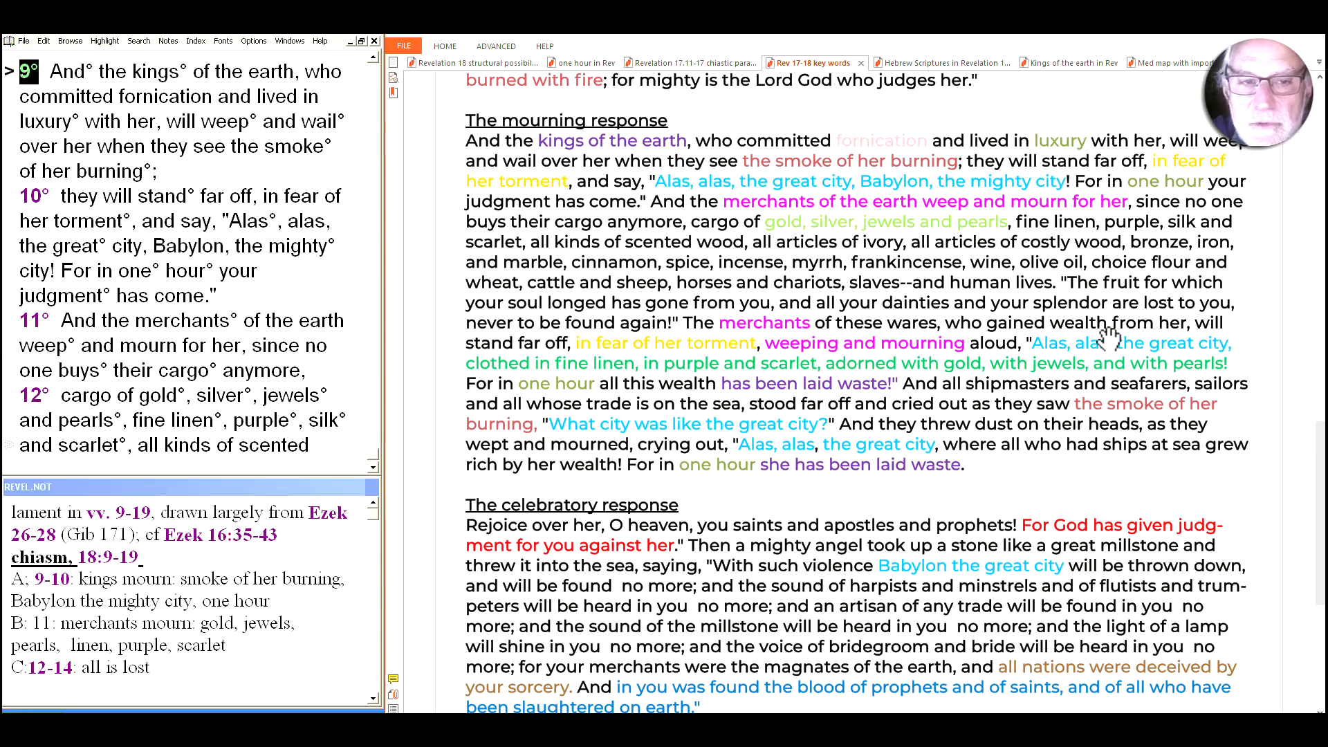
mouse_move(801, 330)
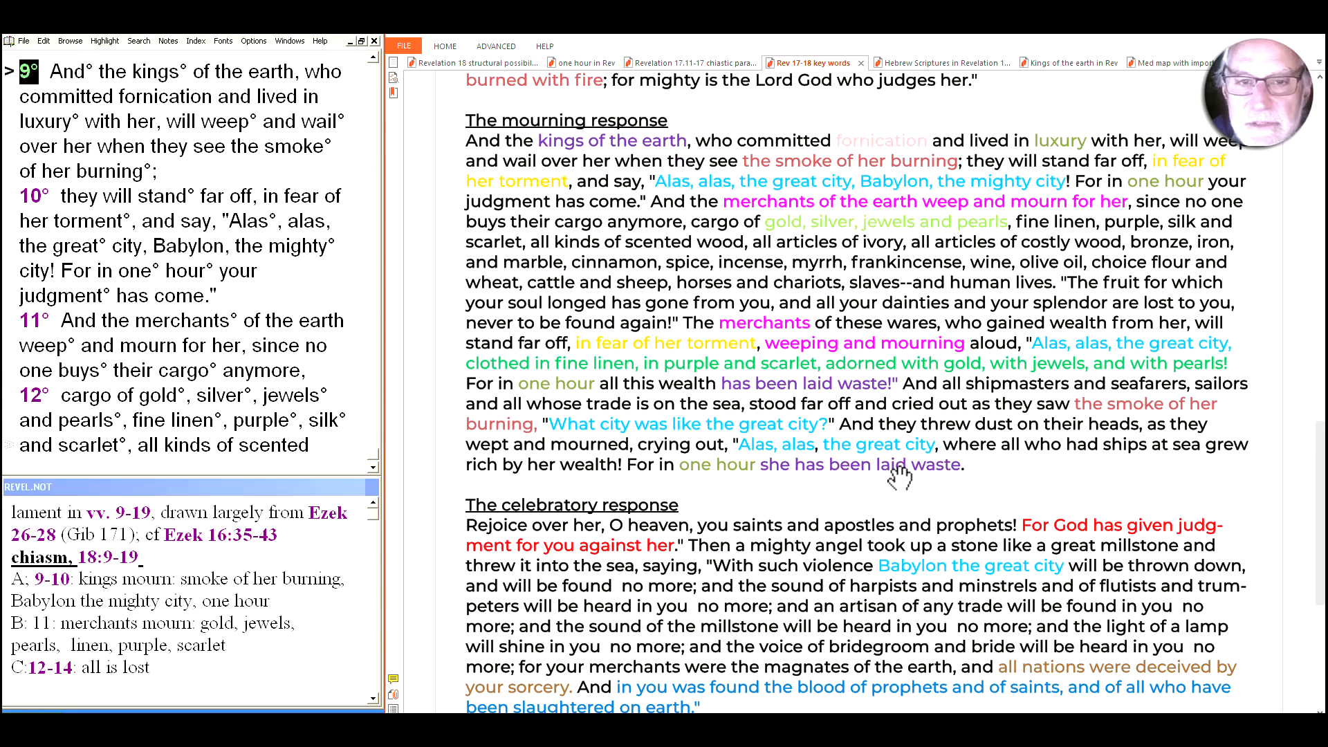
mouse_move(538, 191)
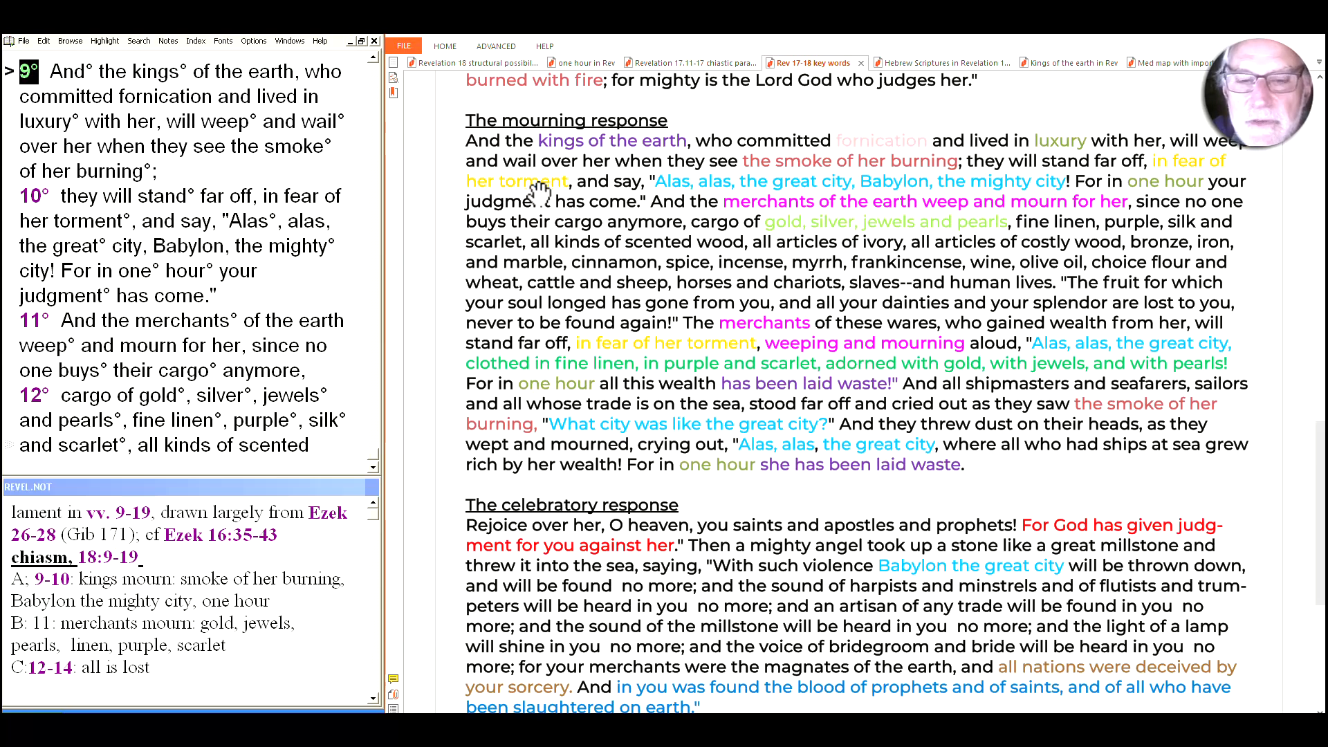
mouse_move(868, 404)
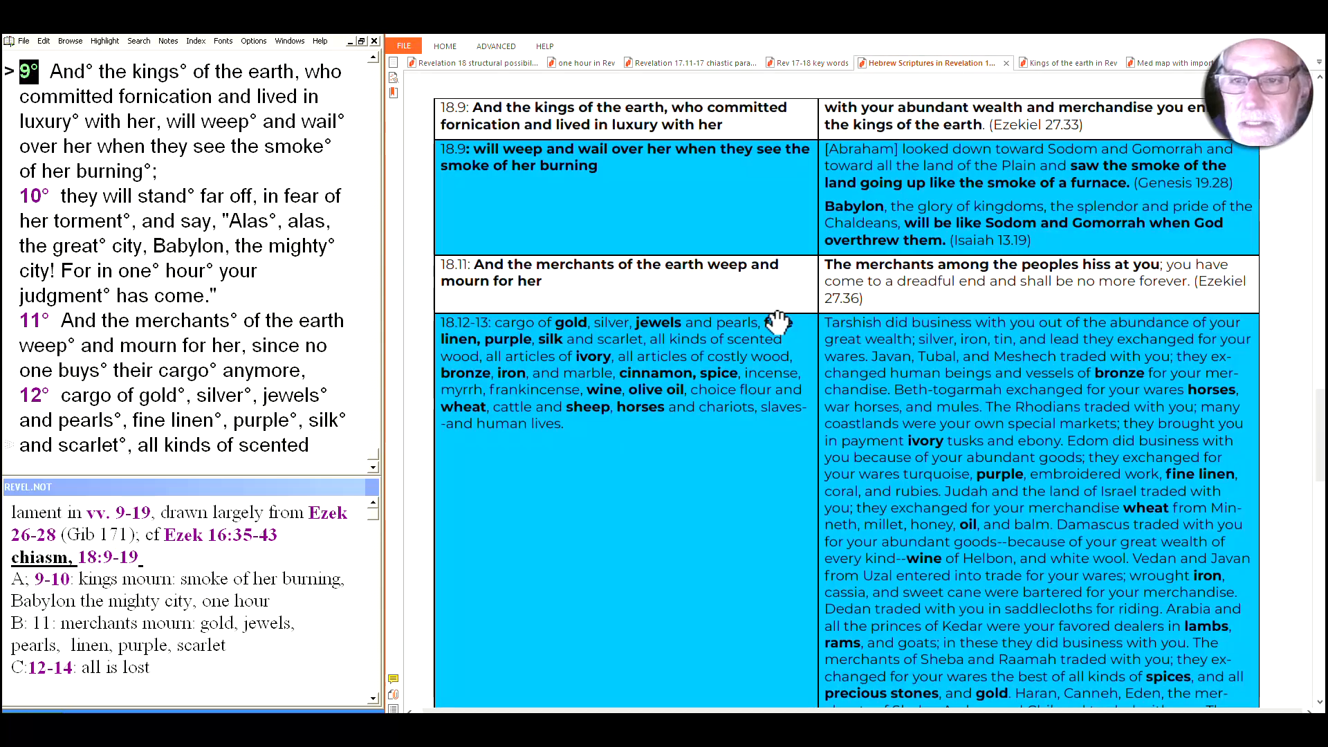
mouse_move(737, 387)
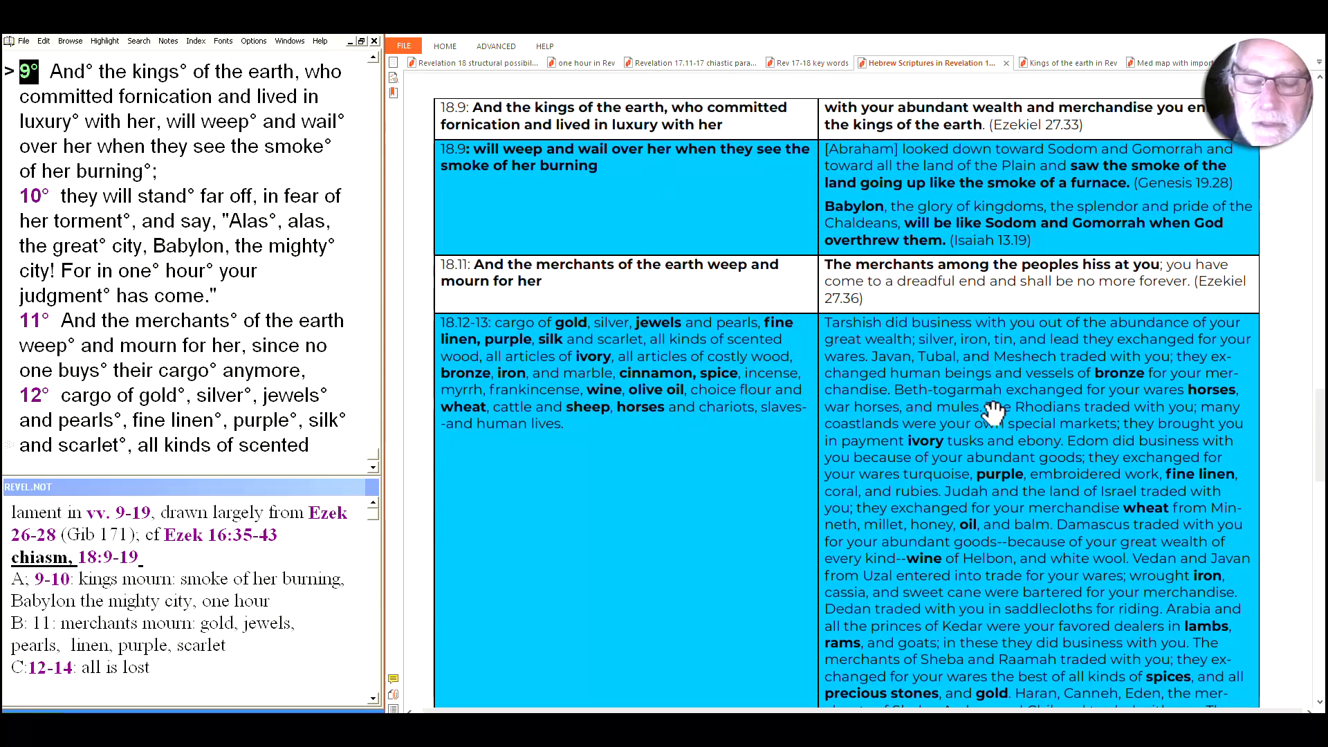
mouse_move(703, 382)
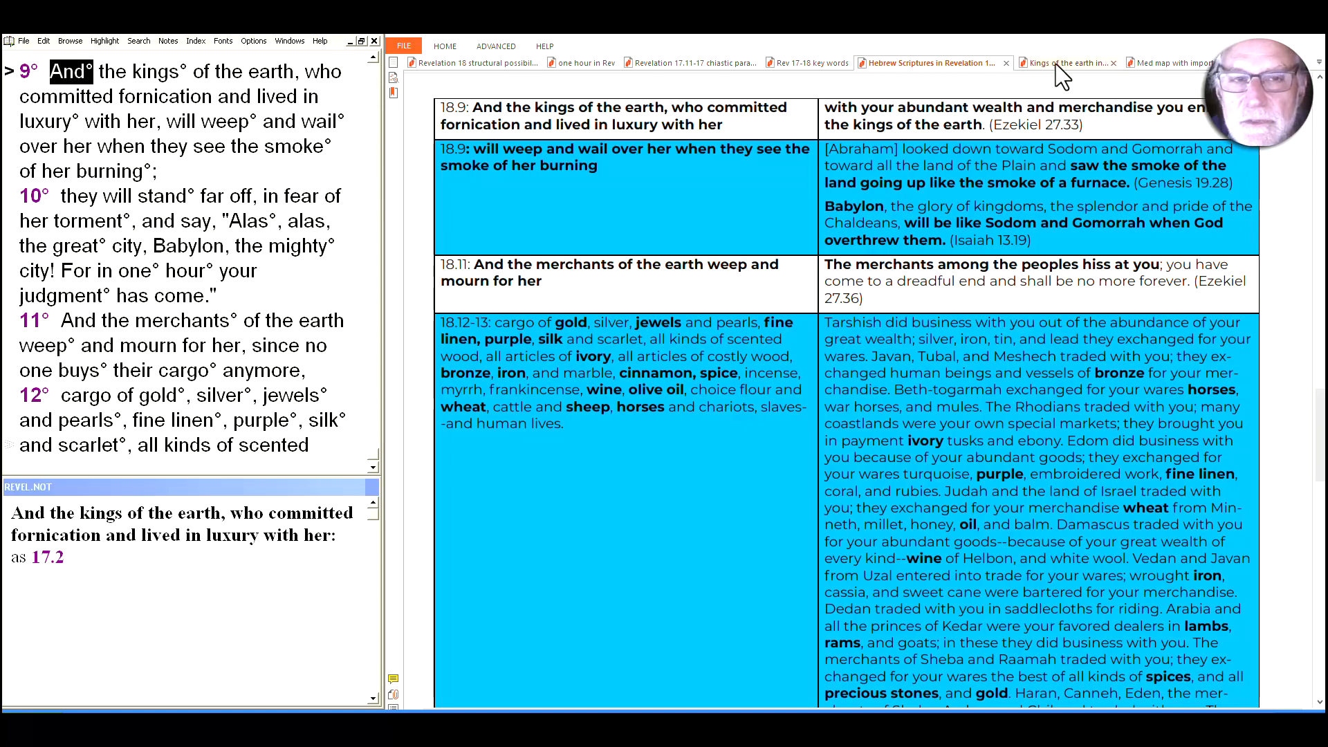
left_click(1057, 63)
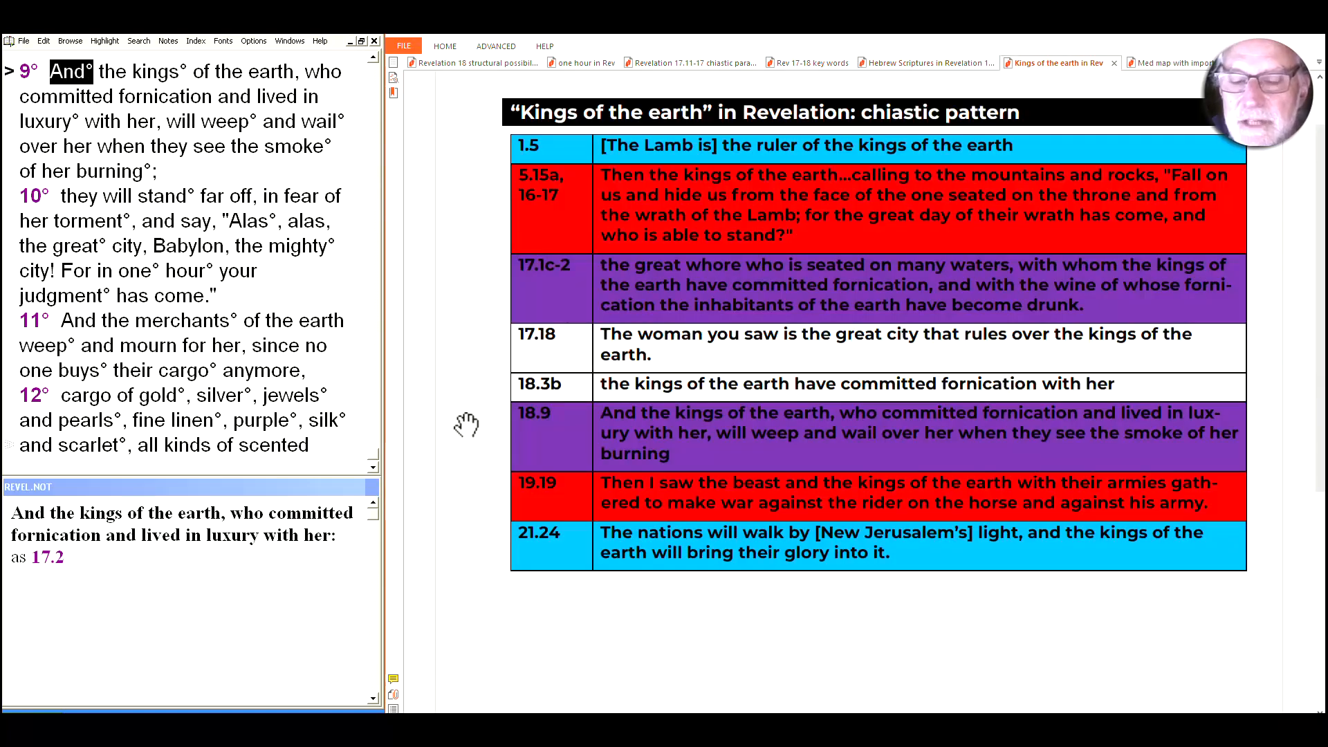
mouse_move(448, 427)
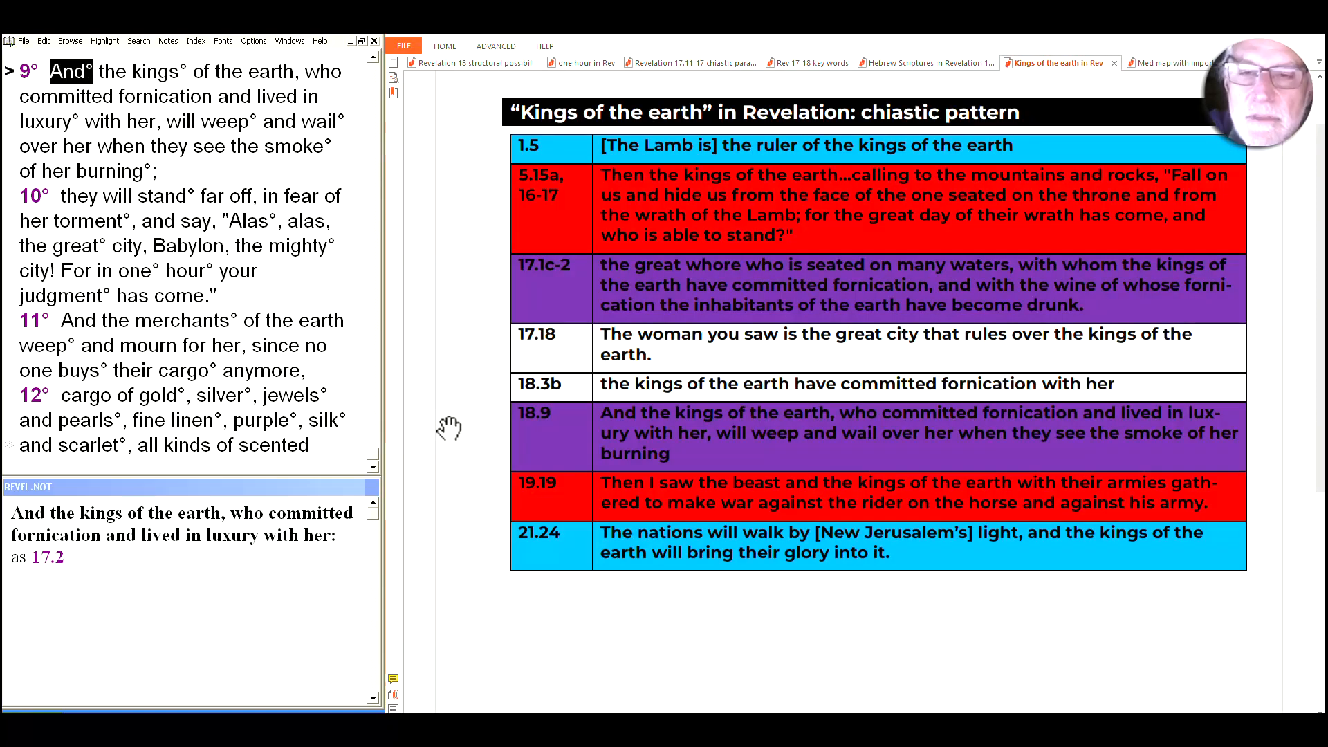
mouse_move(468, 436)
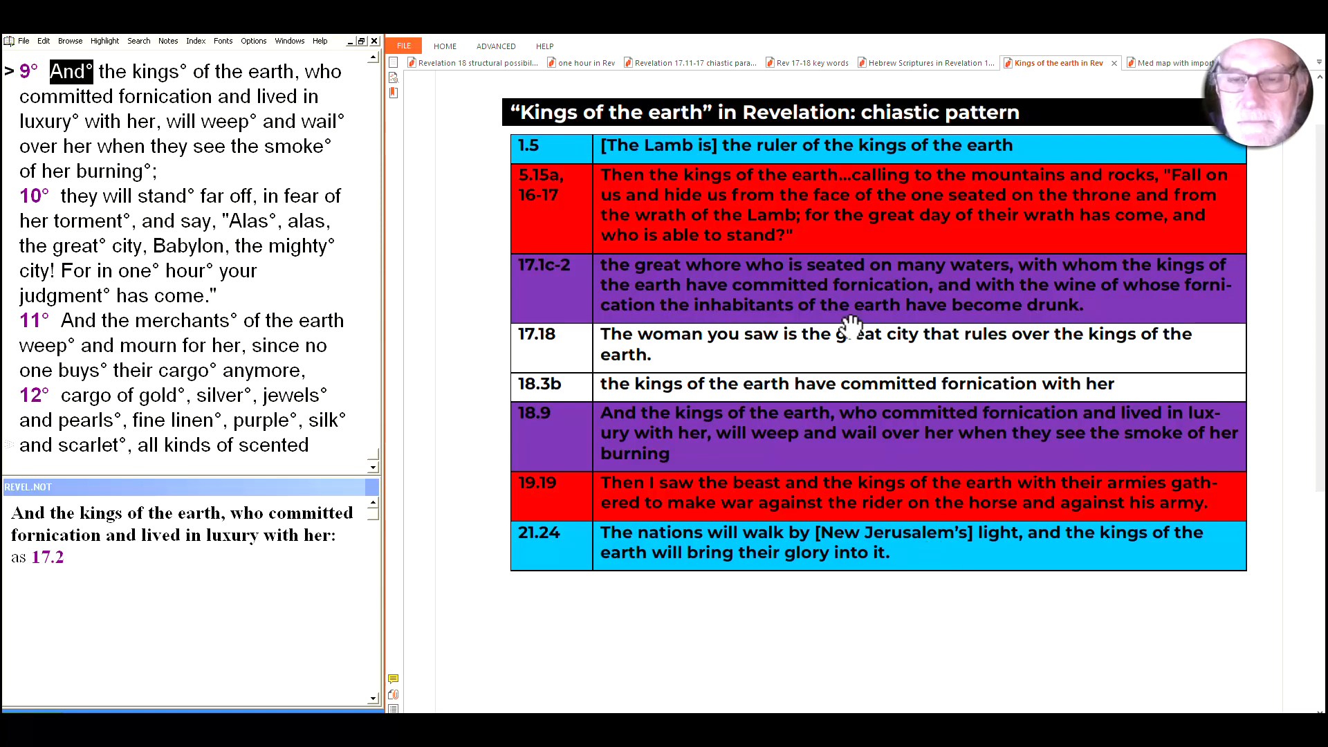
mouse_move(670, 207)
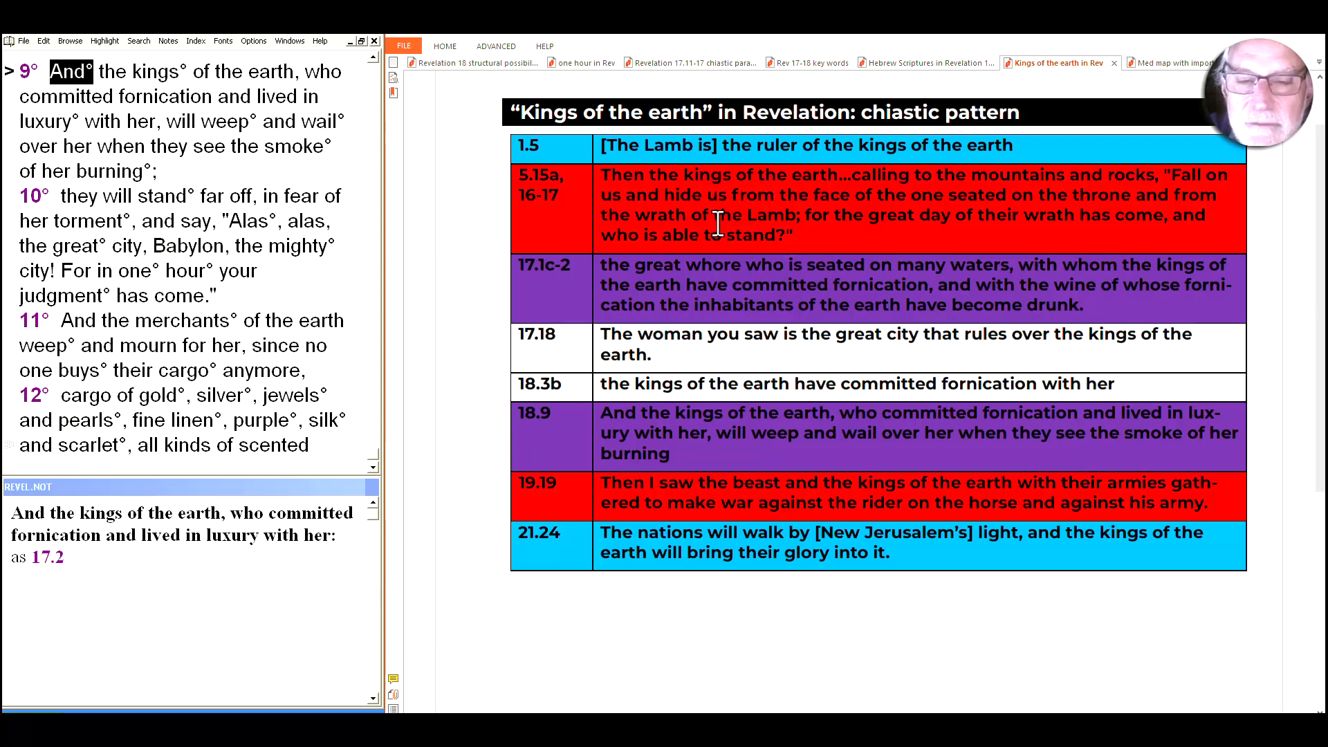
mouse_move(809, 221)
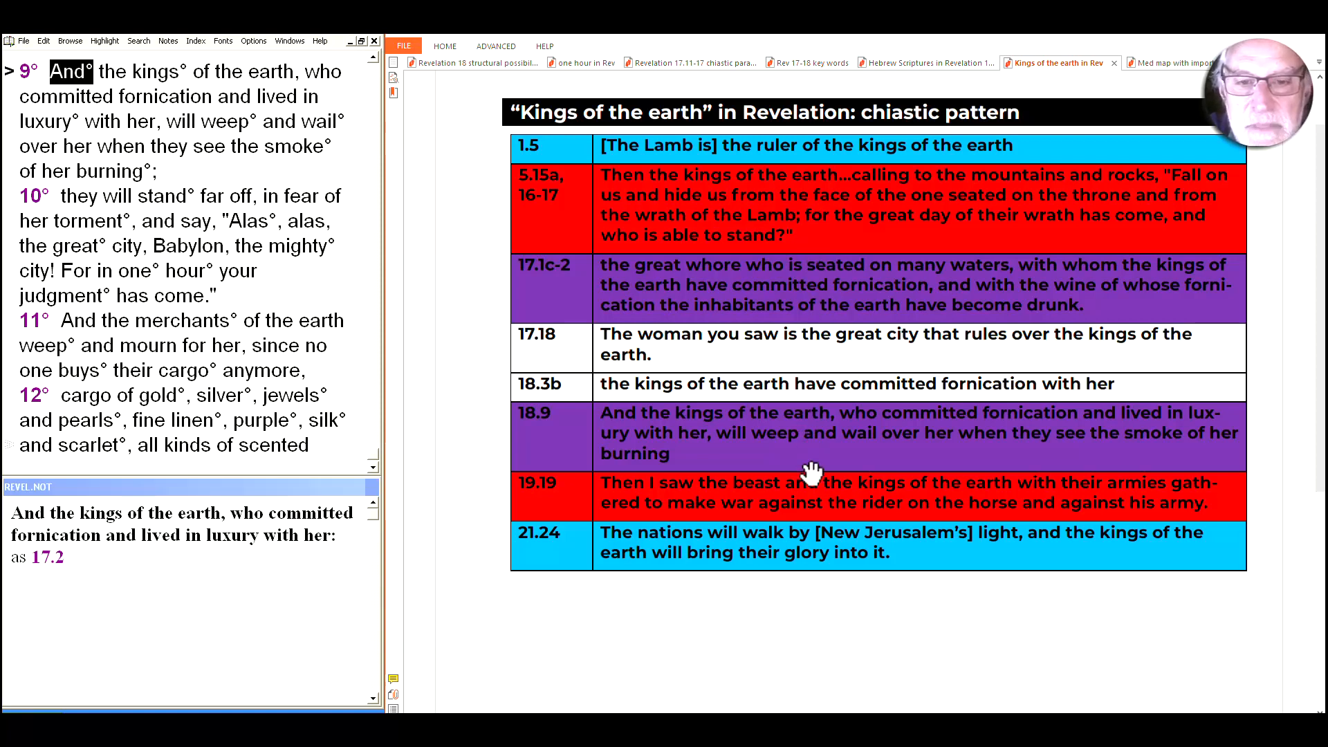
mouse_move(805, 504)
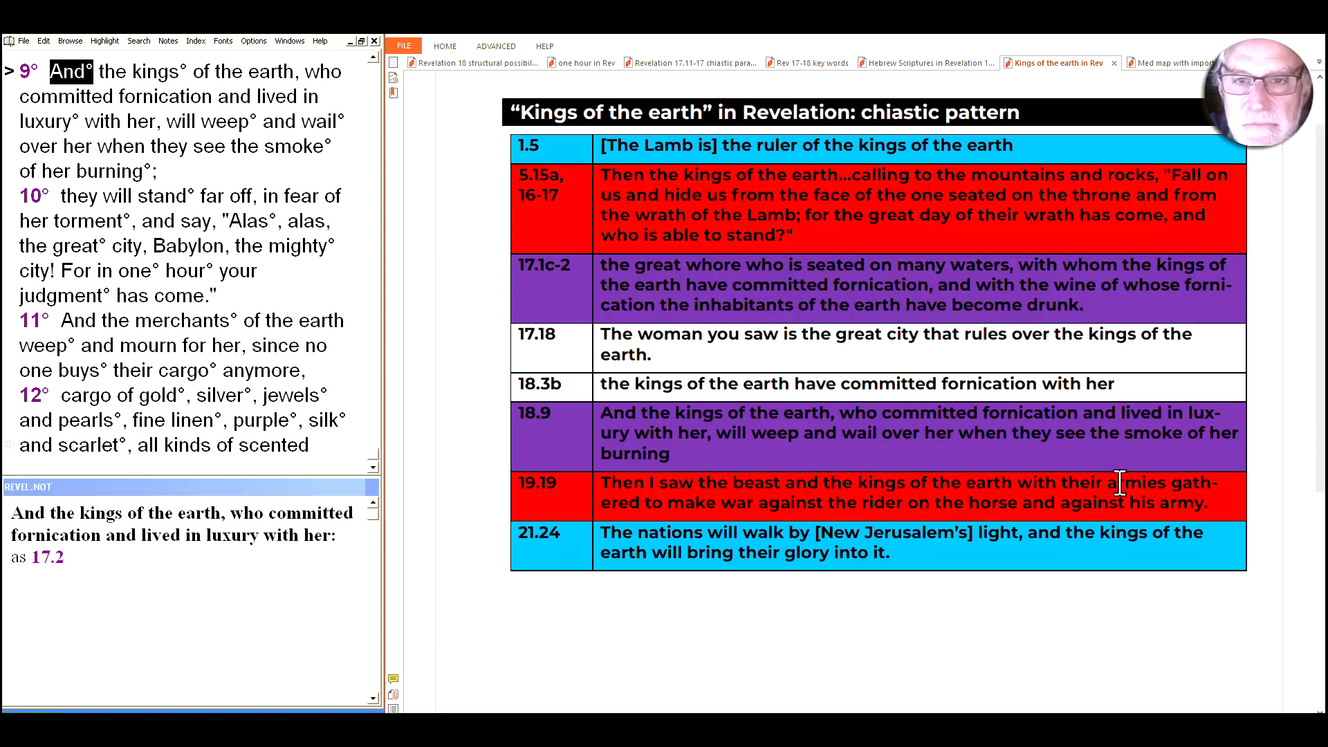
mouse_move(1077, 373)
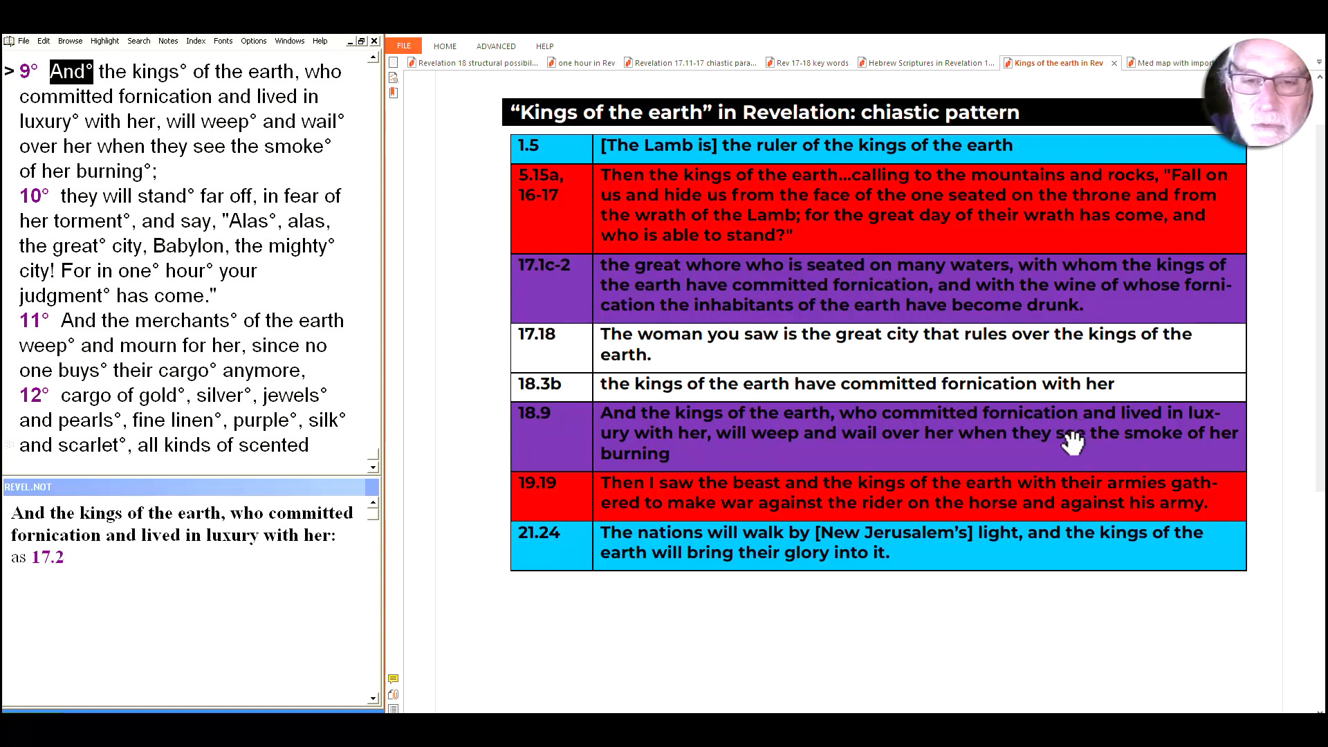
mouse_move(953, 431)
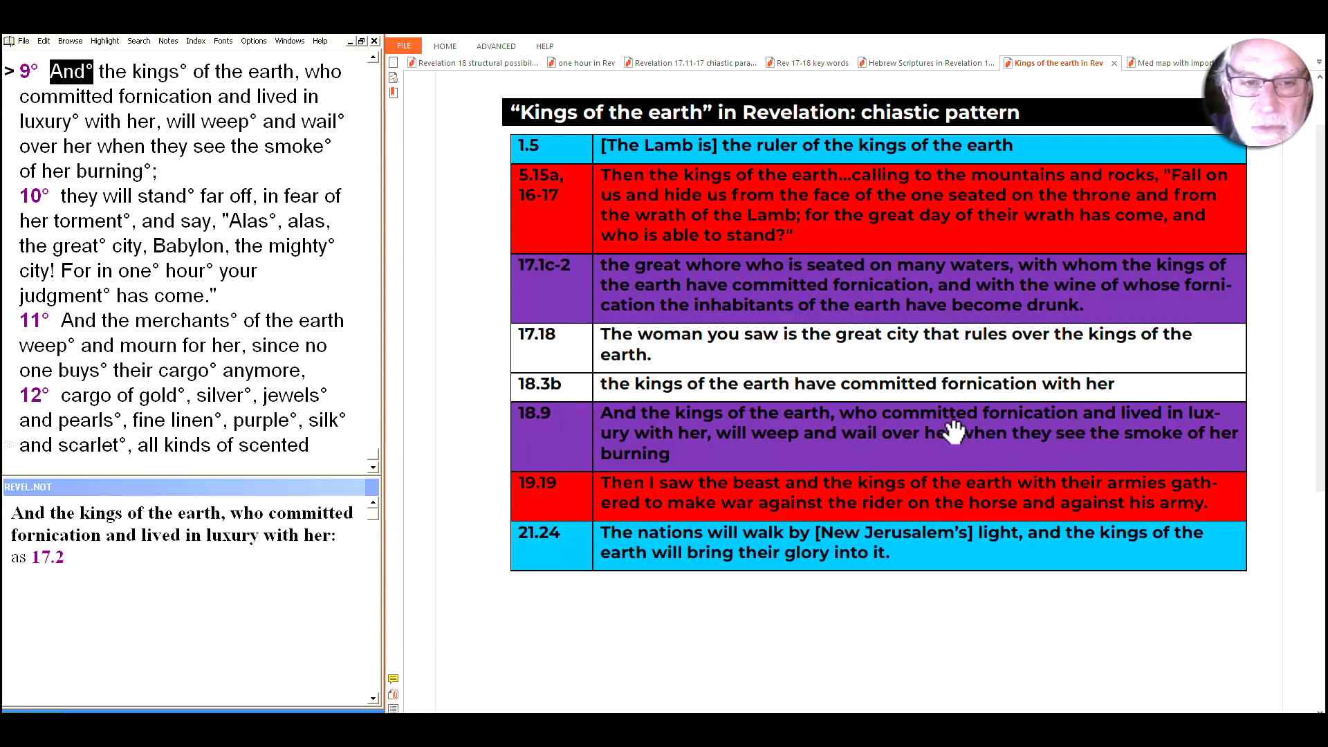
mouse_move(1088, 412)
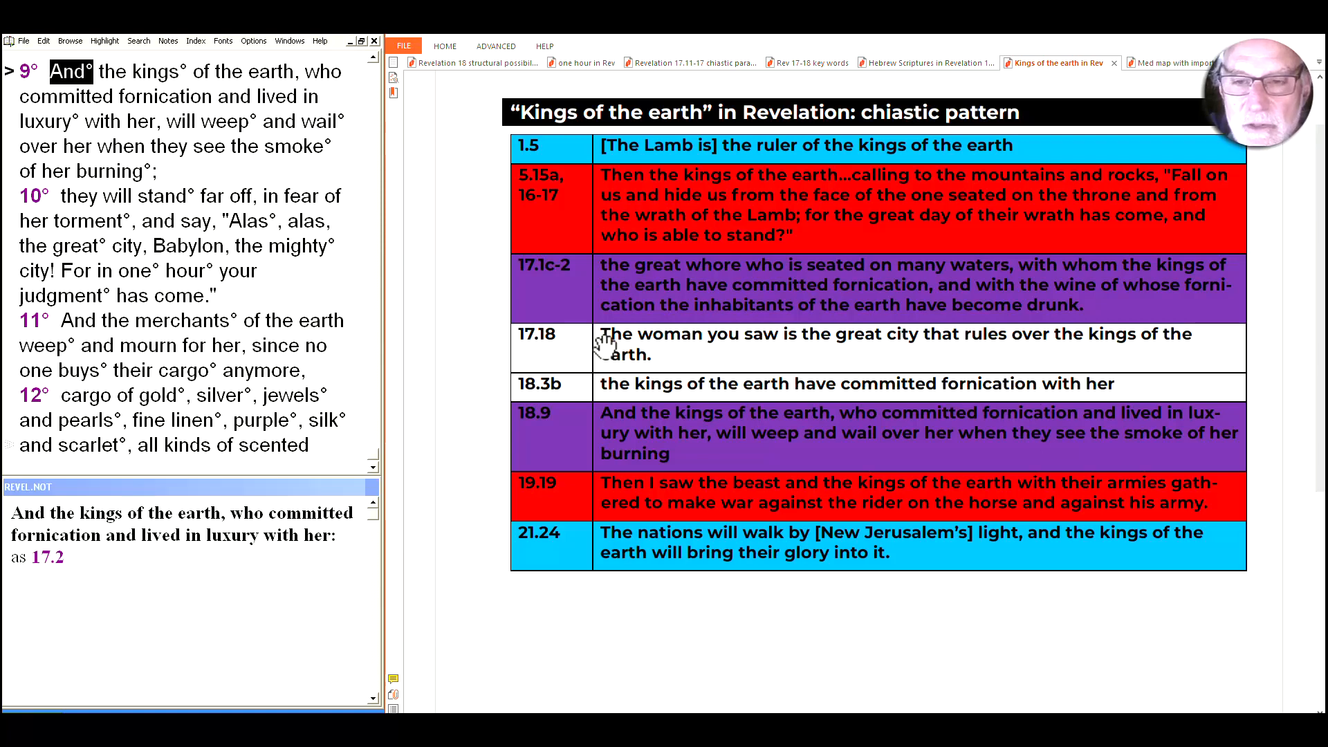
mouse_move(567, 394)
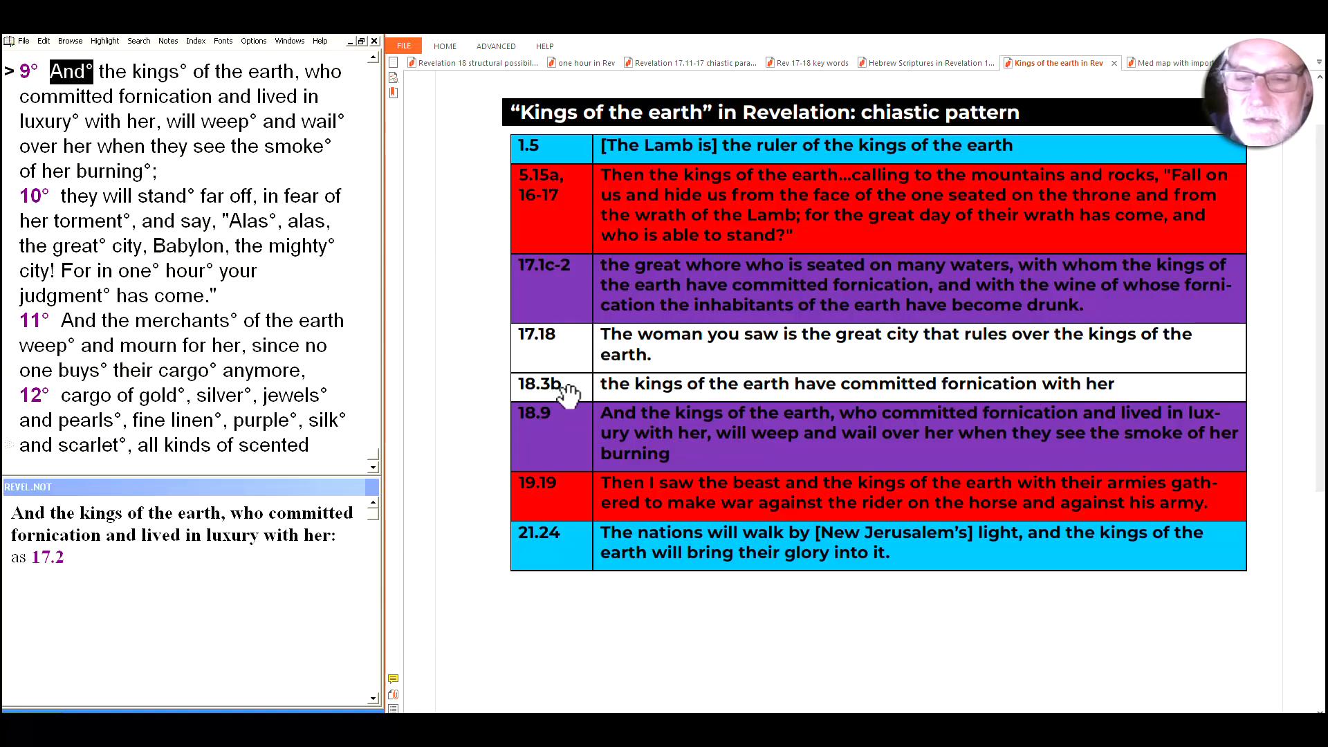
mouse_move(698, 412)
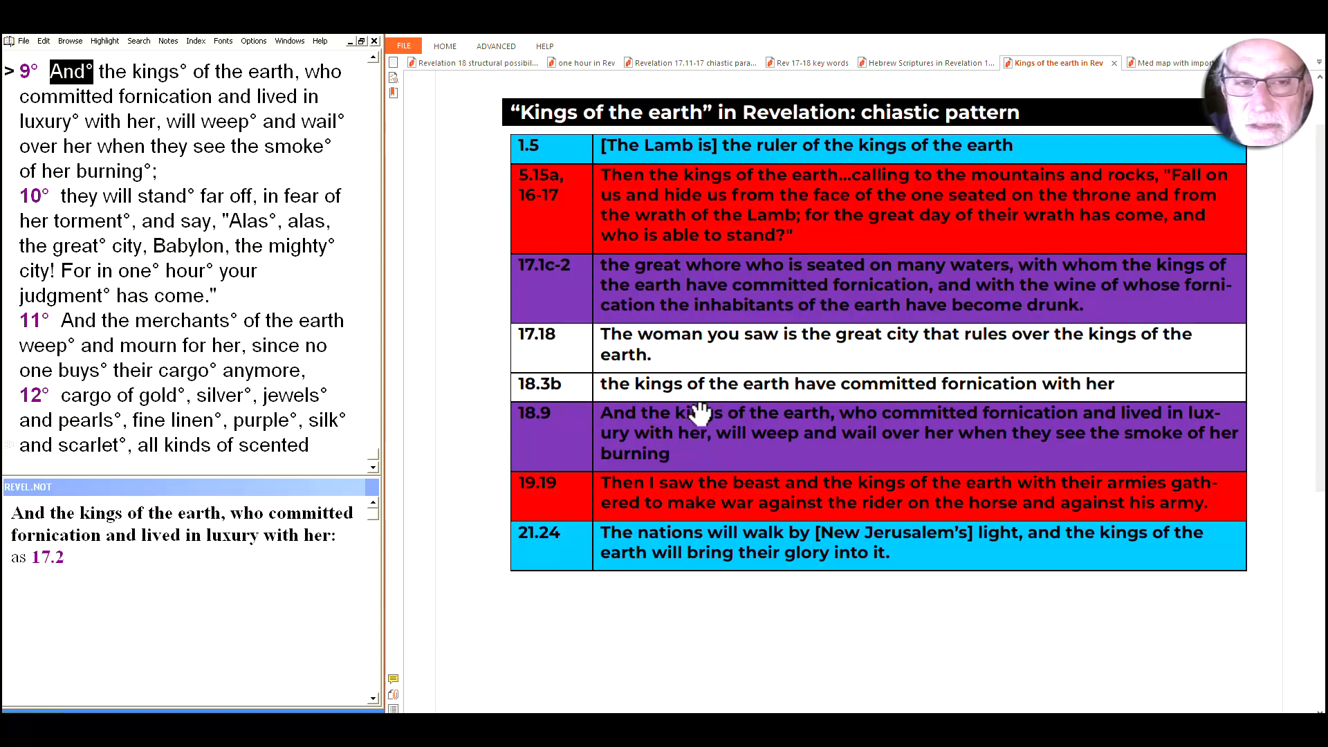
mouse_move(742, 347)
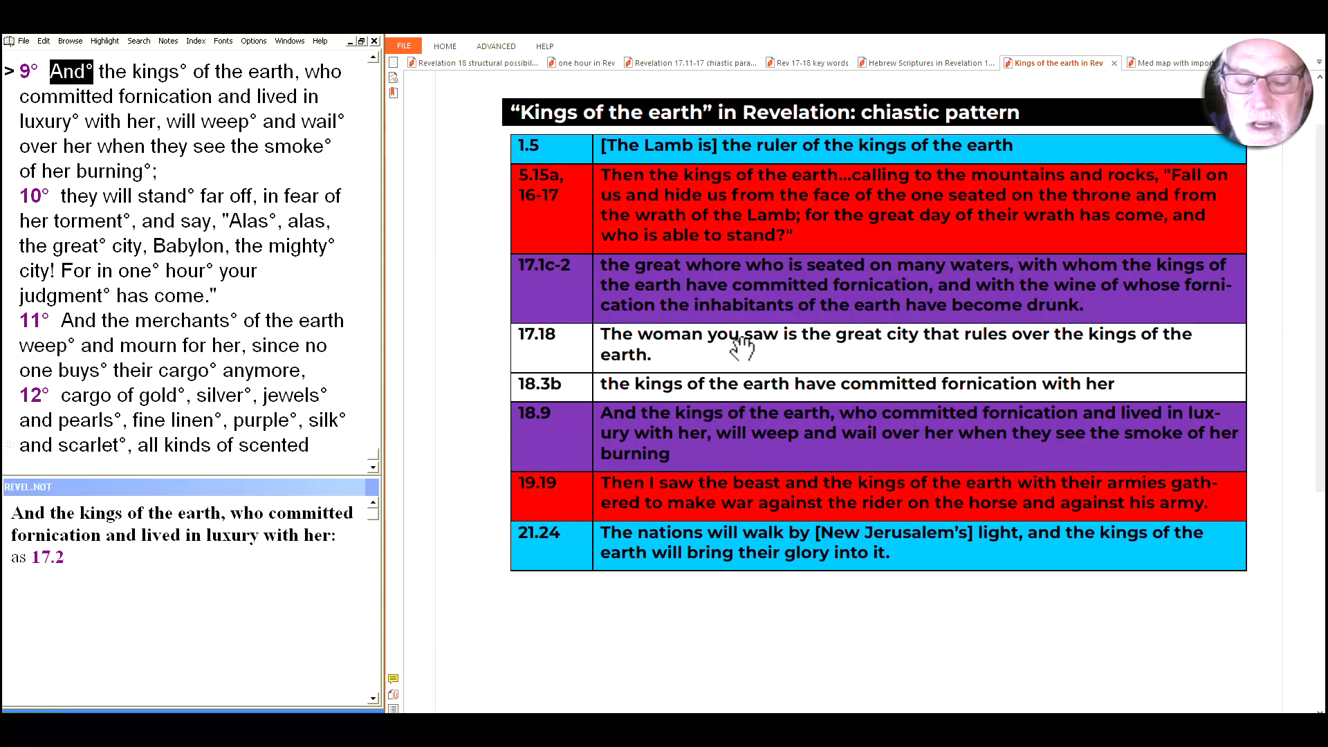
mouse_move(841, 363)
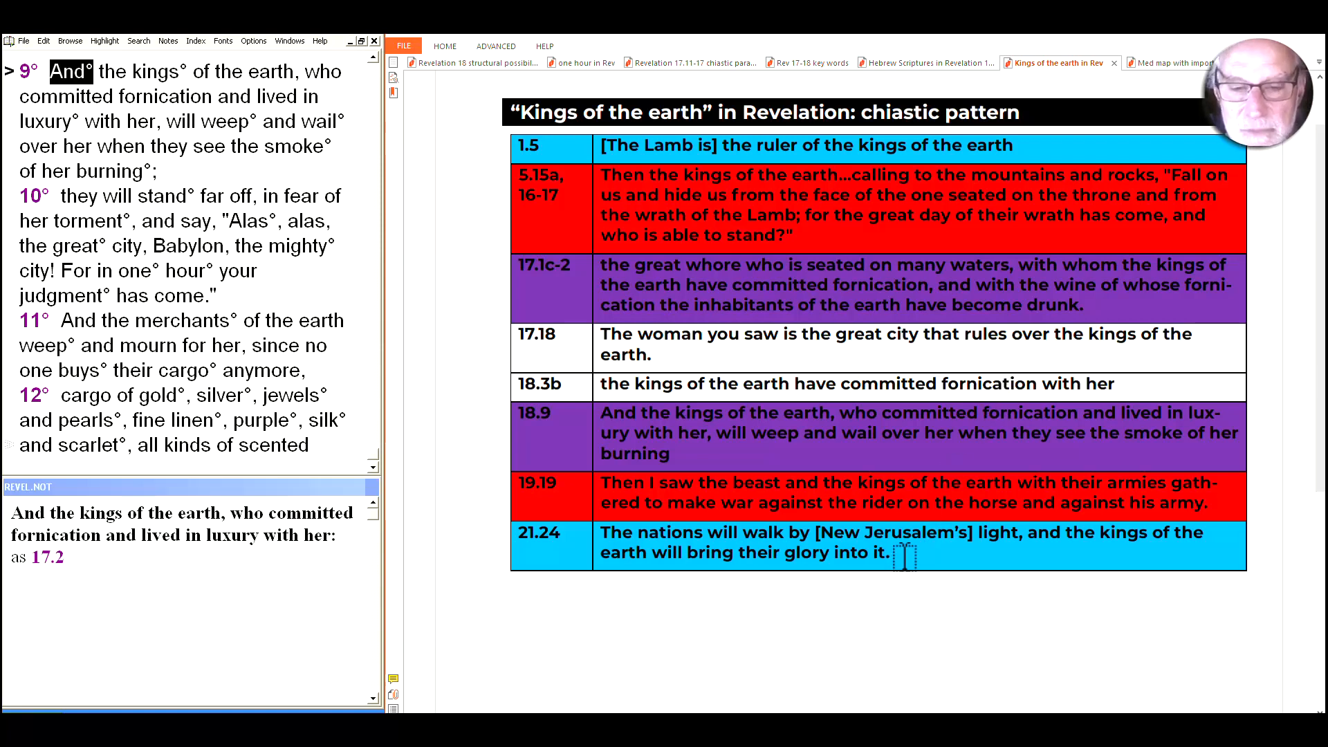
mouse_move(905, 557)
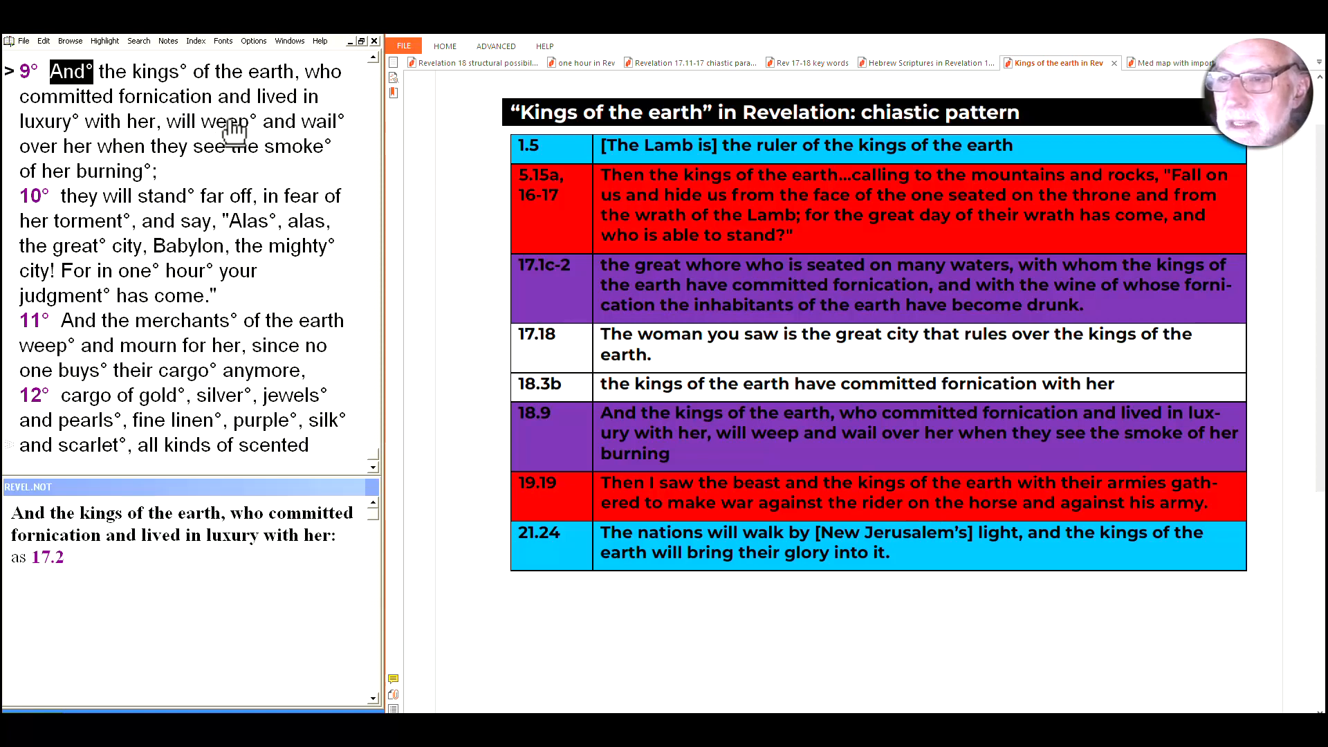
Show the Revelation 18:9 word notes for 'weep', 'wail' and 'her burning' in turn.
left_click(226, 121)
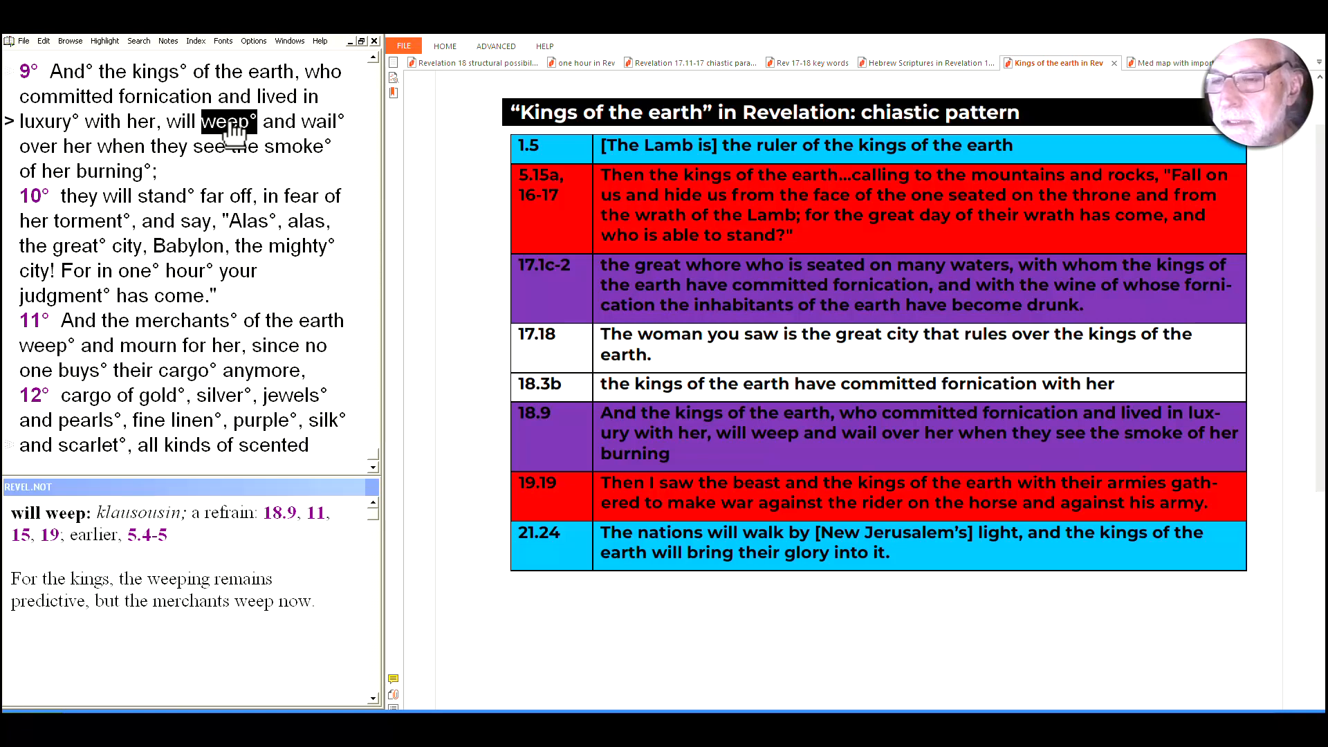
mouse_move(338, 135)
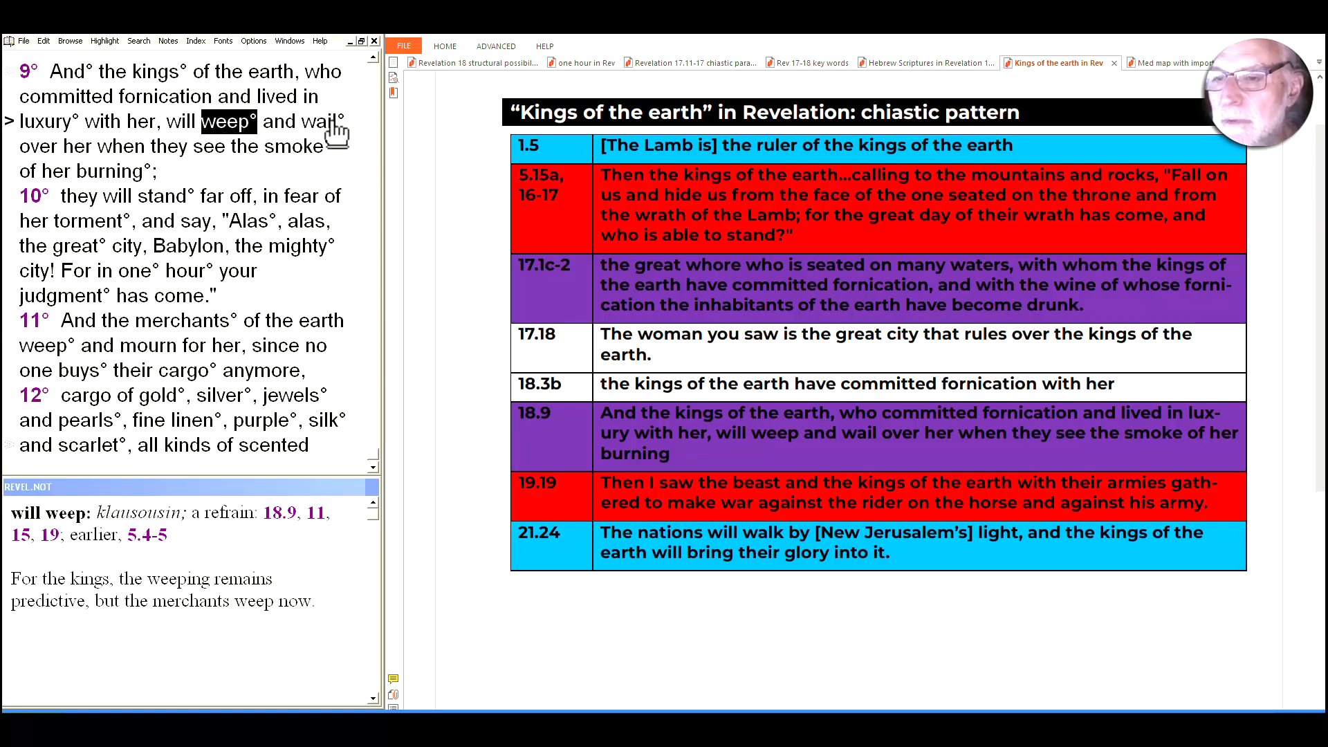
mouse_move(159, 353)
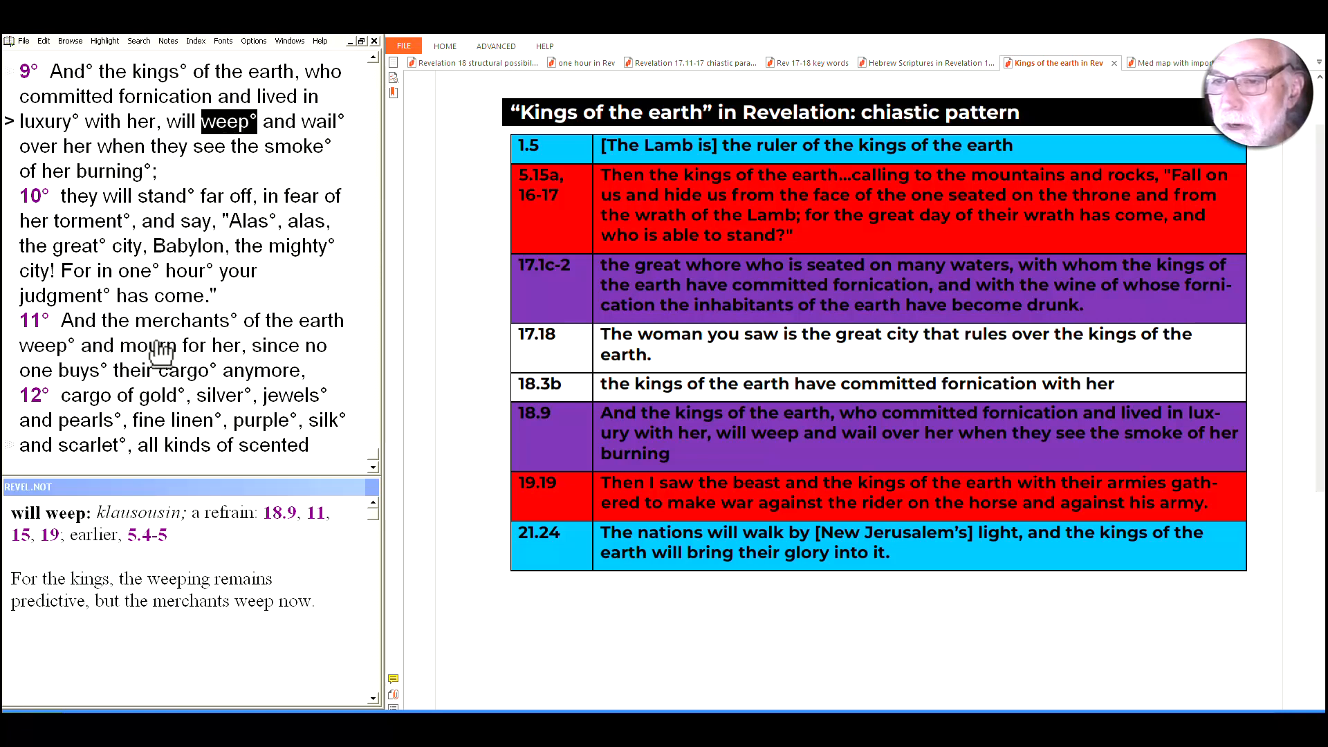
left_click(320, 121)
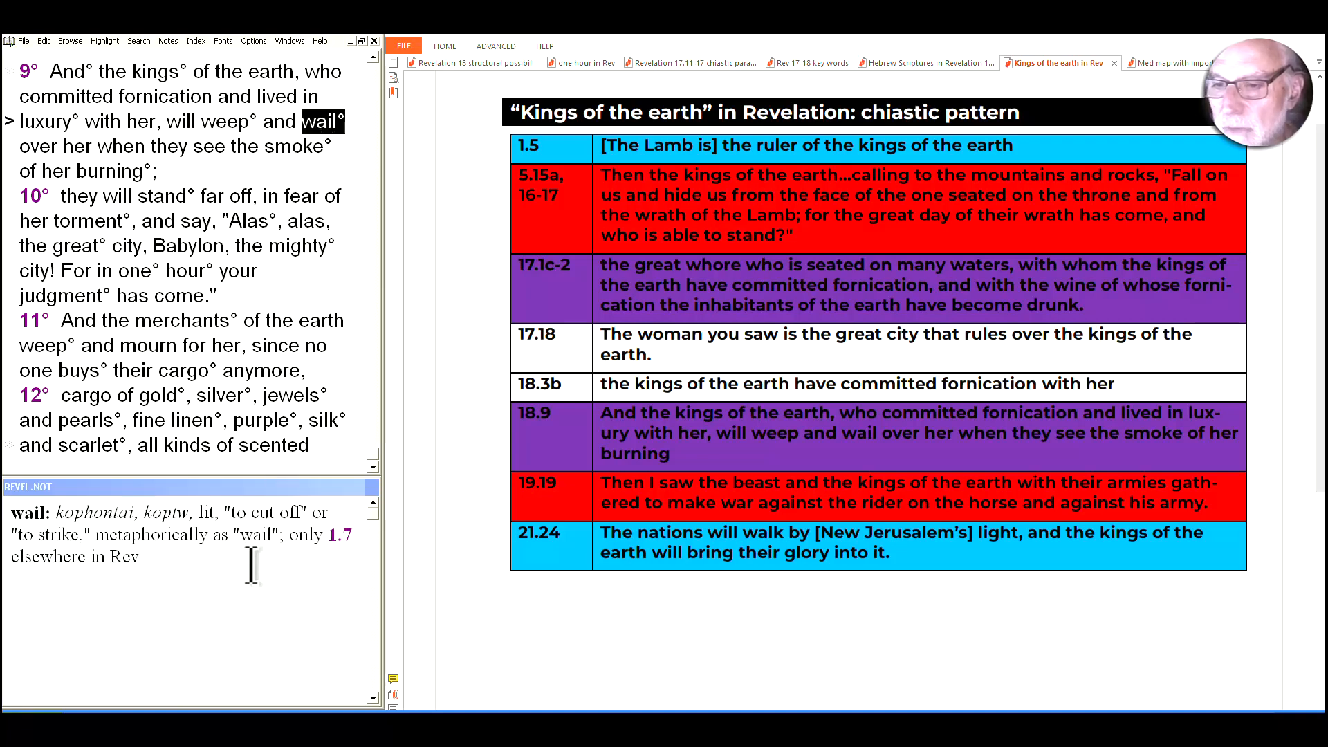
mouse_move(271, 567)
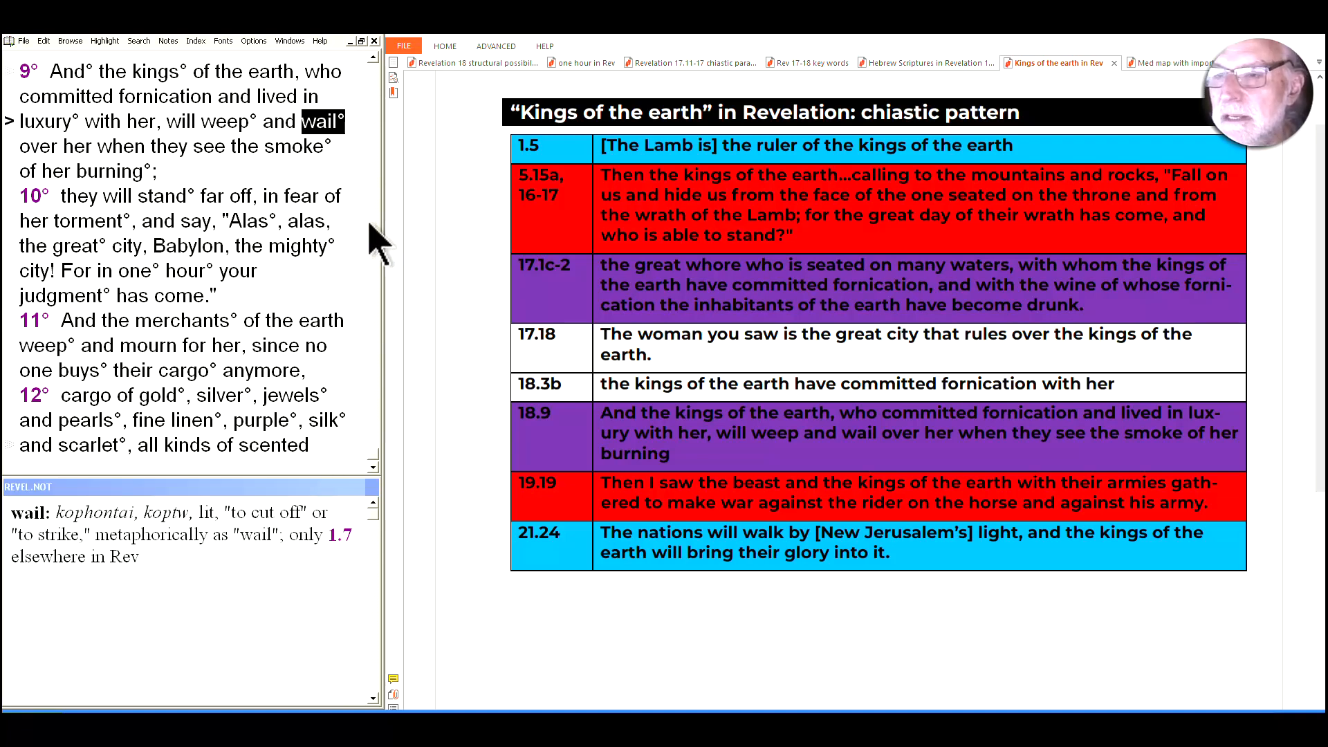
mouse_move(323, 136)
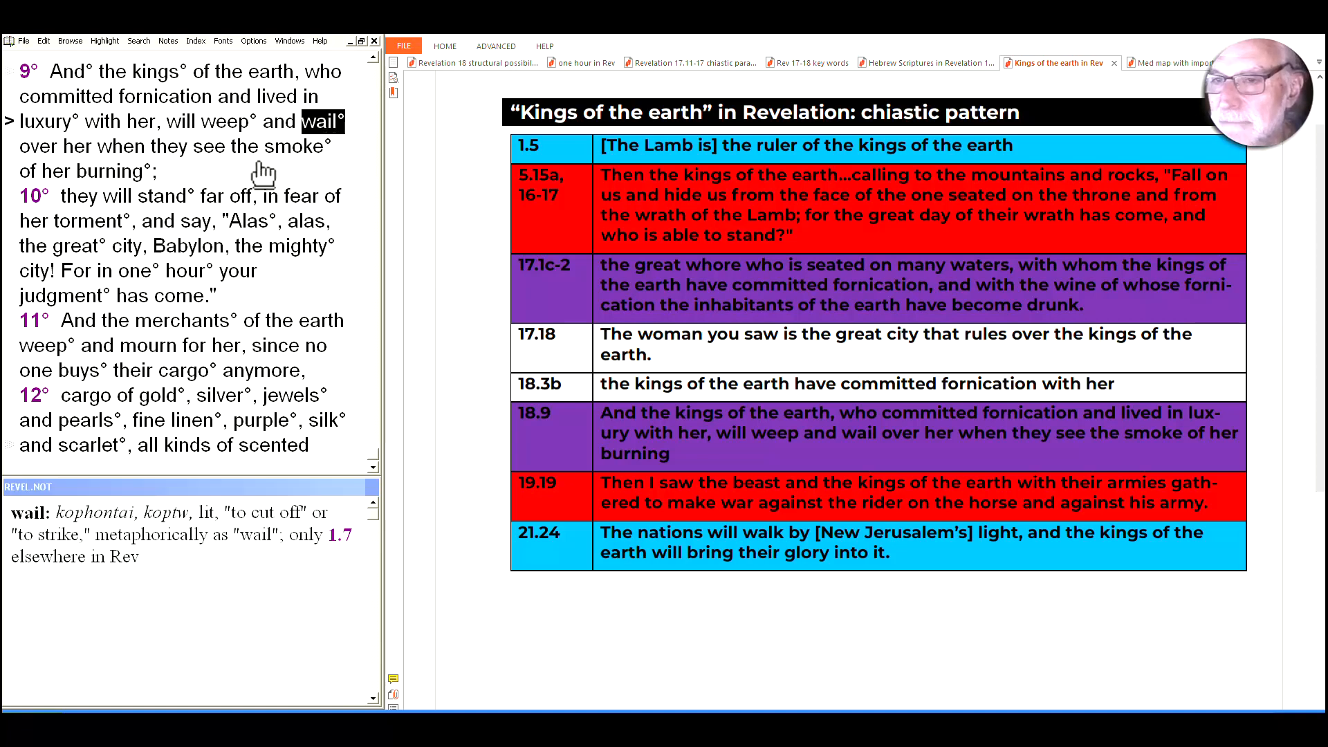
left_click(111, 170)
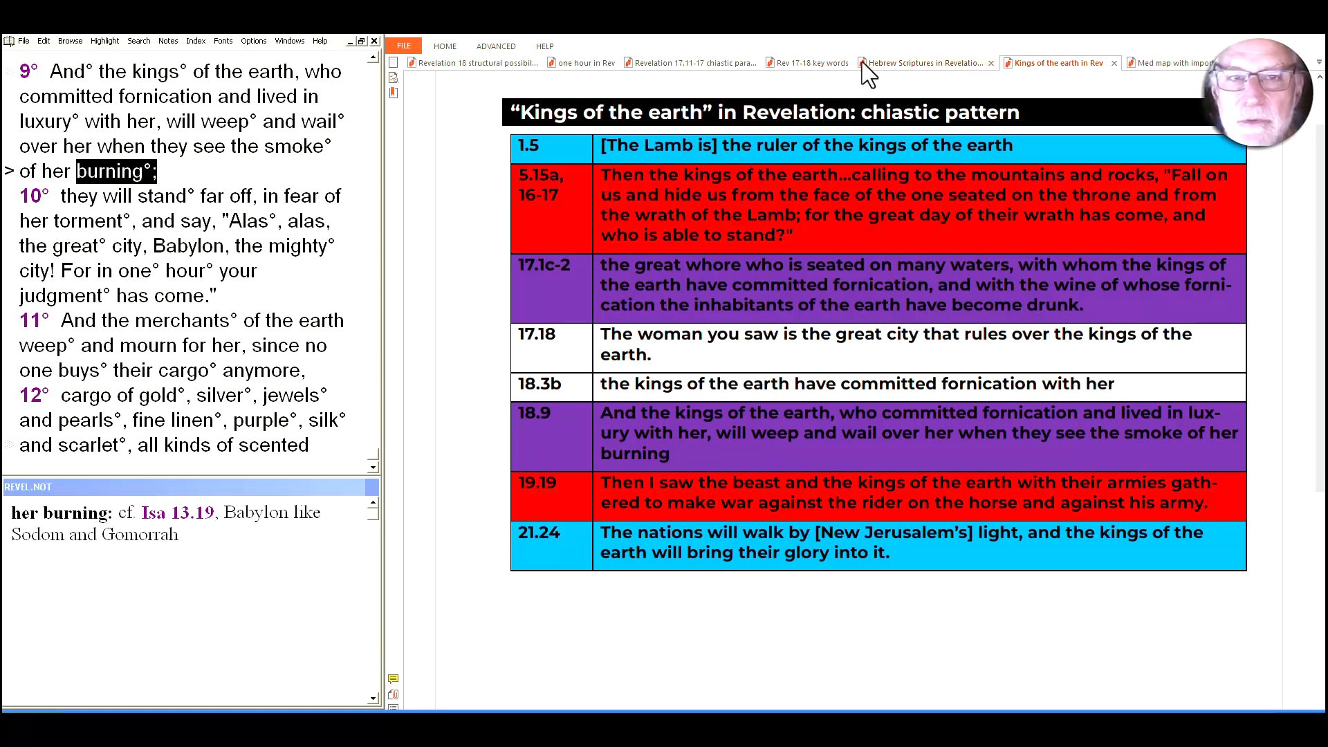
Switch to the Hebrew Scriptures in Revelation 18 parallels table document.
left_click(923, 63)
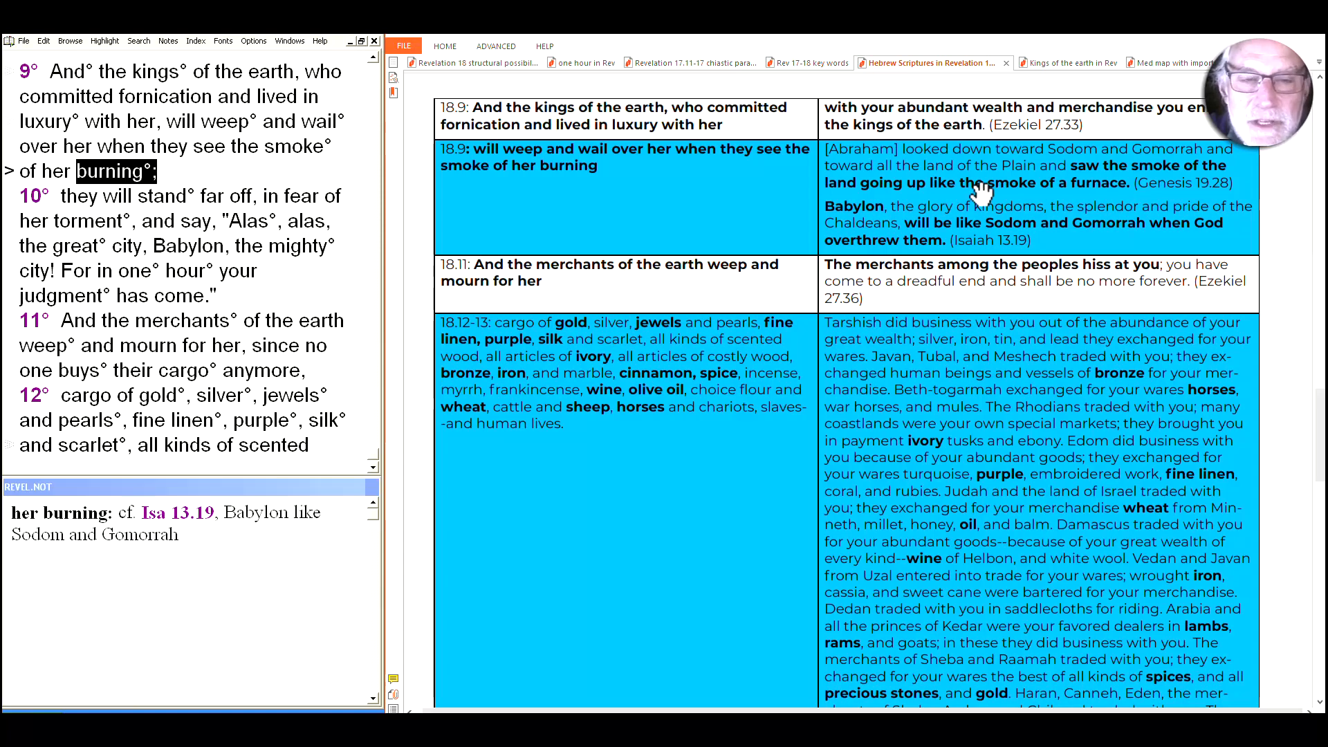
mouse_move(1029, 248)
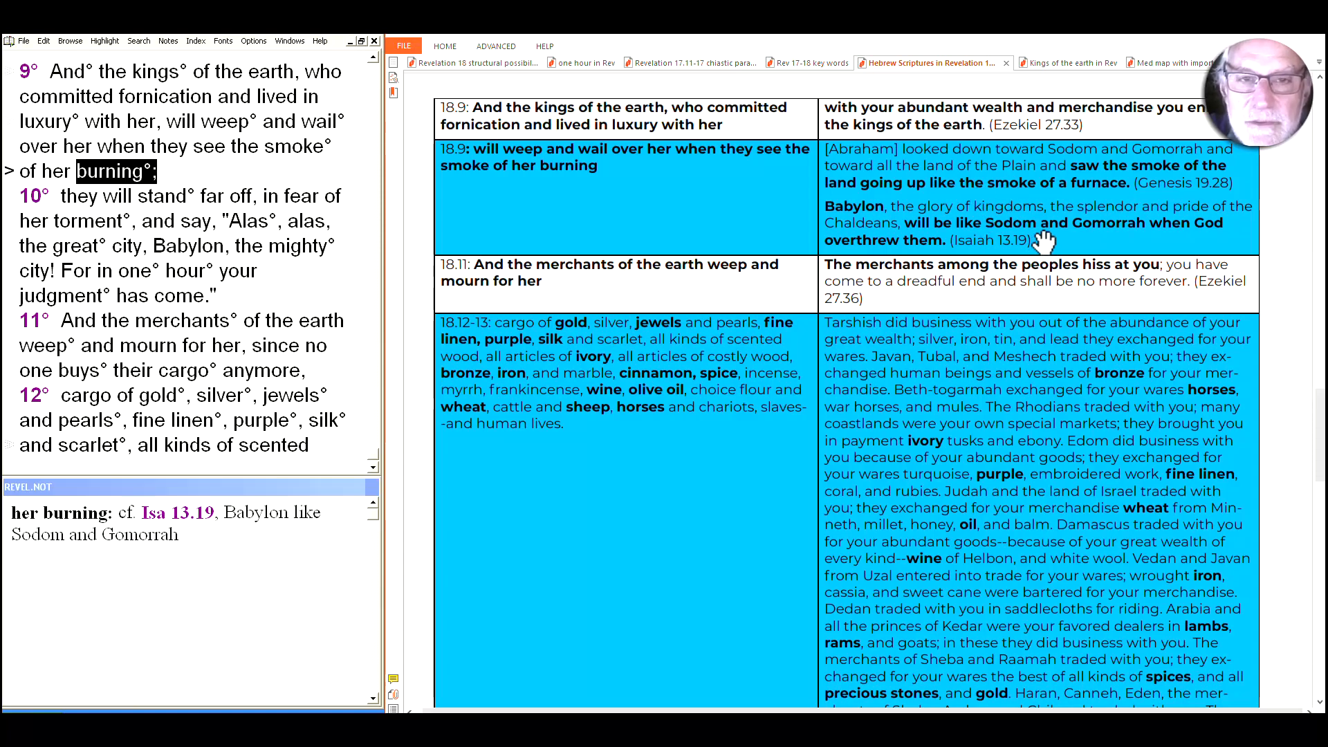
mouse_move(1148, 224)
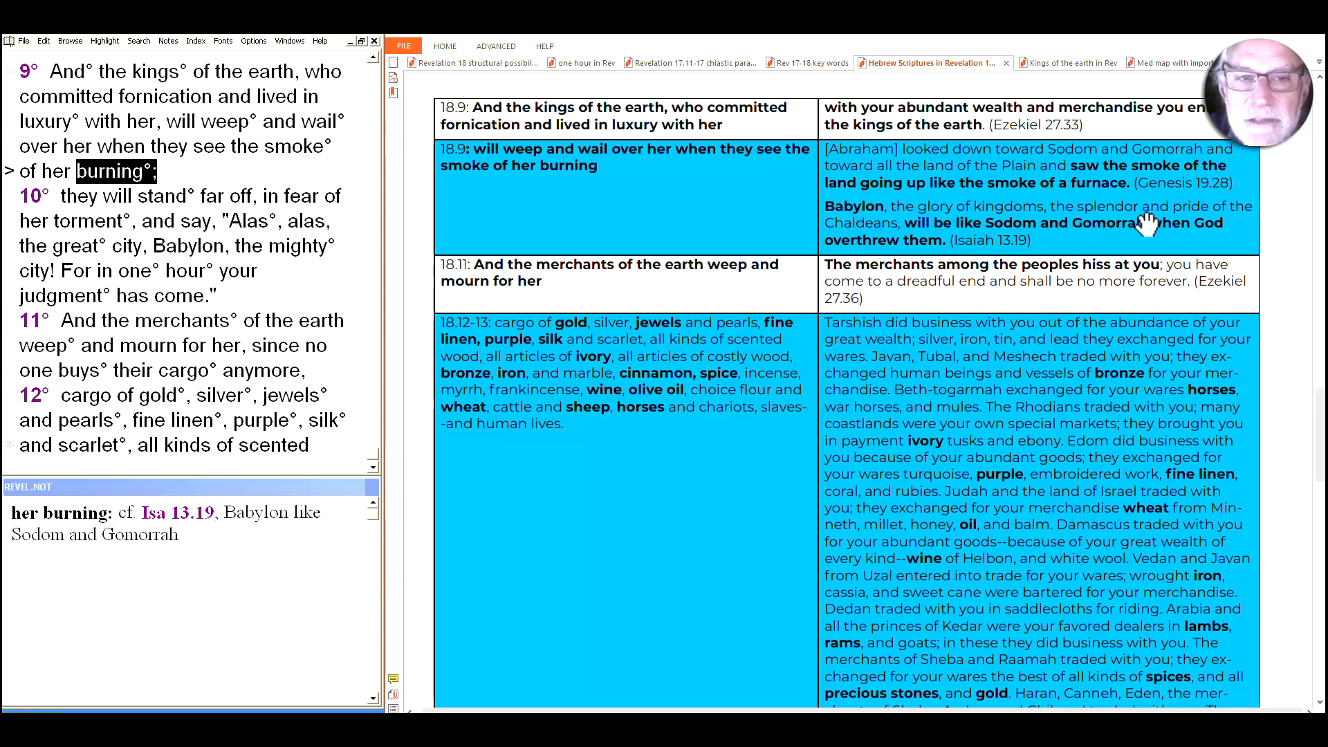
mouse_move(1070, 248)
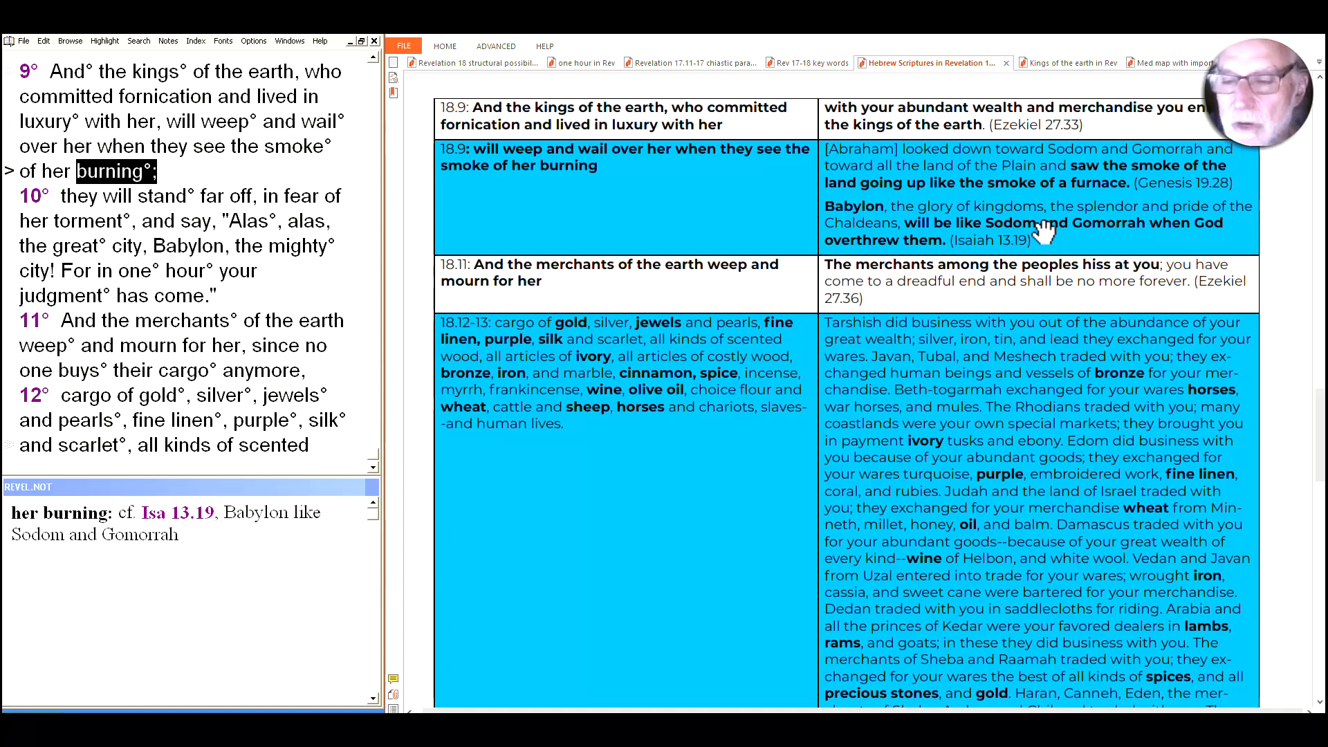
mouse_move(1045, 239)
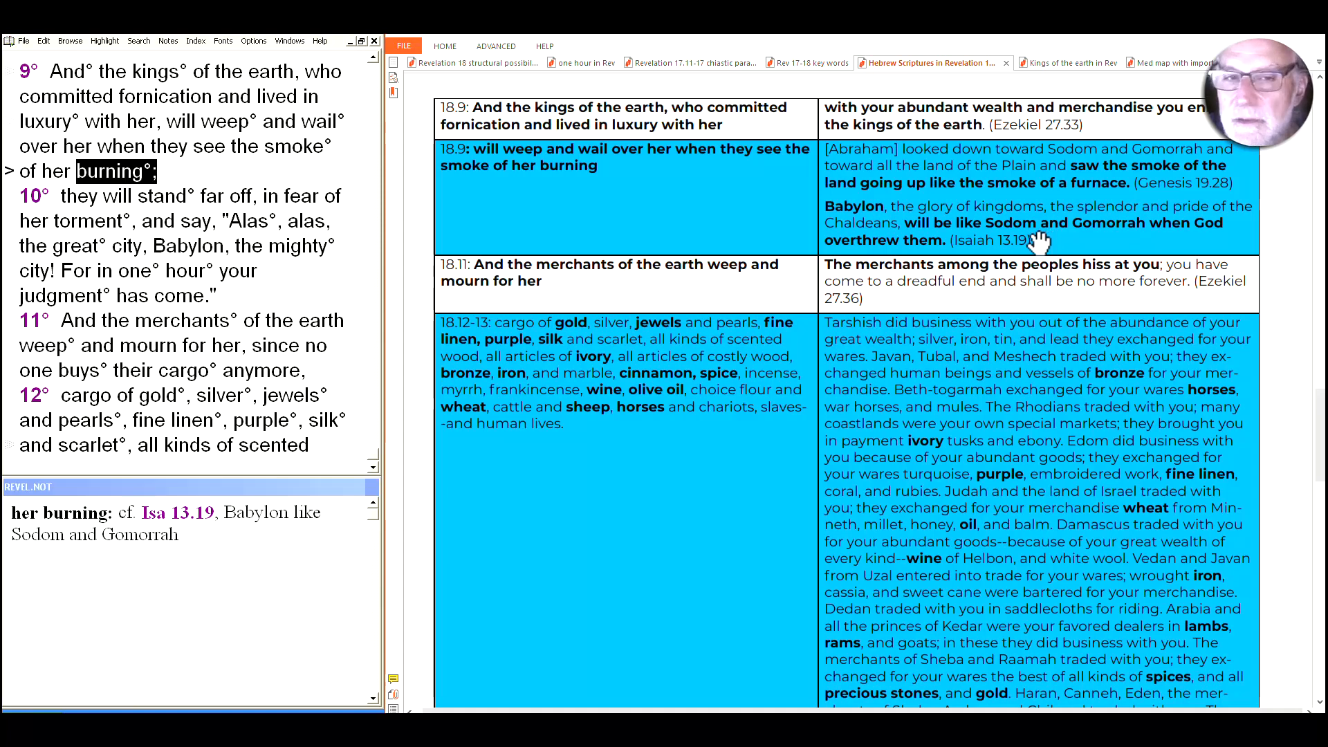
mouse_move(178, 220)
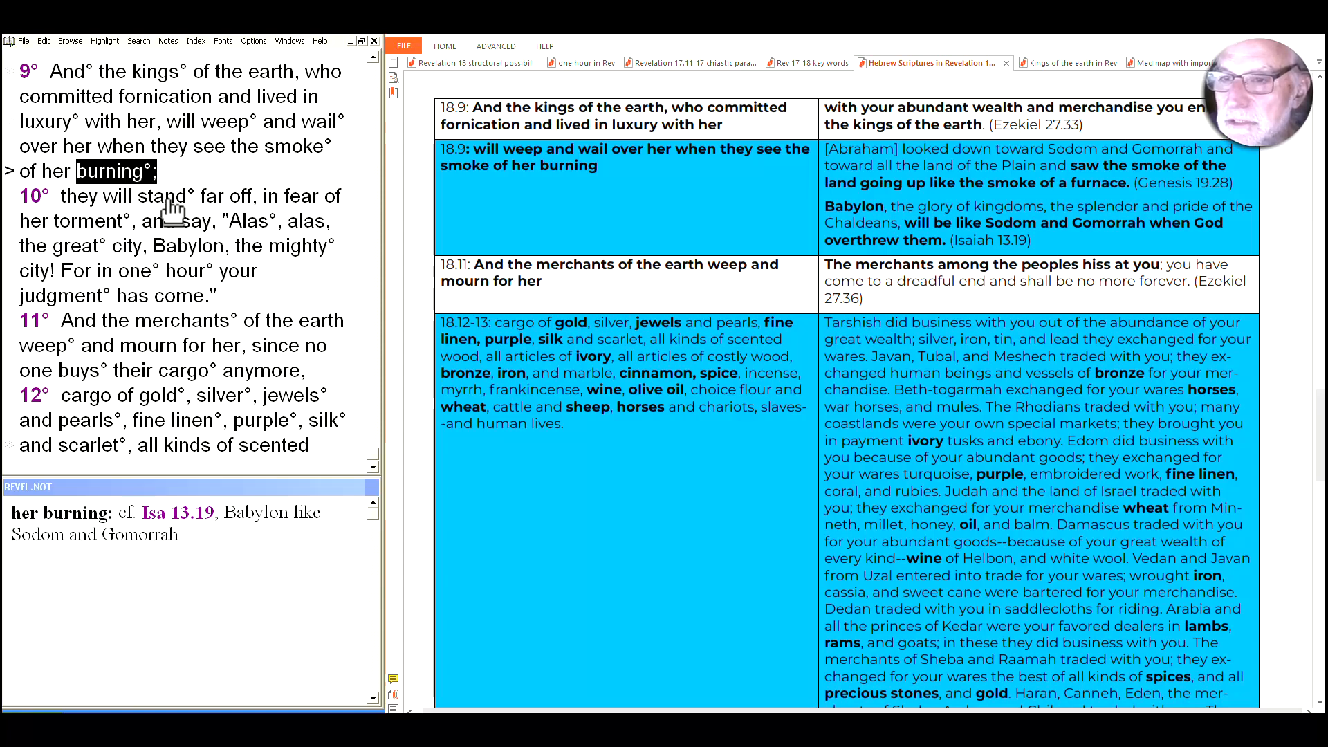
mouse_move(106, 235)
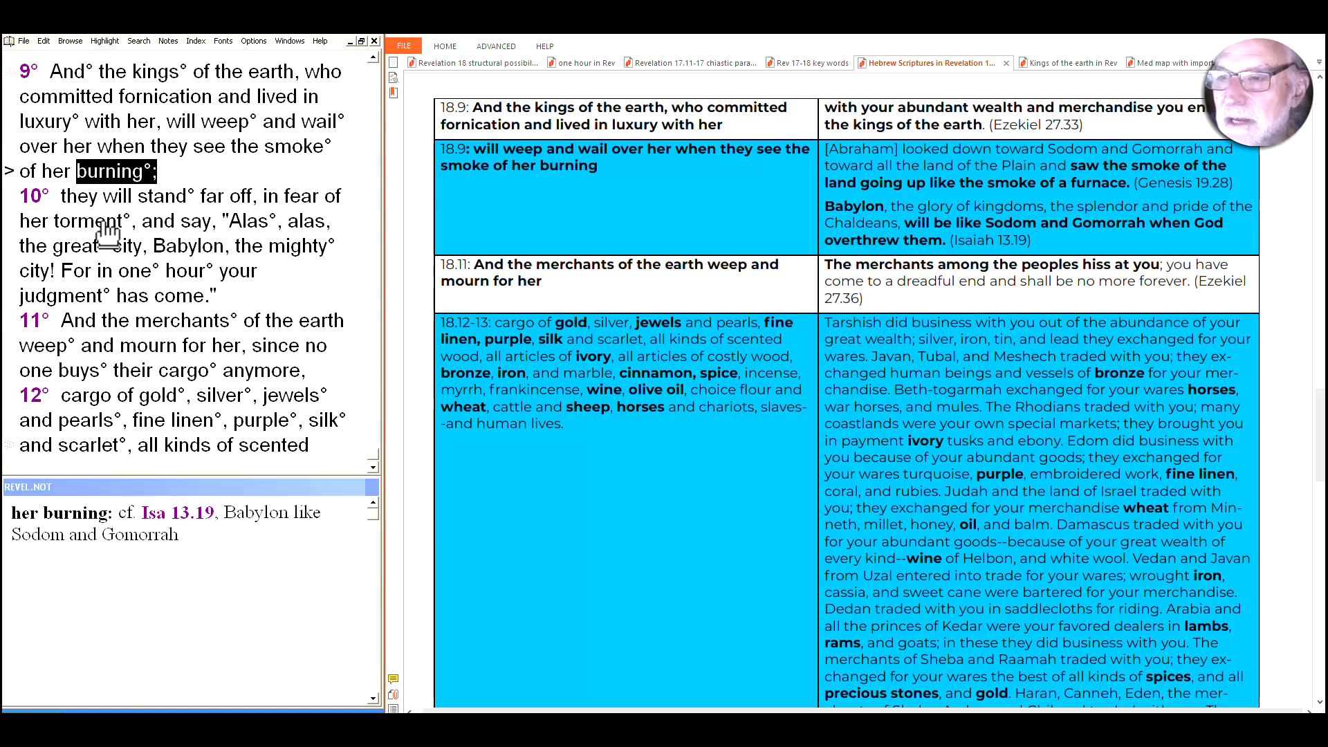
mouse_move(296, 140)
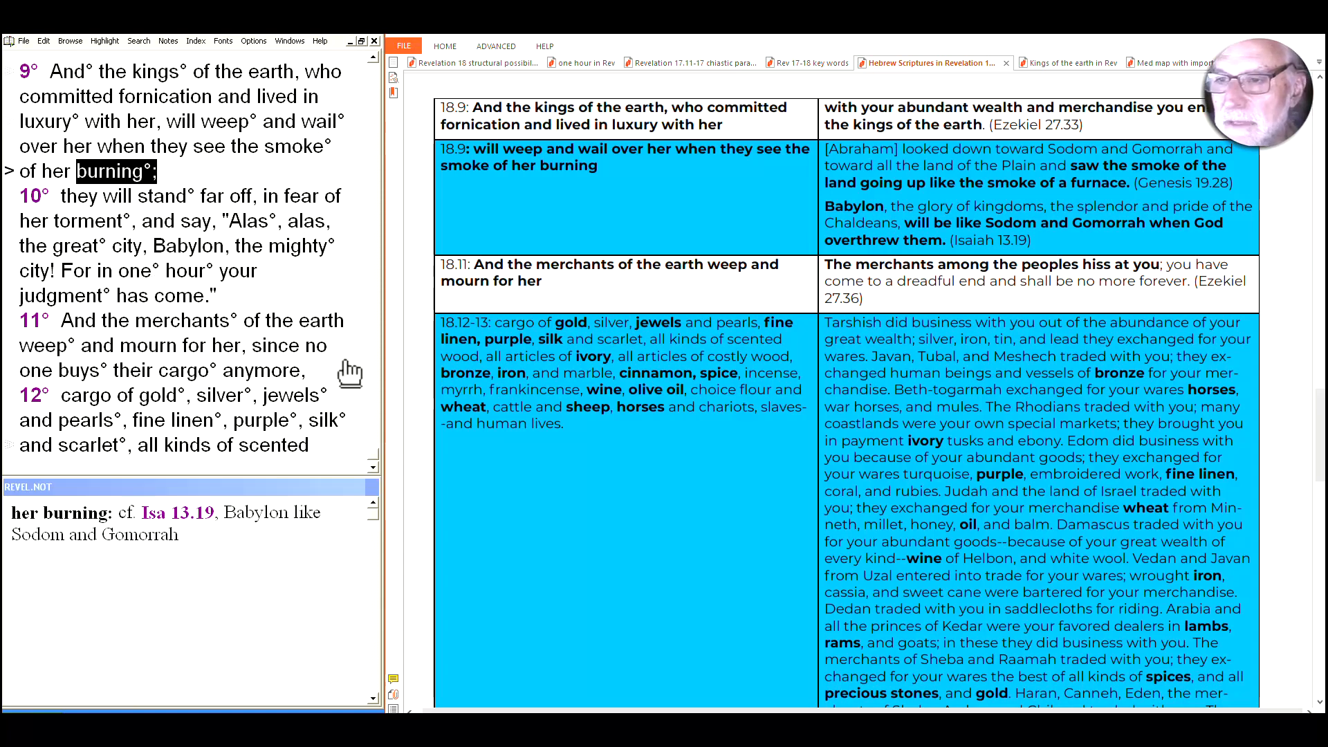
mouse_move(261, 231)
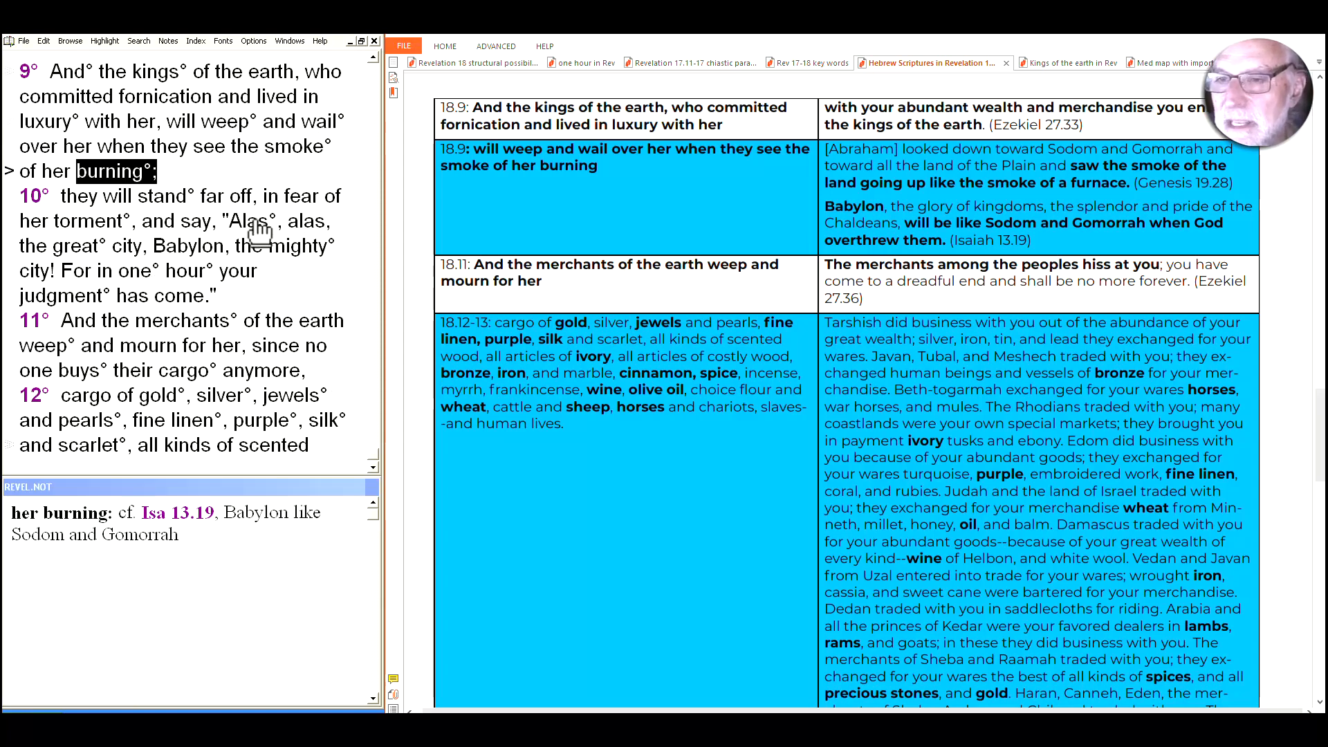
Show the verse 10 note on 'Alas' (ouai), linking 8:13 and verses 16 and 19.
left_click(250, 221)
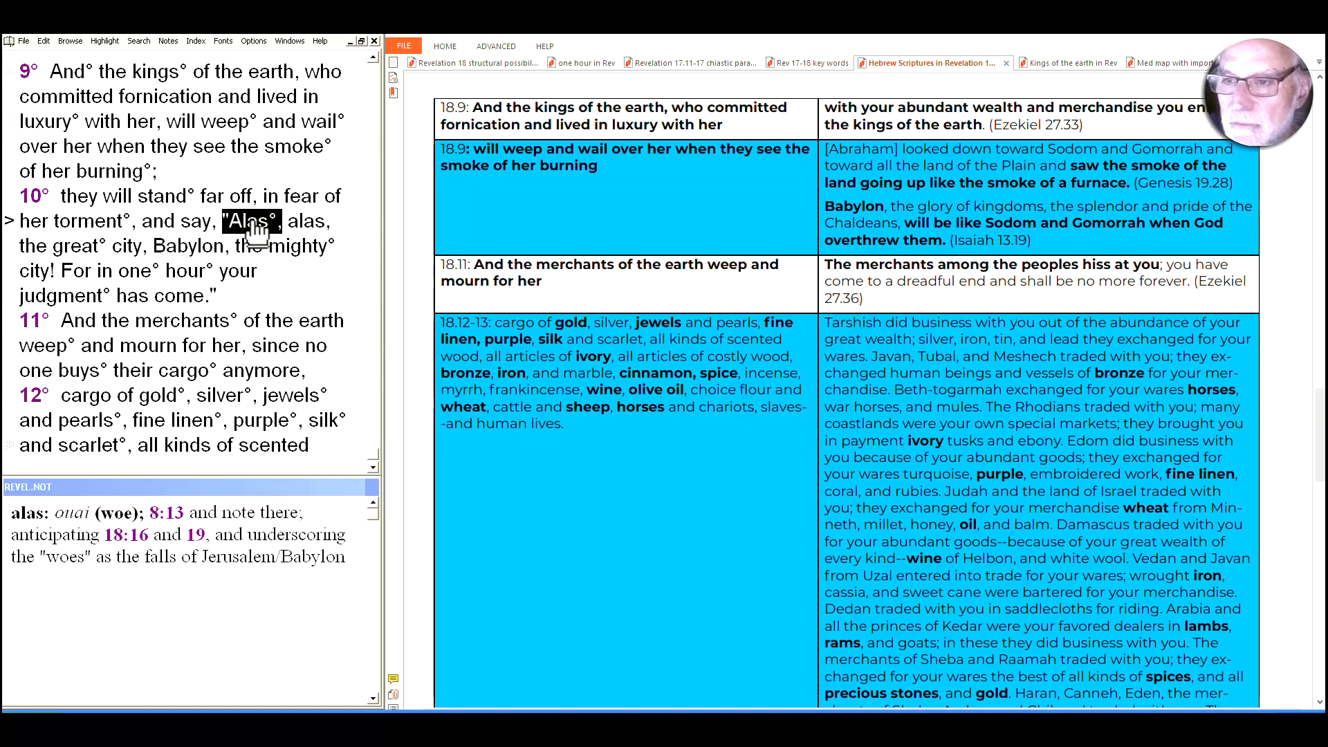
mouse_move(207, 267)
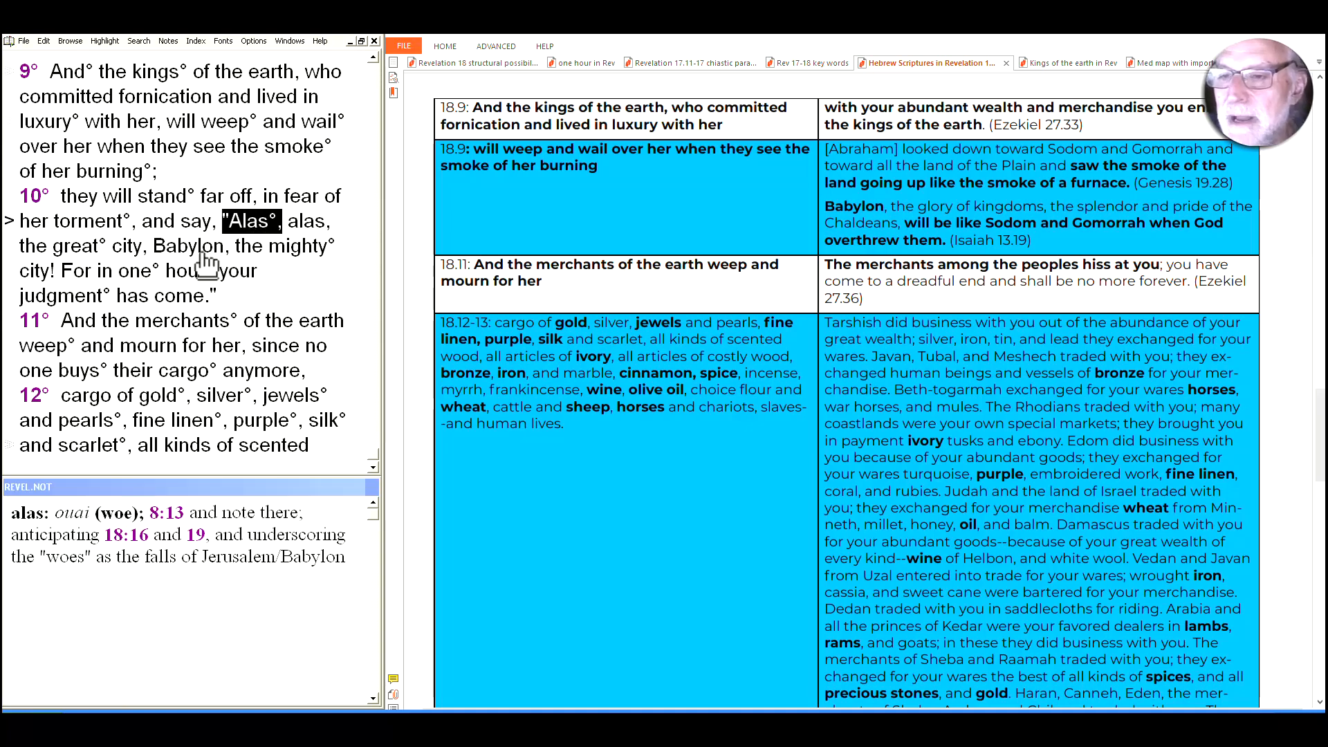
mouse_move(300, 259)
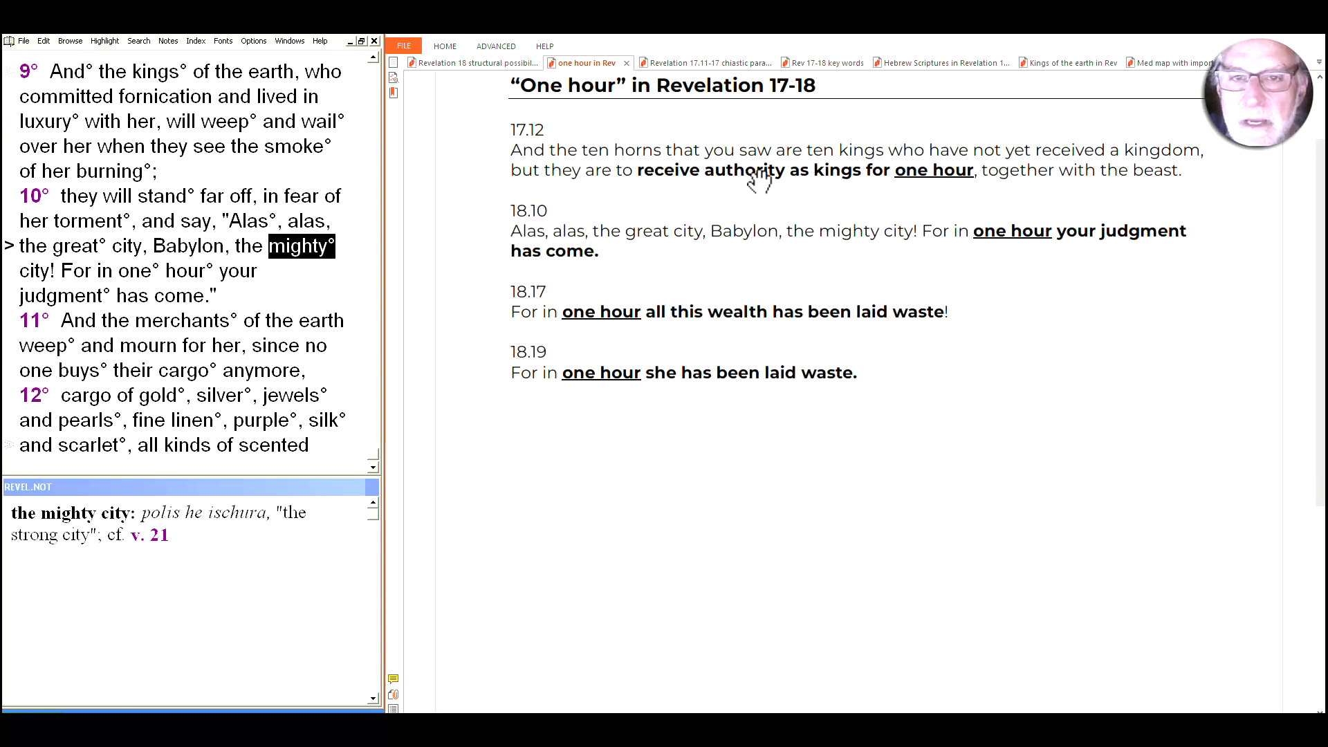
mouse_move(866, 188)
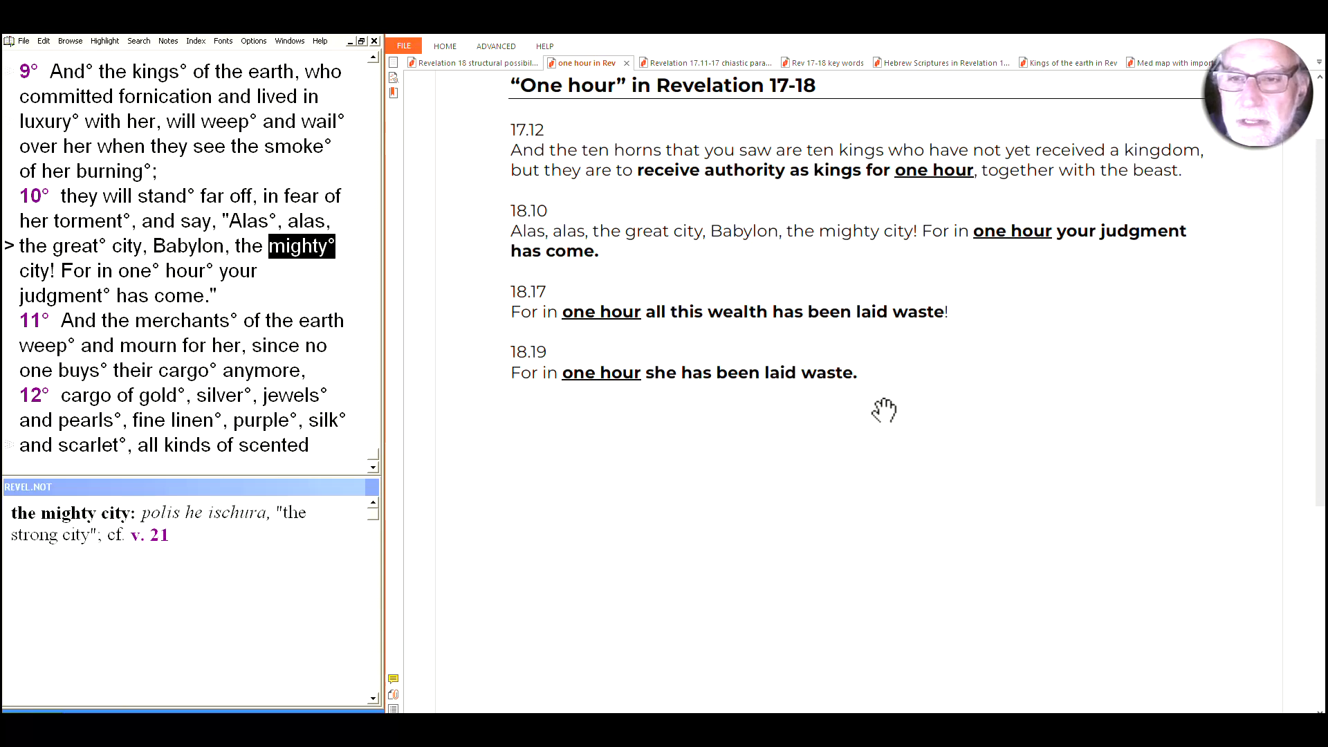
mouse_move(1034, 236)
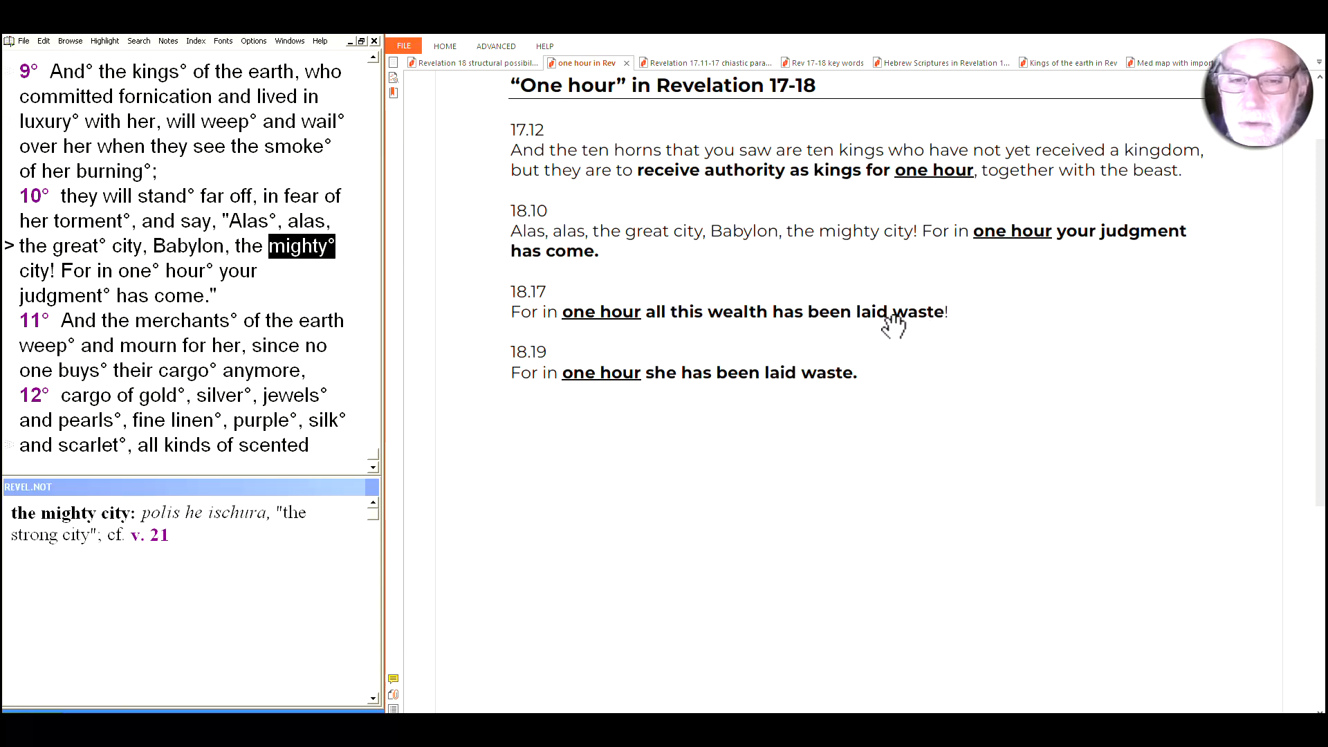
mouse_move(936, 323)
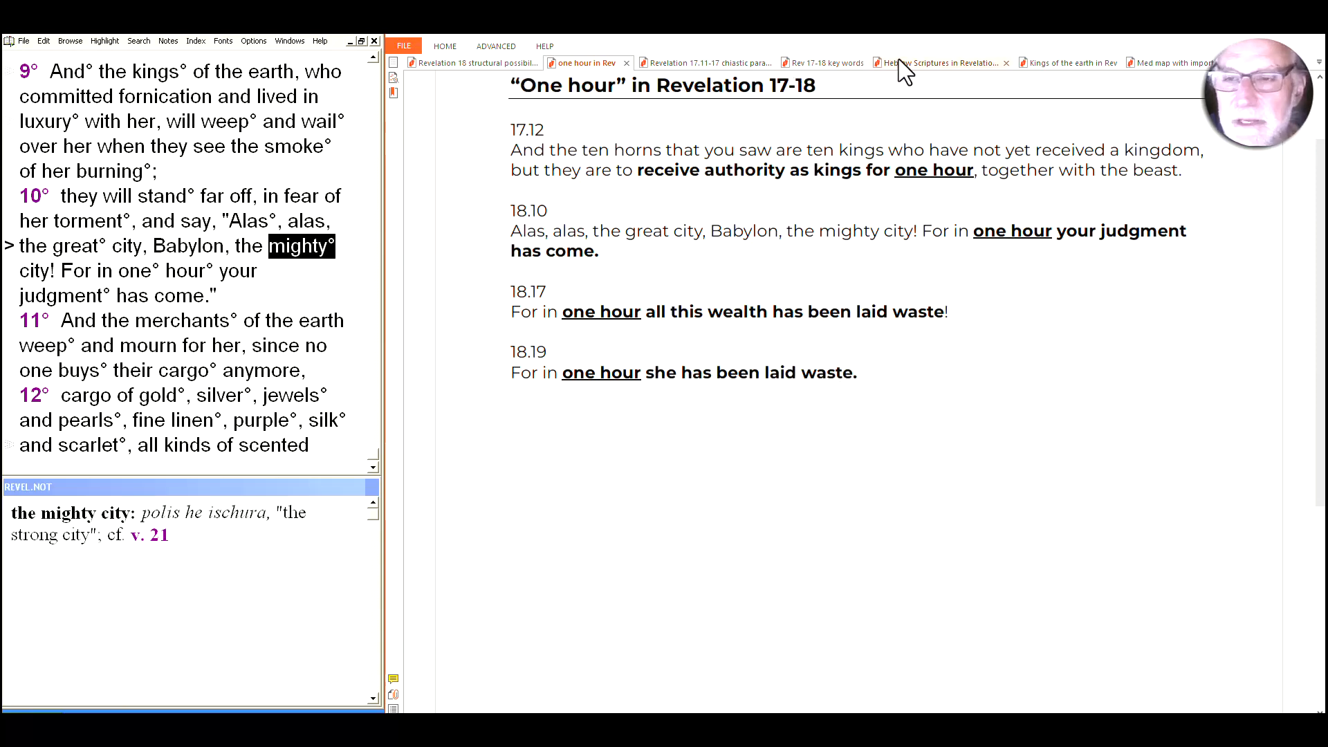
Return to the parallels table, then show the notes on 'merchants of the earth' and 'buys' in verse 11.
left_click(931, 63)
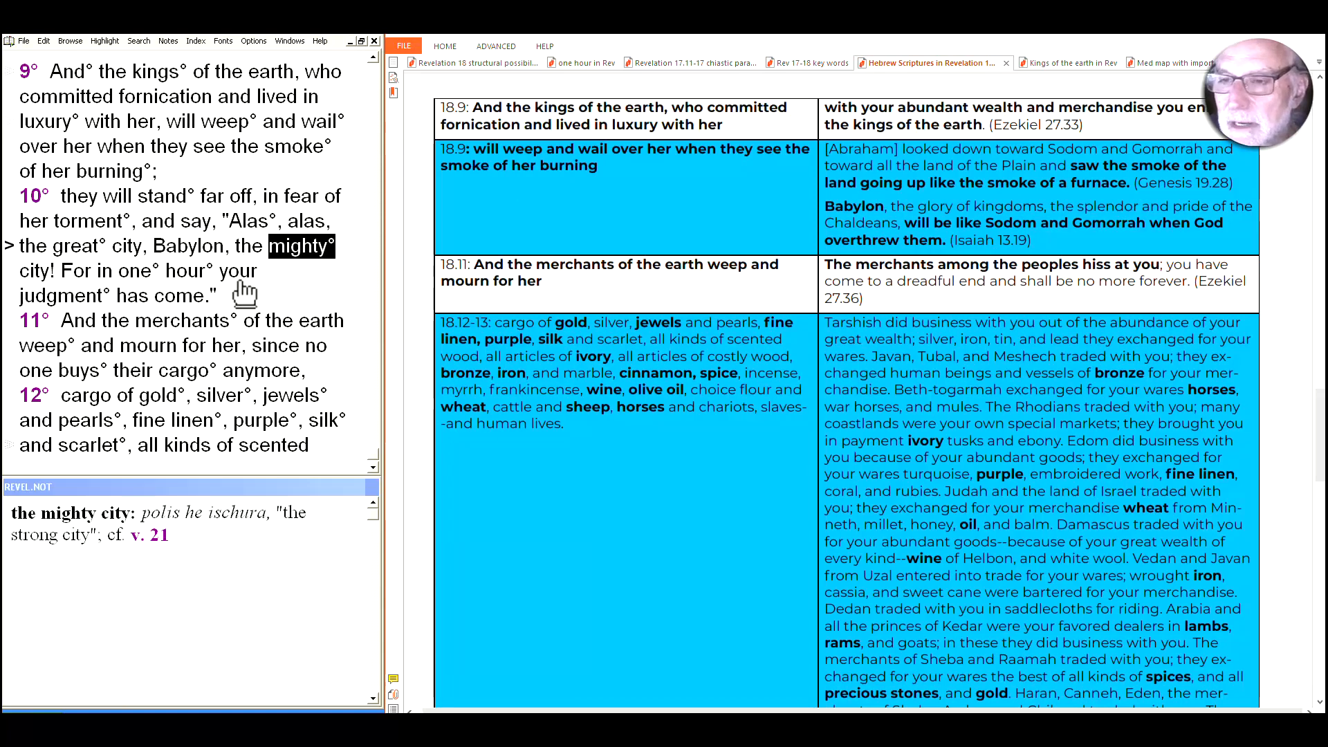
mouse_move(183, 339)
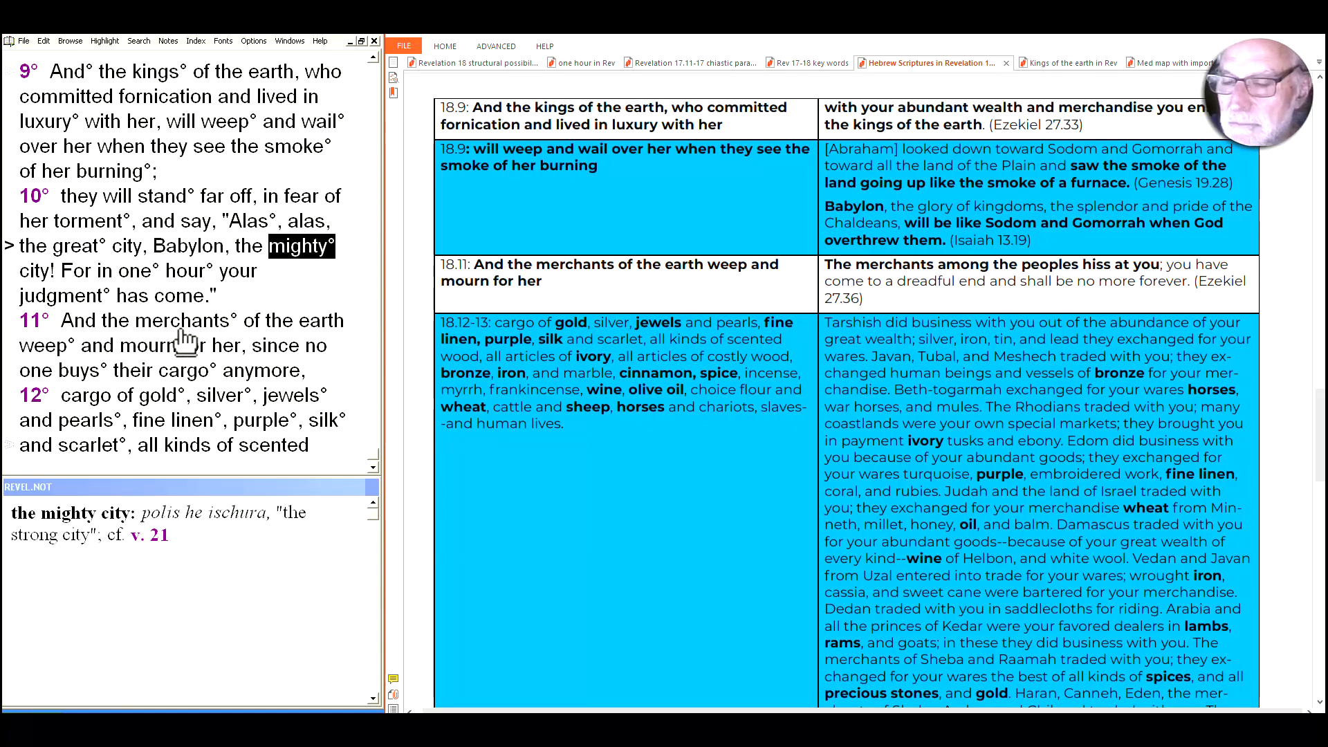
left_click(184, 320)
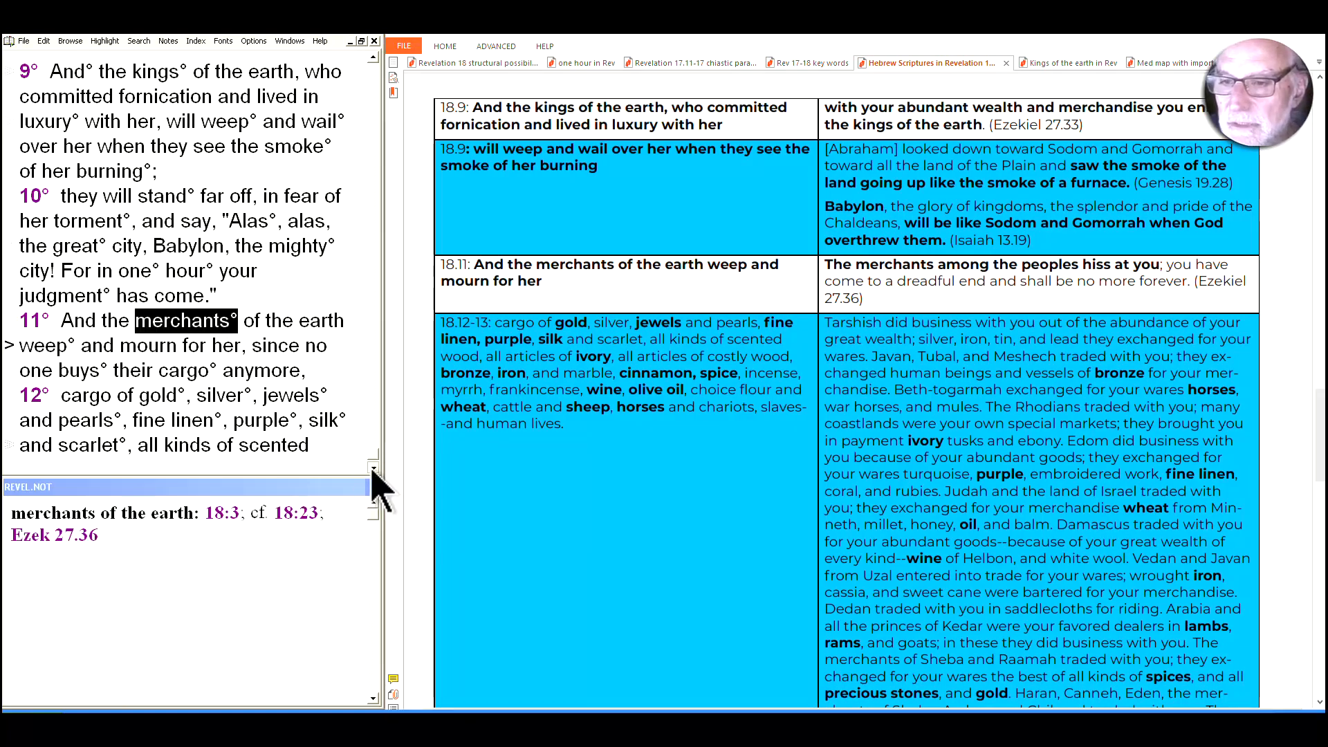
scroll("down", 3)
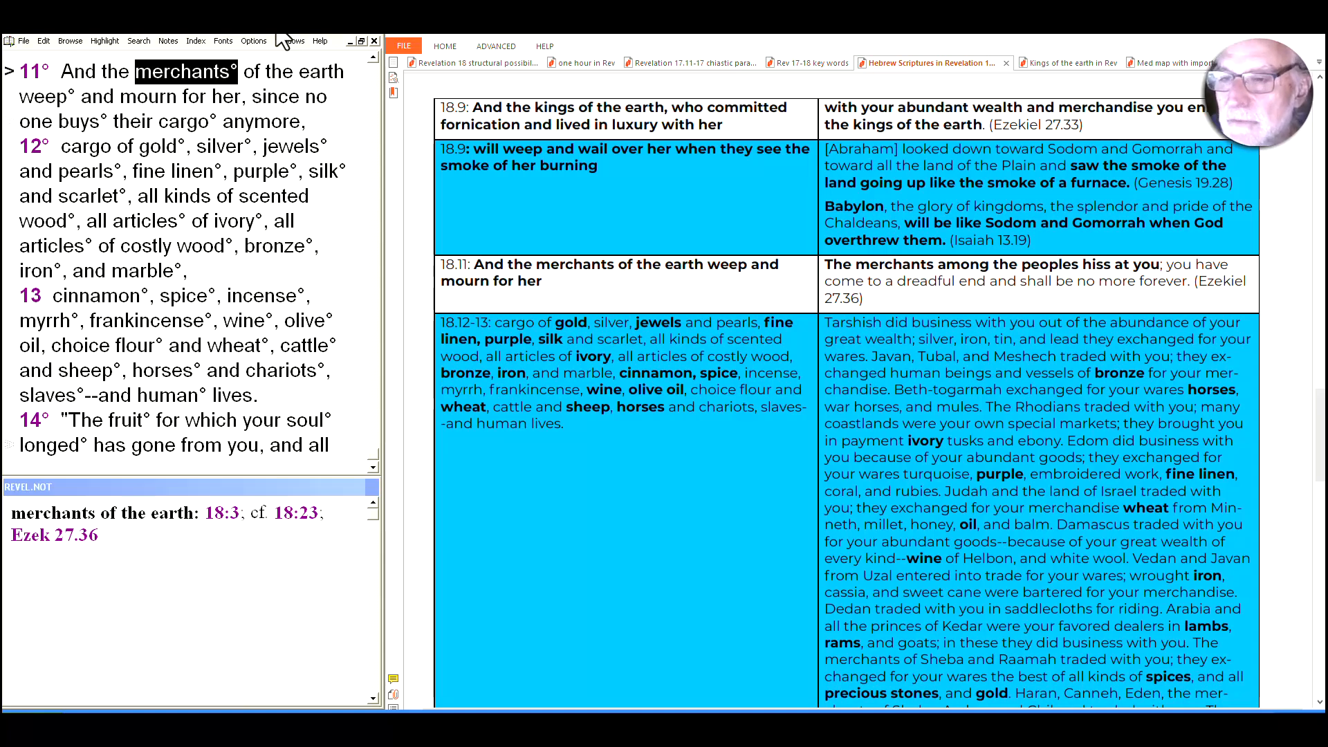
mouse_move(46, 115)
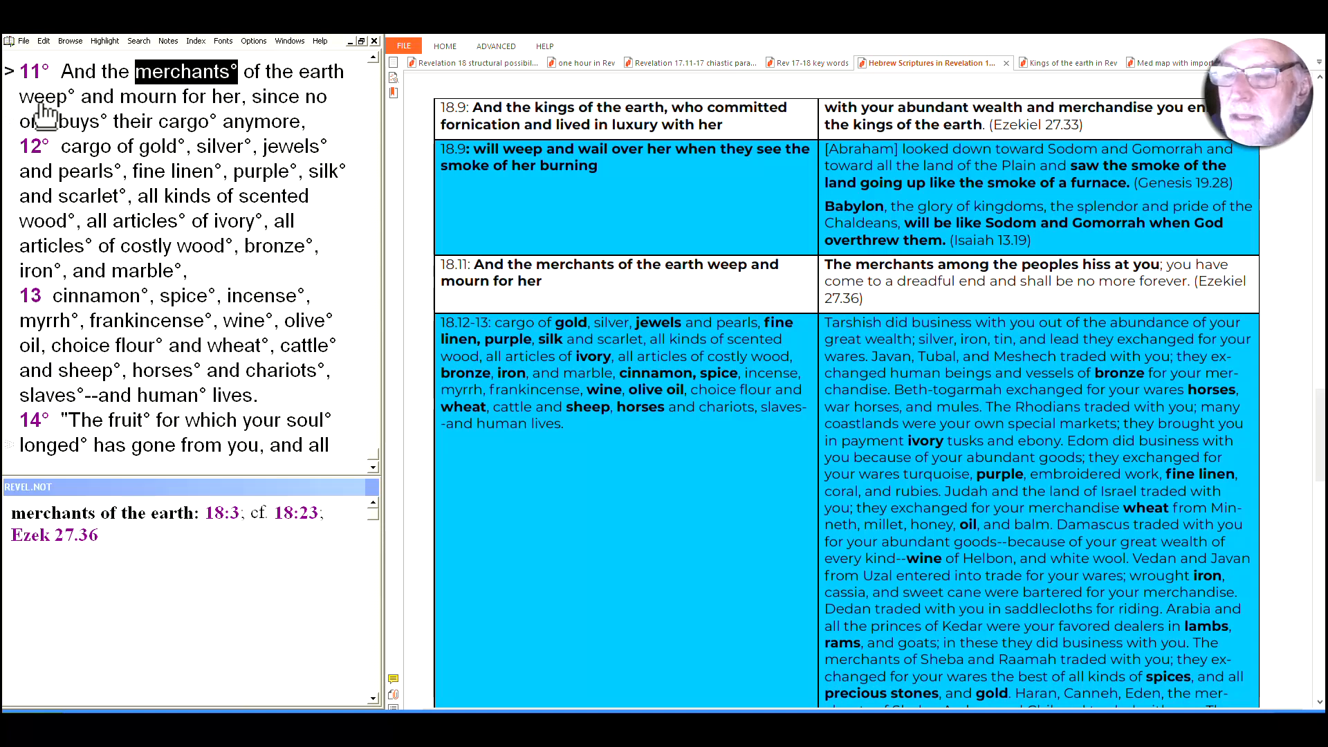
mouse_move(176, 122)
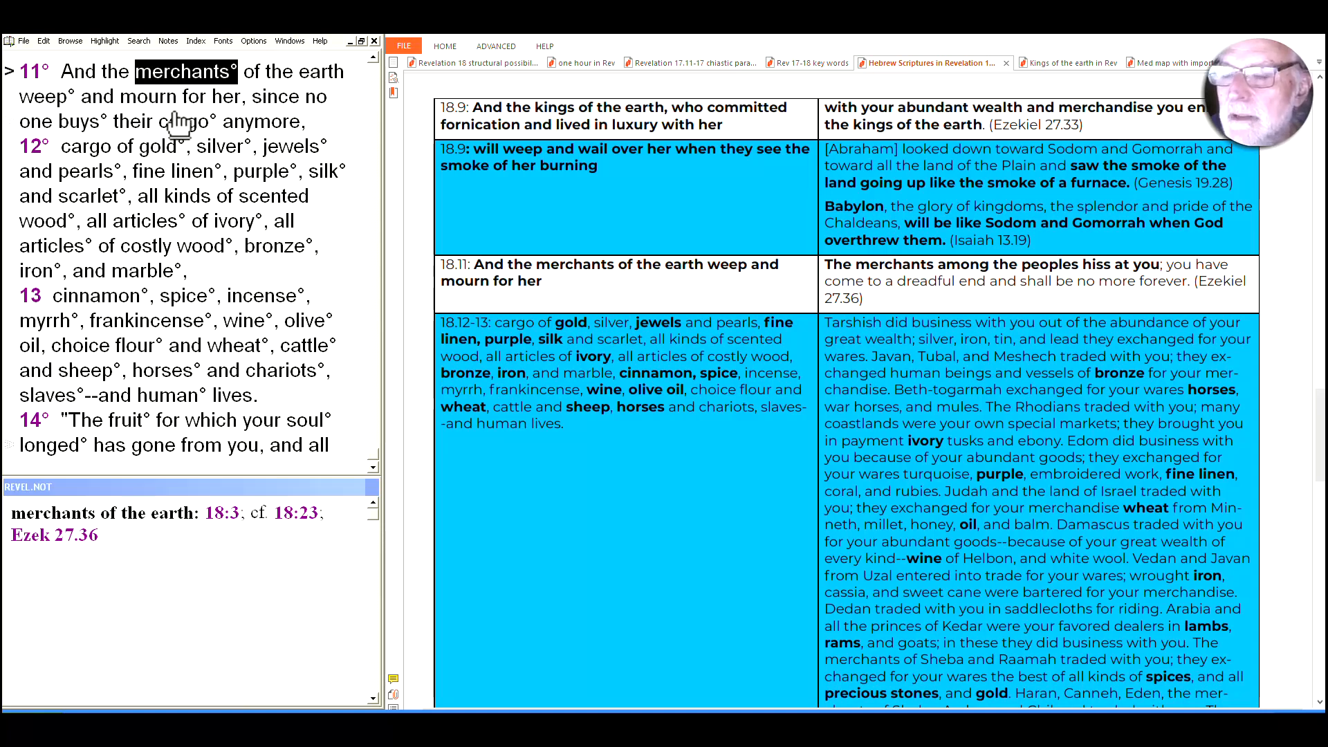
mouse_move(143, 148)
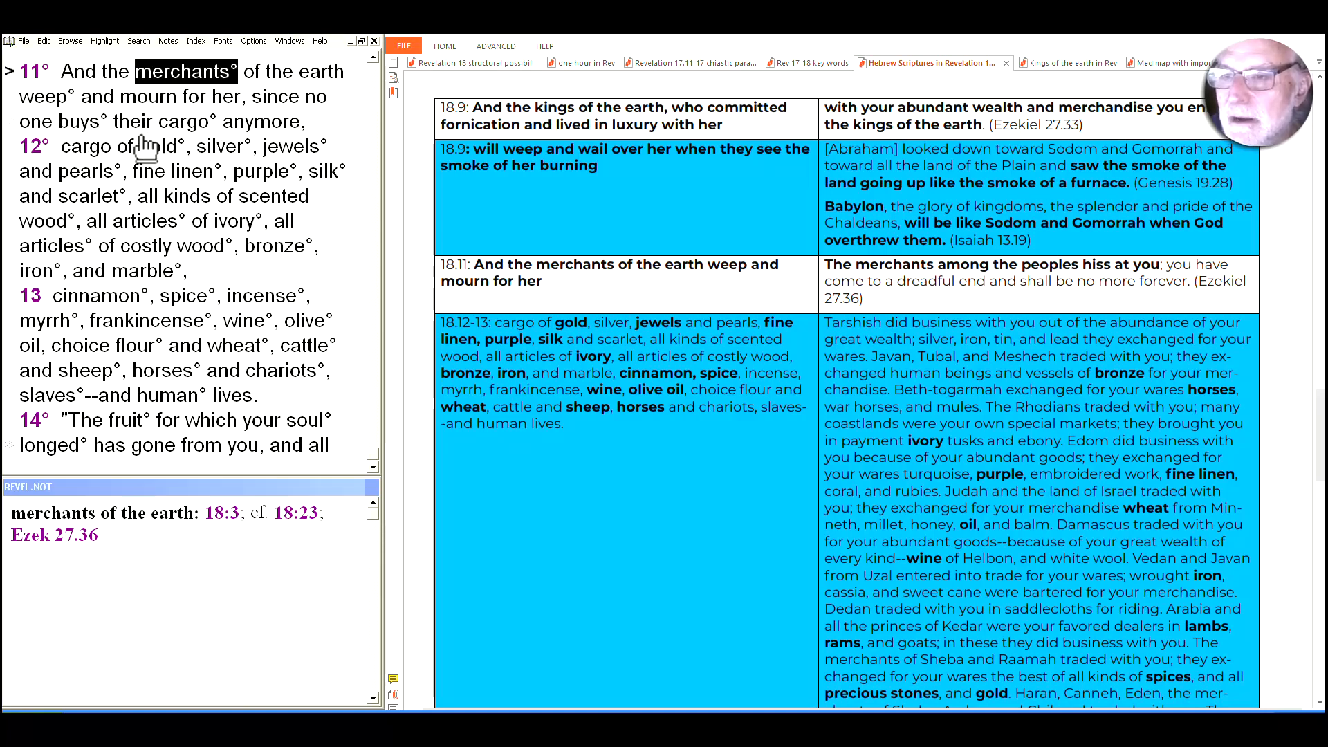
left_click(81, 121)
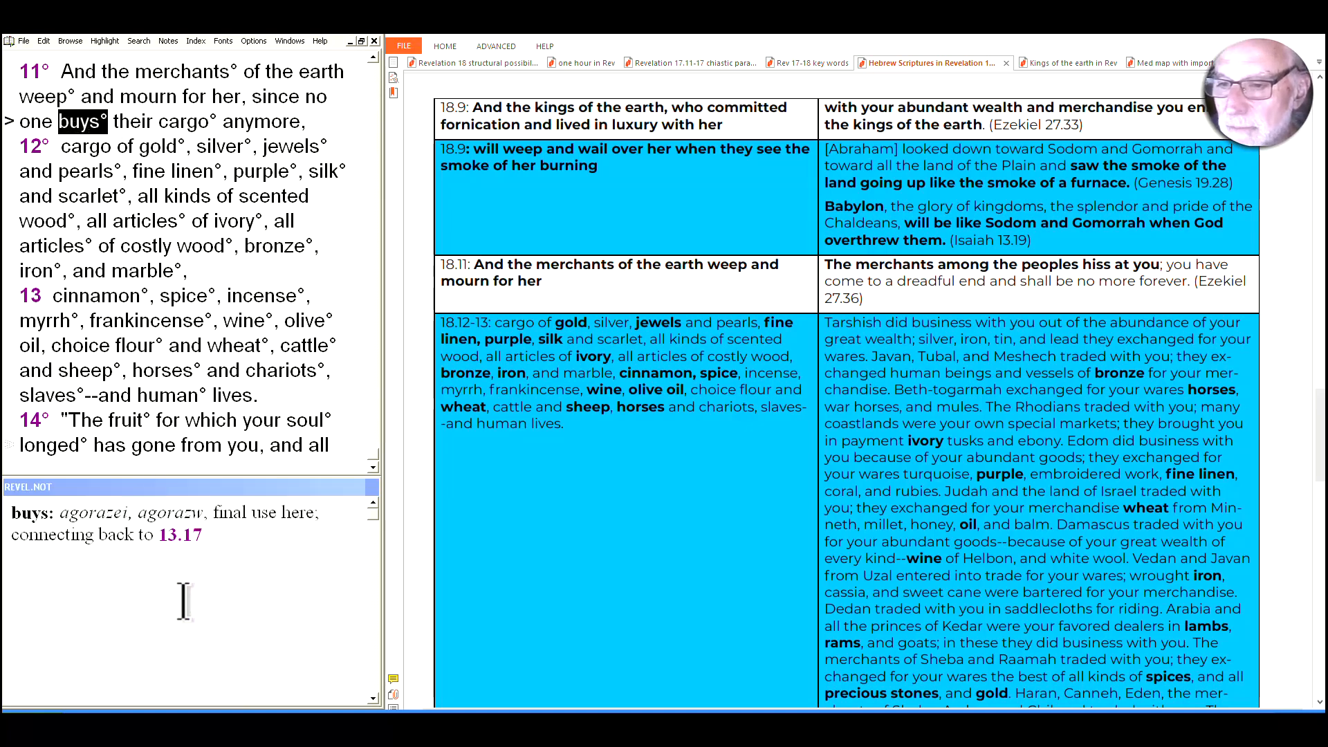
mouse_move(231, 563)
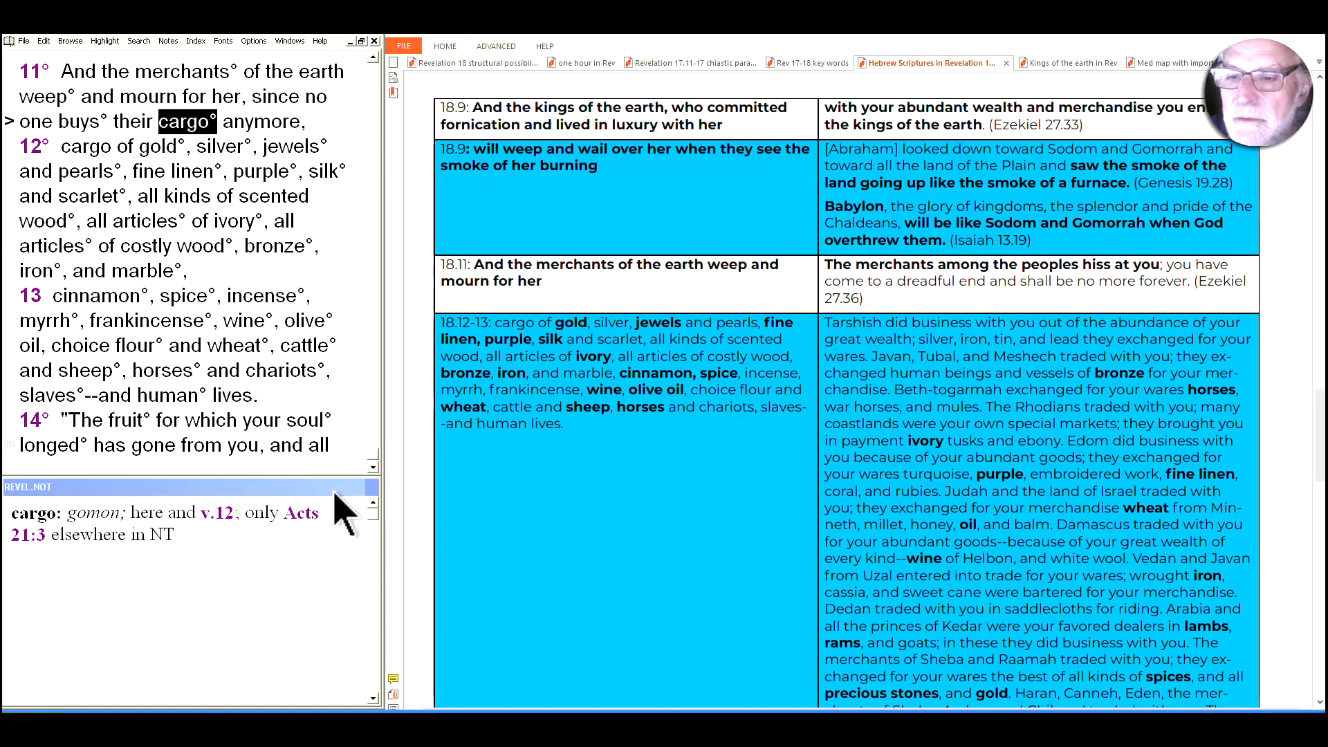
mouse_move(339, 507)
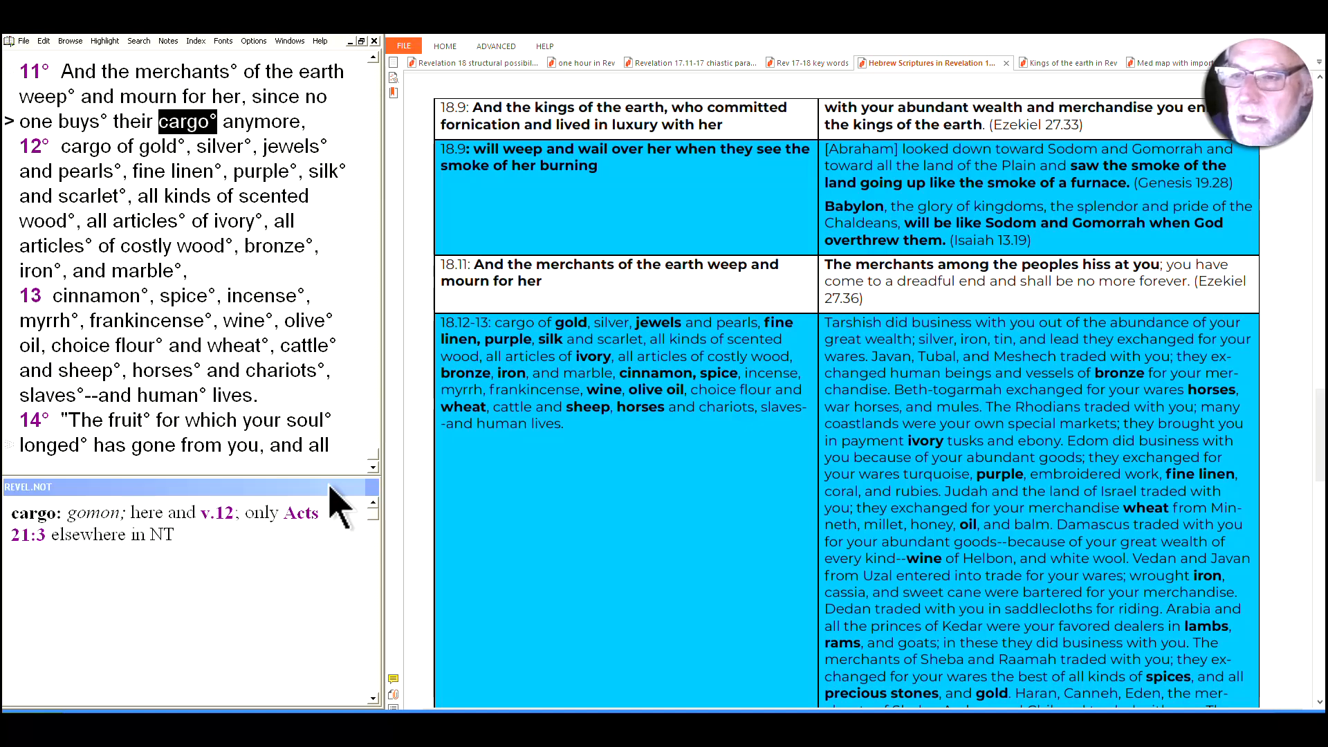
mouse_move(270, 436)
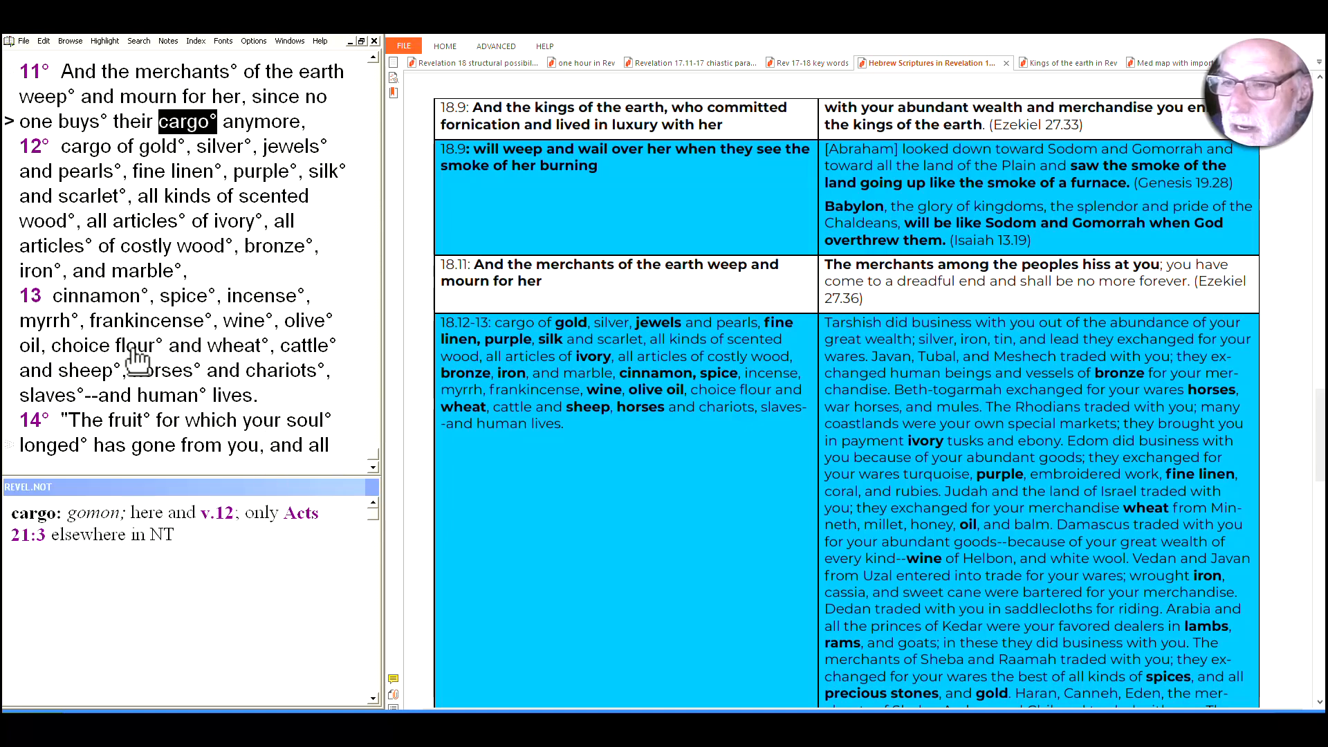
mouse_move(237, 355)
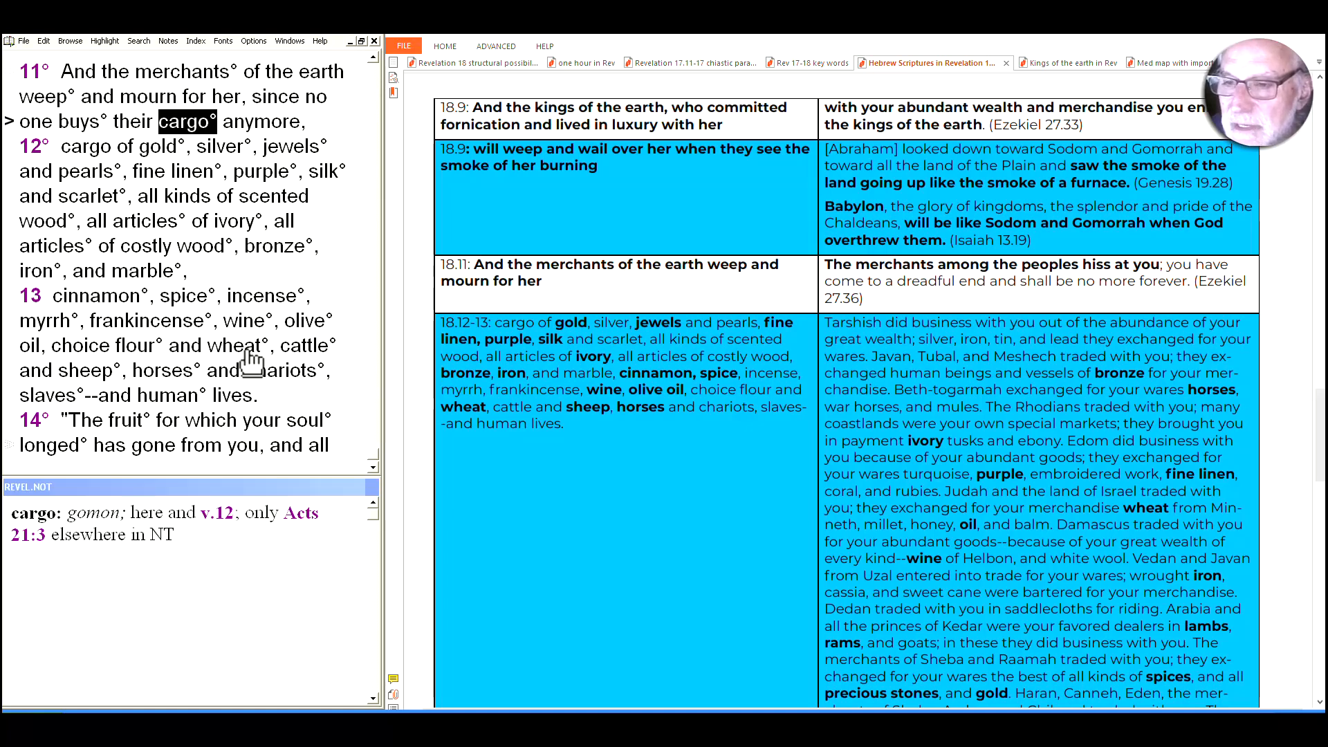
mouse_move(169, 411)
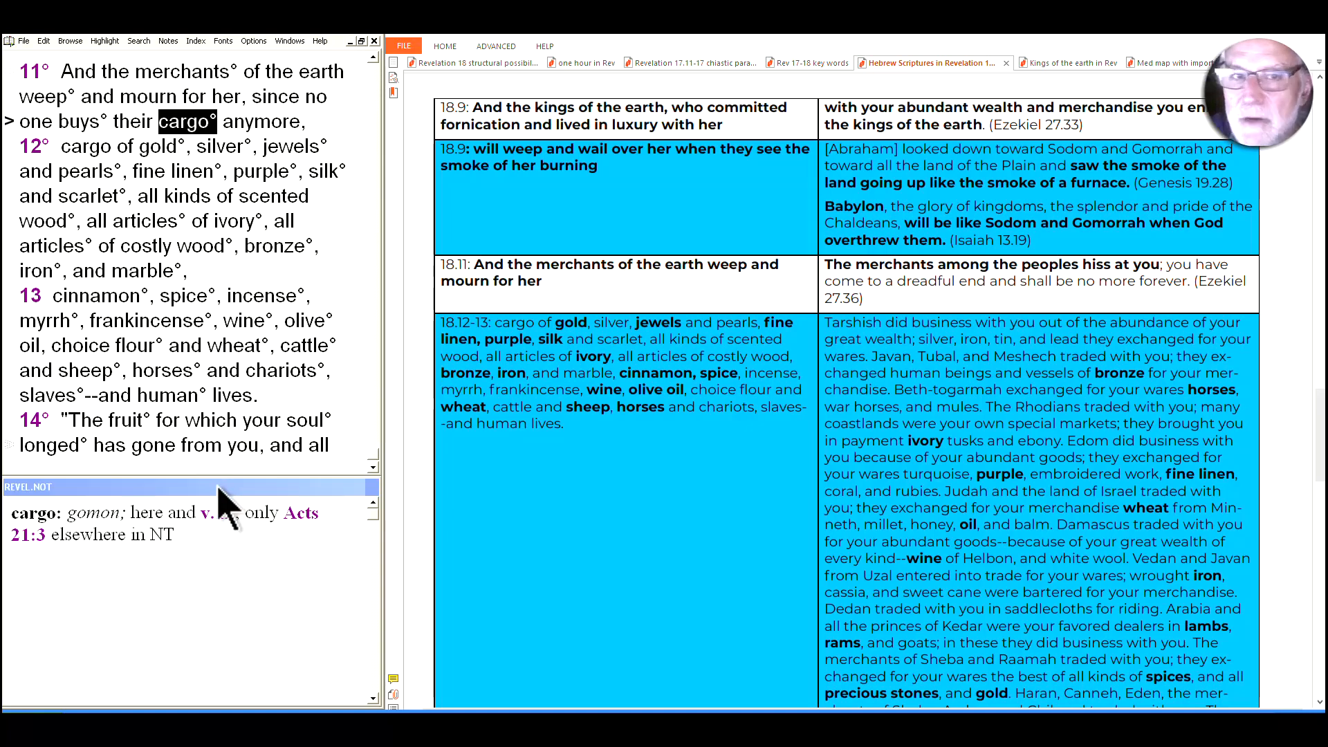
mouse_move(235, 504)
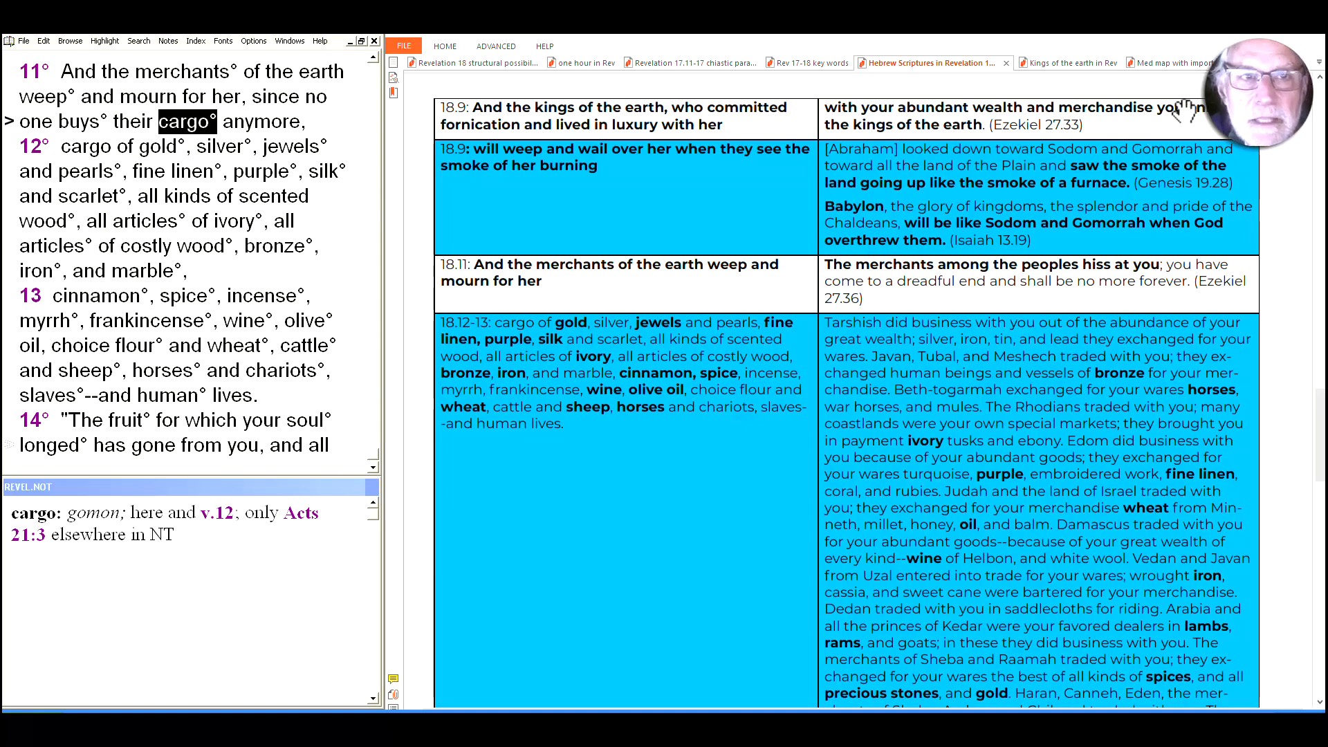
Switch to the Mediterranean imports map document.
left_click(1162, 63)
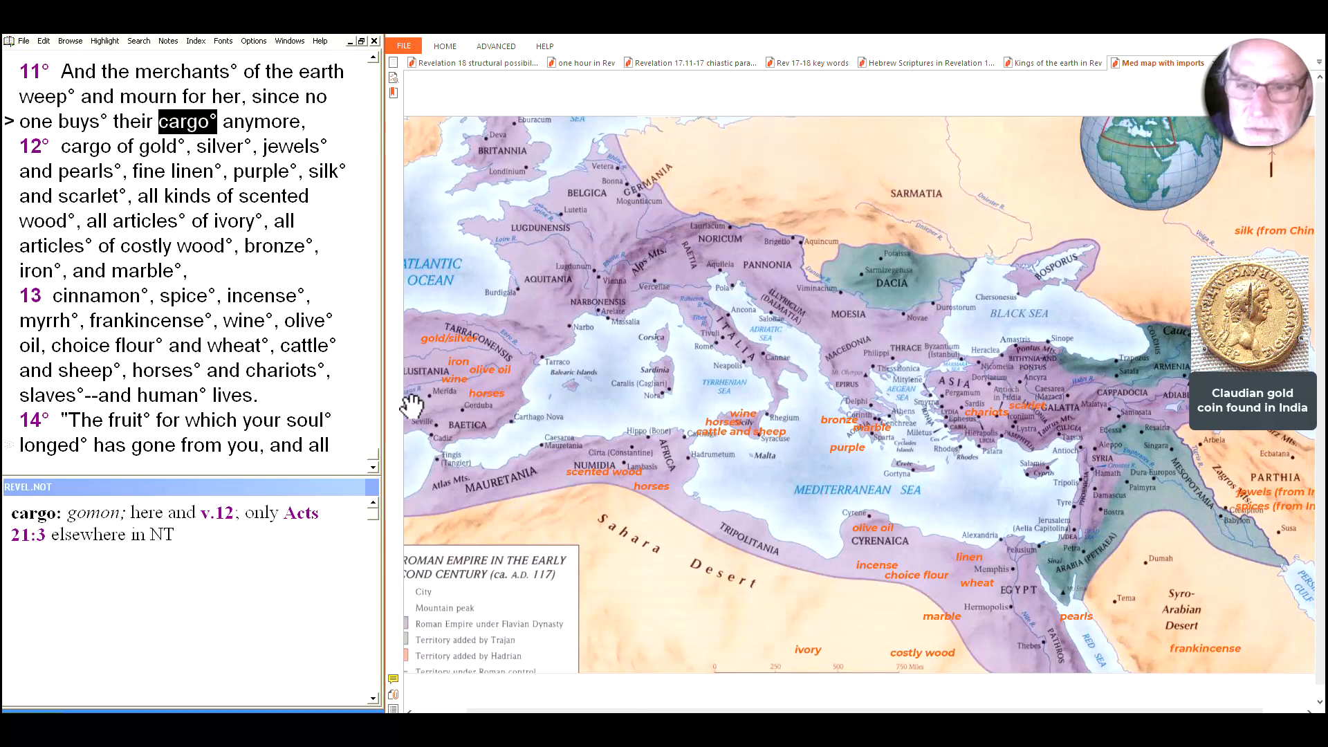
mouse_move(651, 678)
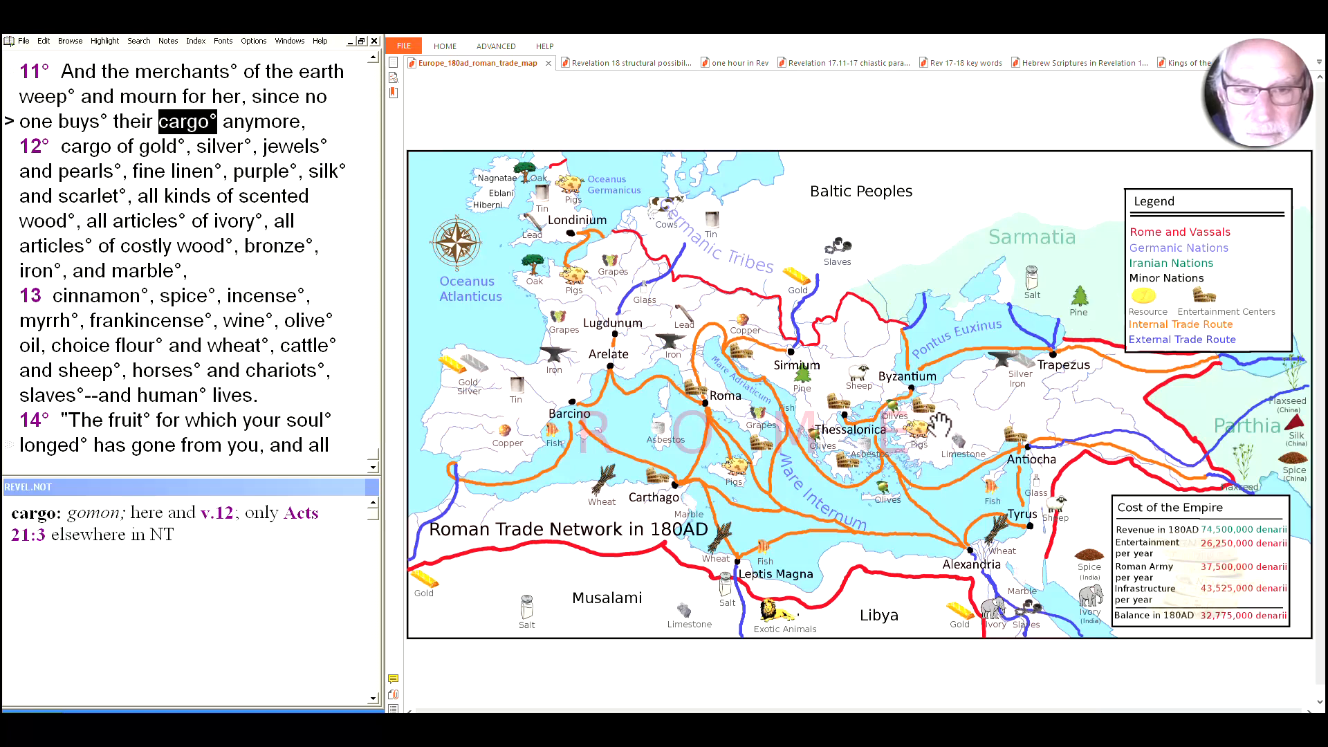
mouse_move(567, 256)
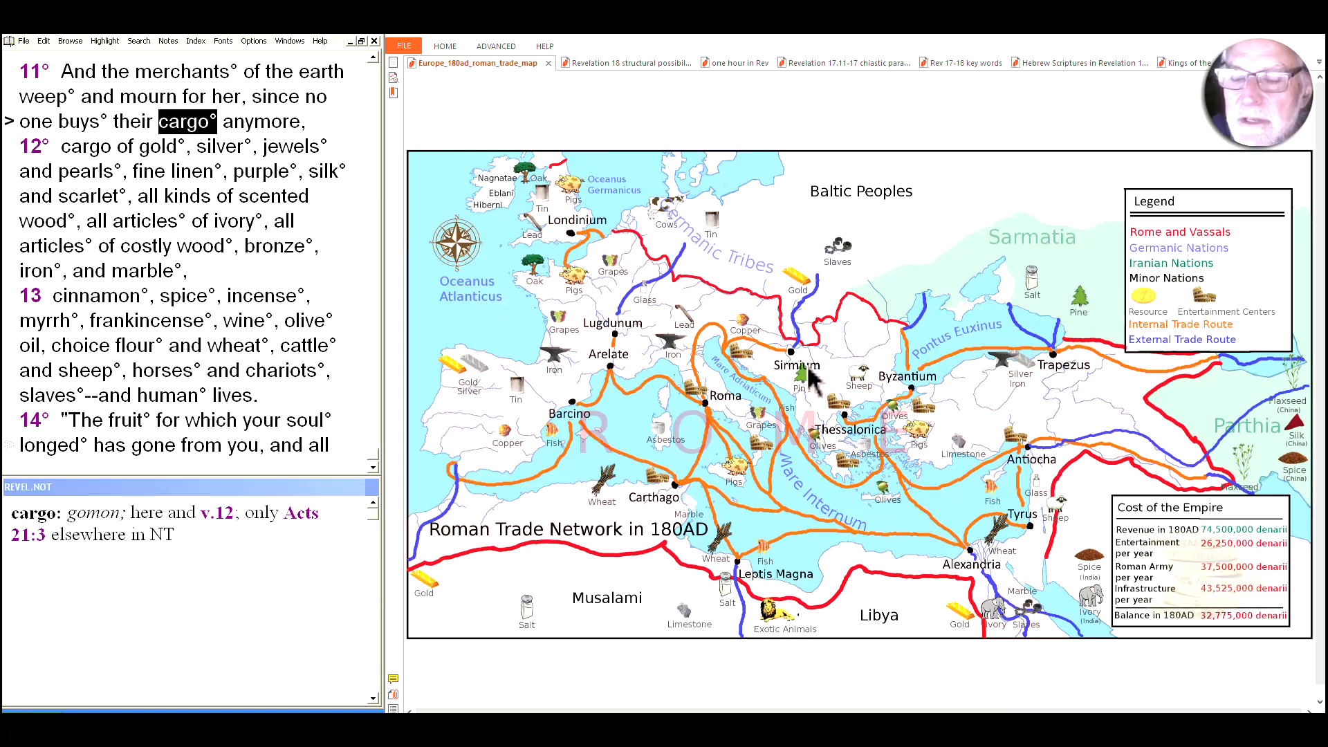
mouse_move(774, 279)
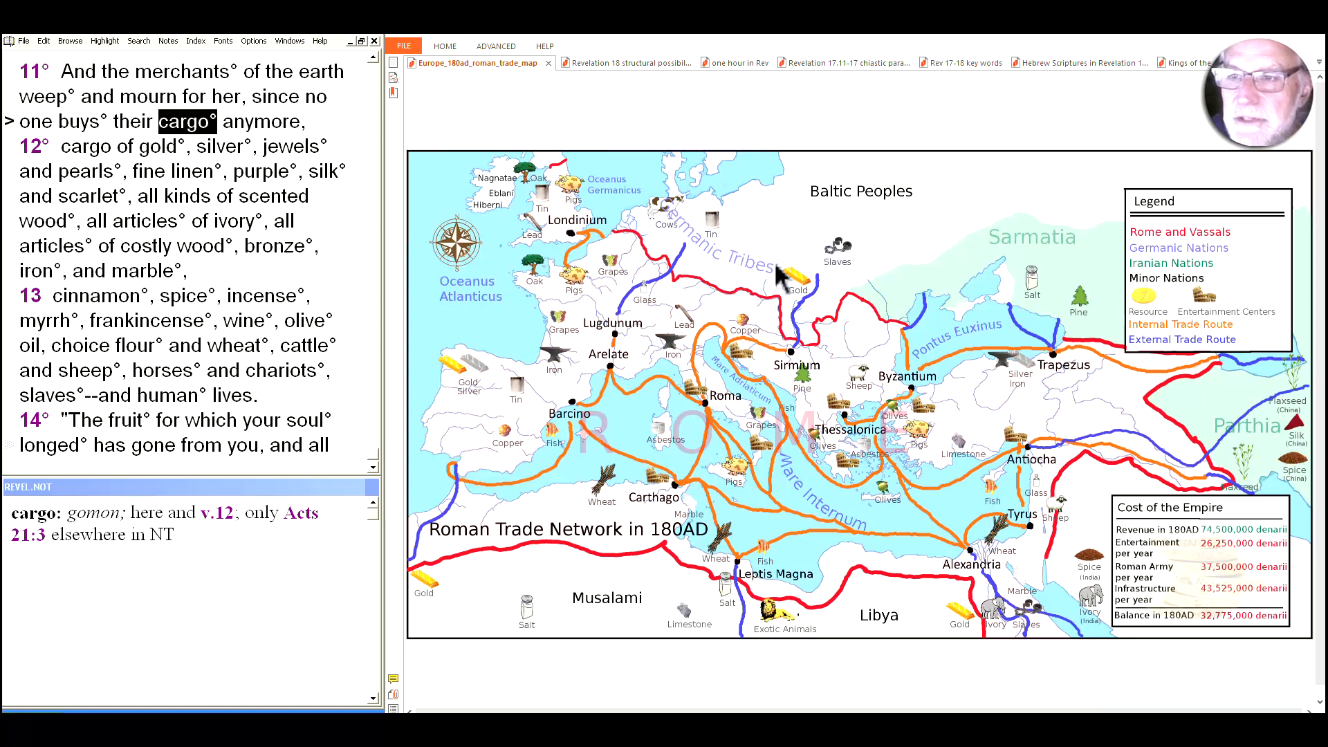
mouse_move(704, 175)
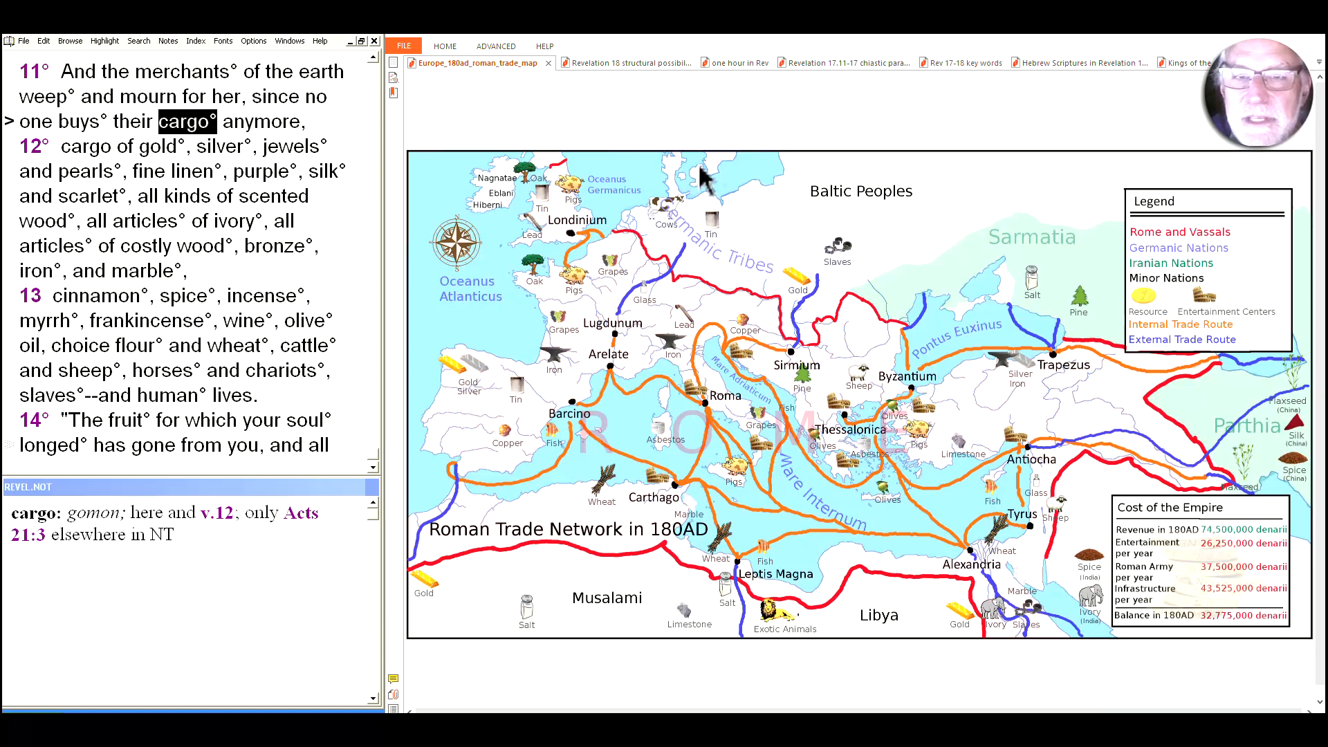
mouse_move(1047, 76)
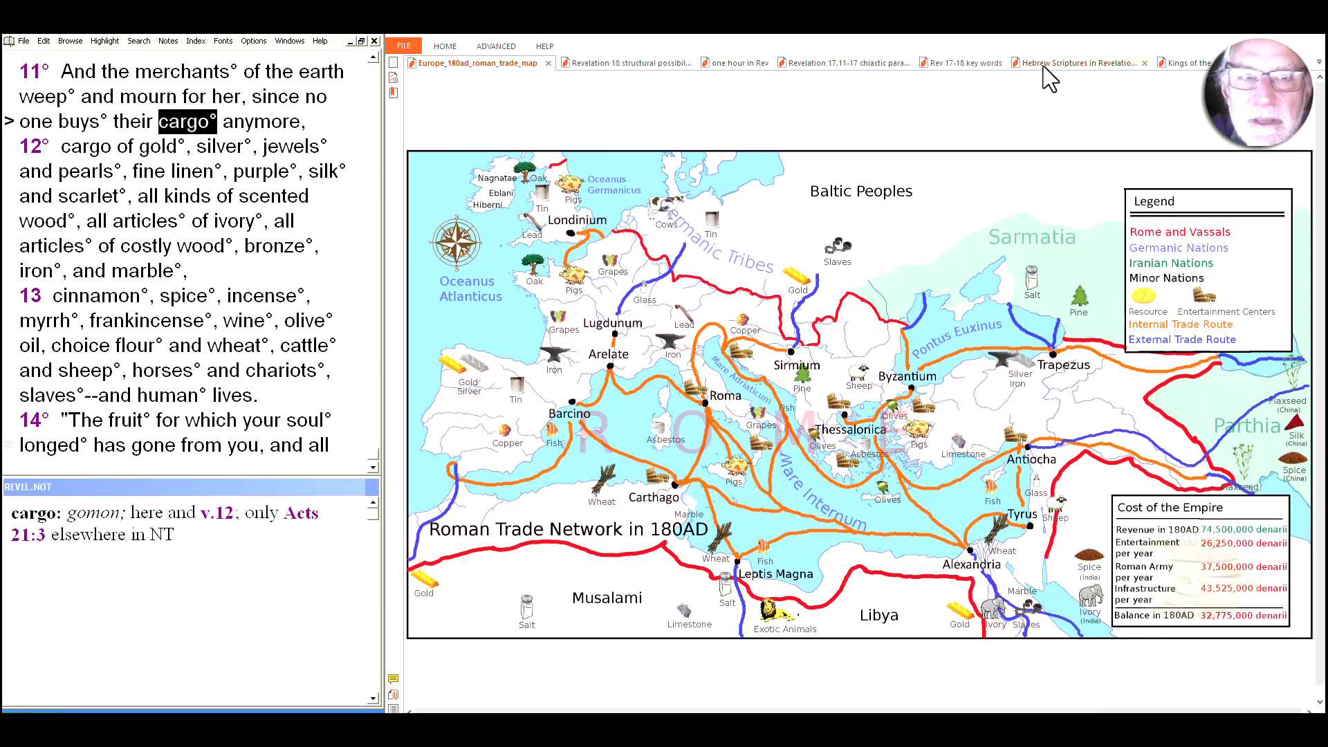
Return to the Hebrew Scriptures in Revelation 18 parallels table.
left_click(1076, 62)
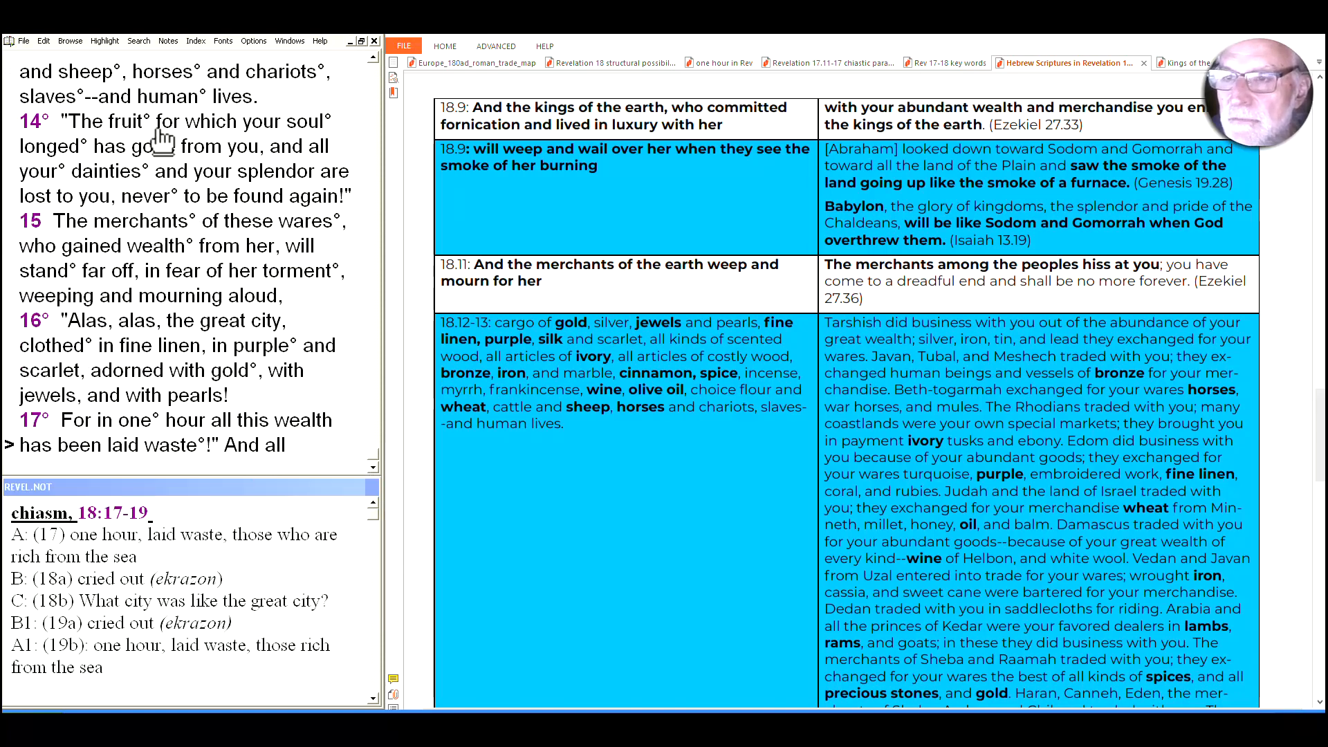
mouse_move(232, 164)
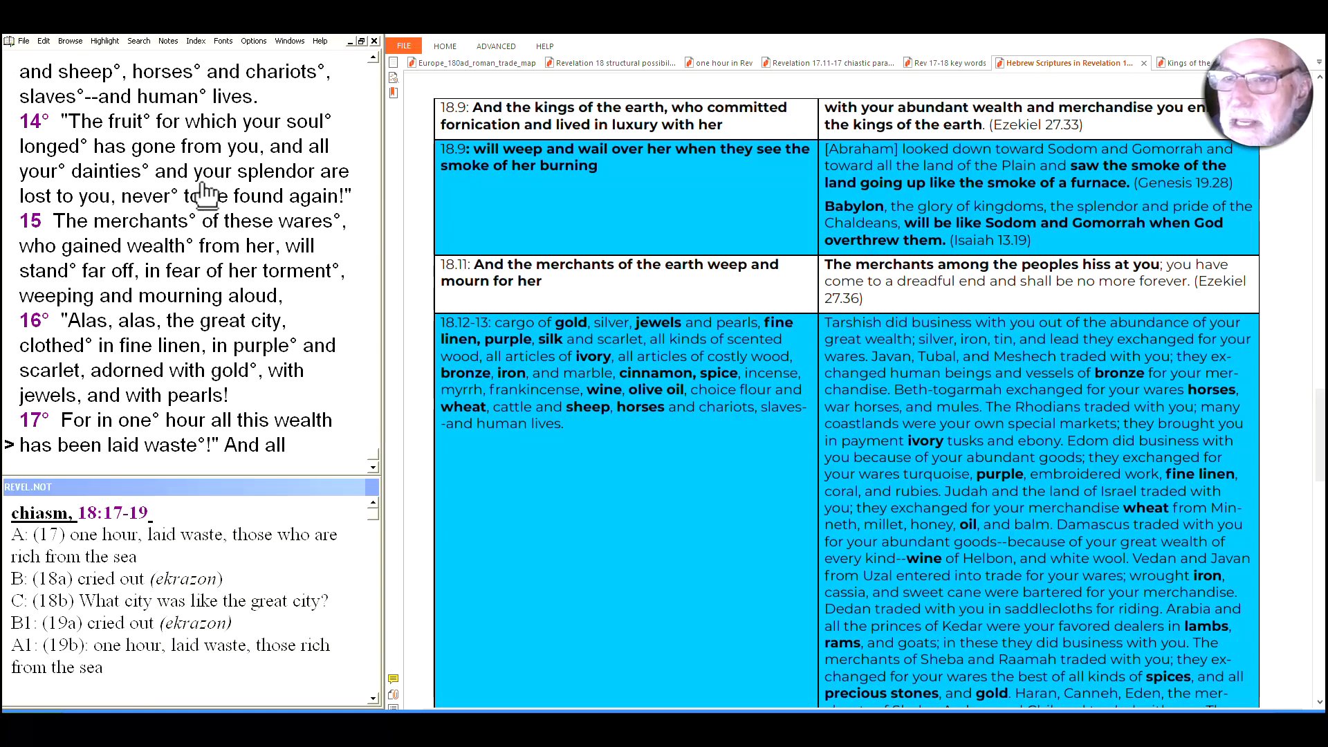
mouse_move(338, 219)
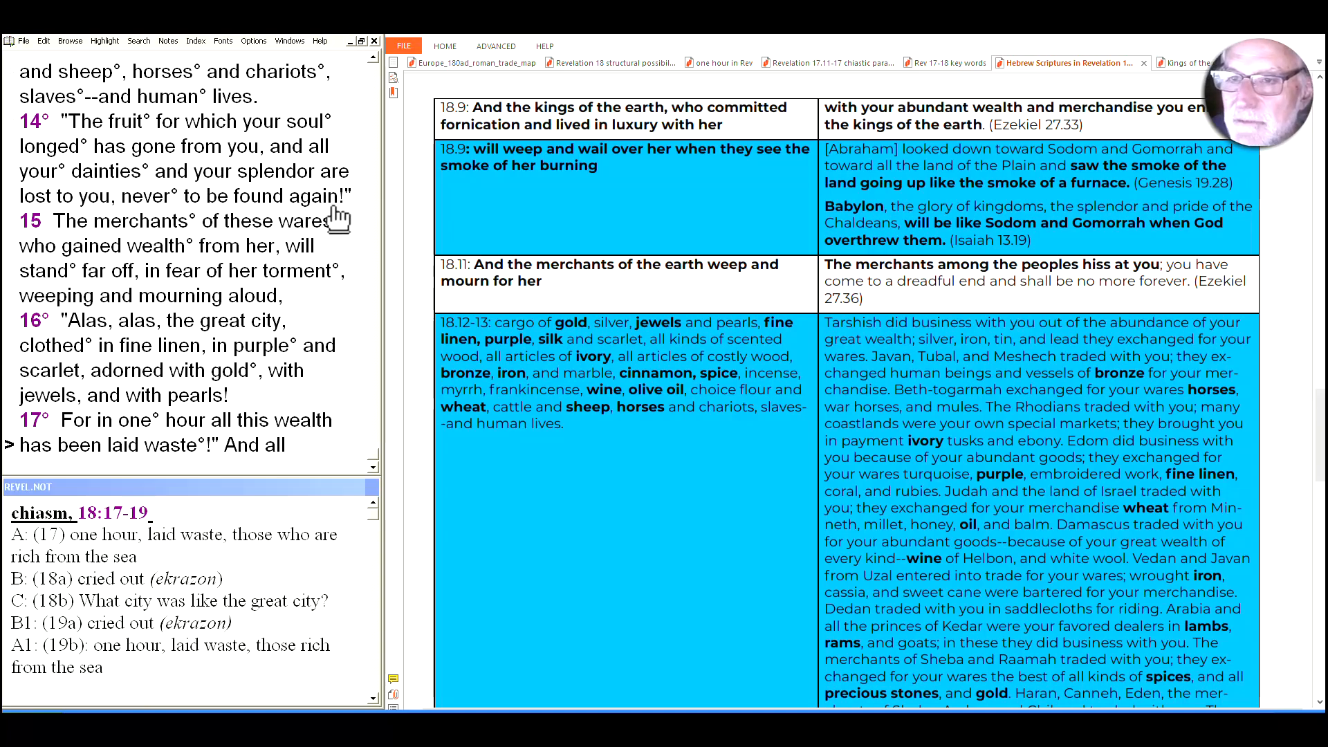
mouse_move(191, 191)
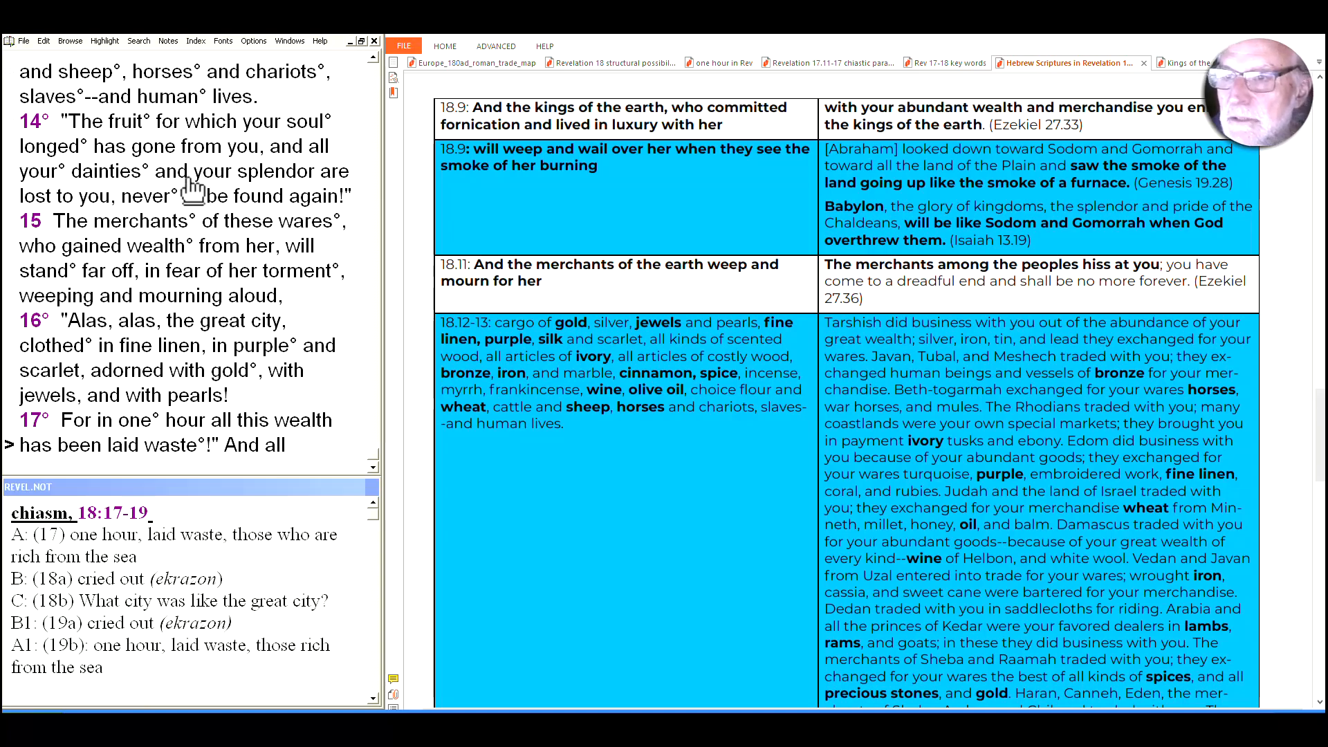
mouse_move(128, 132)
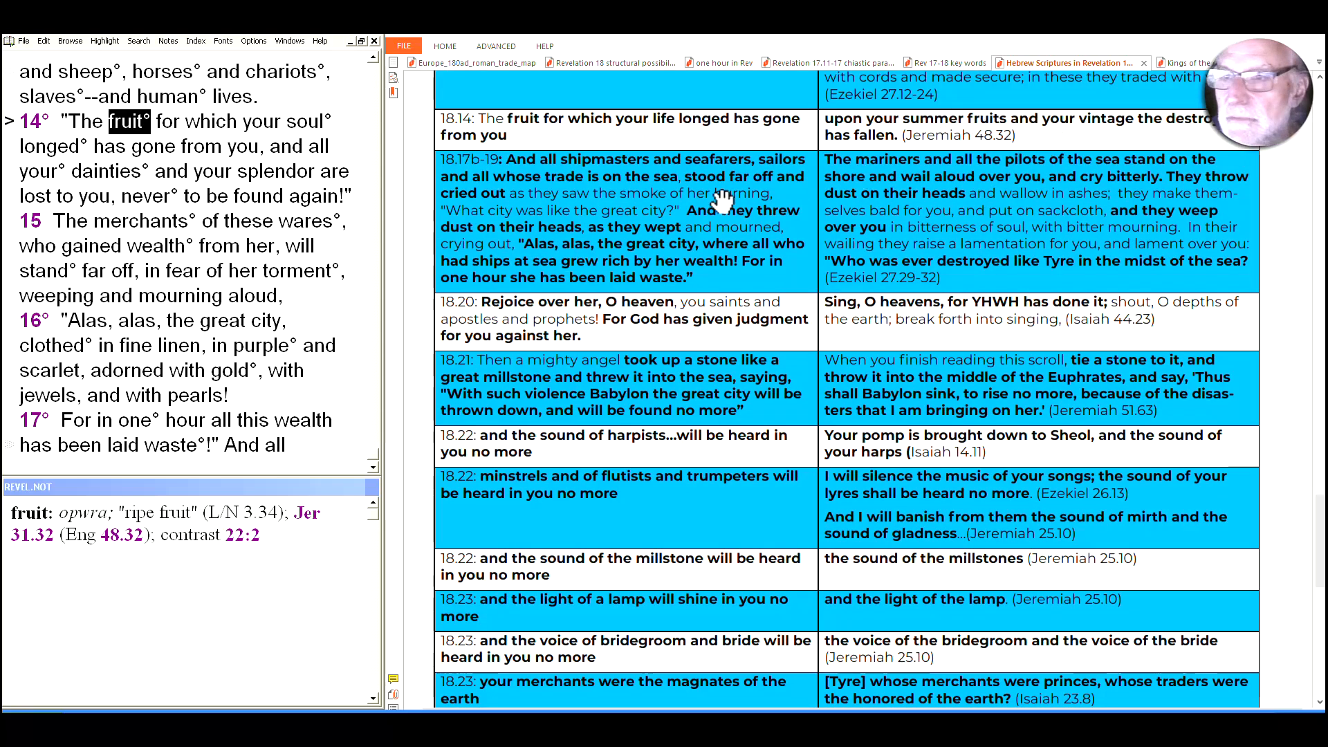
Show the verse 14 notes on 'soul' and then 'longed' (epithumias), citing Beale.
left_click(308, 122)
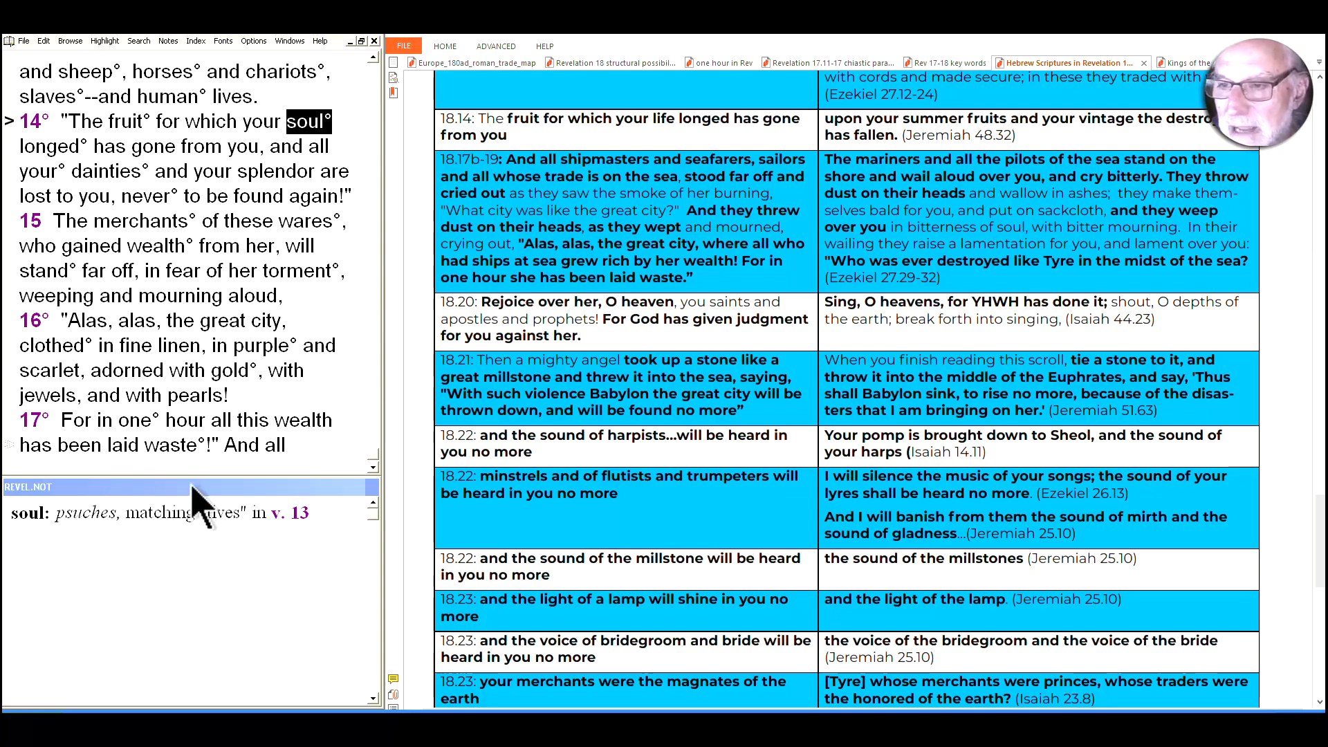
mouse_move(188, 101)
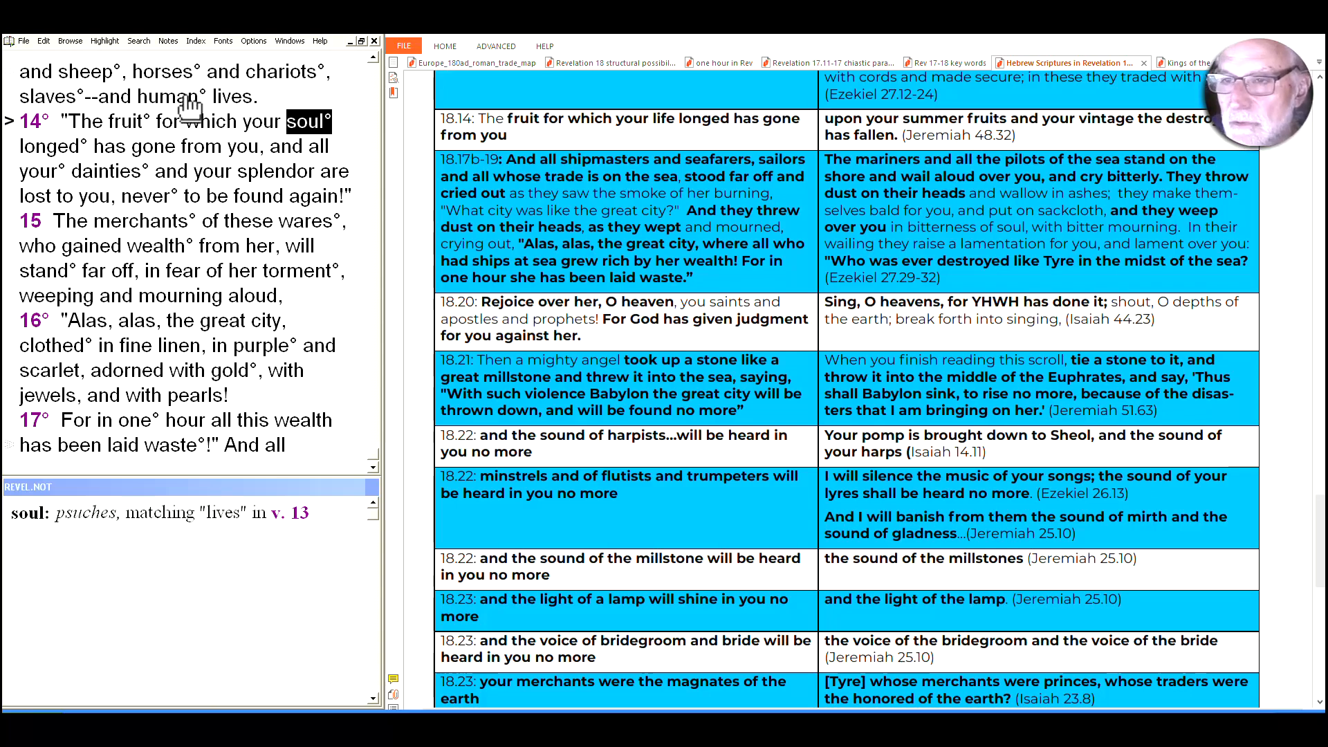
mouse_move(204, 161)
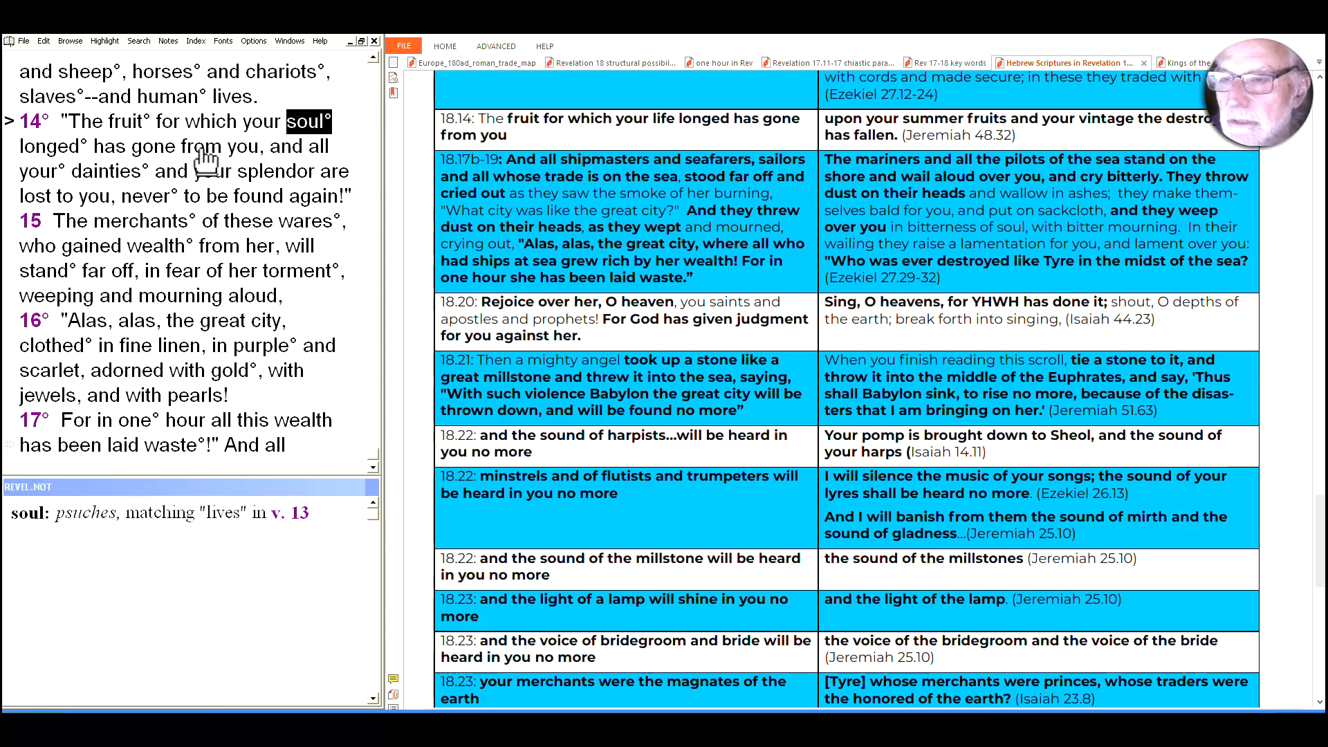
left_click(52, 145)
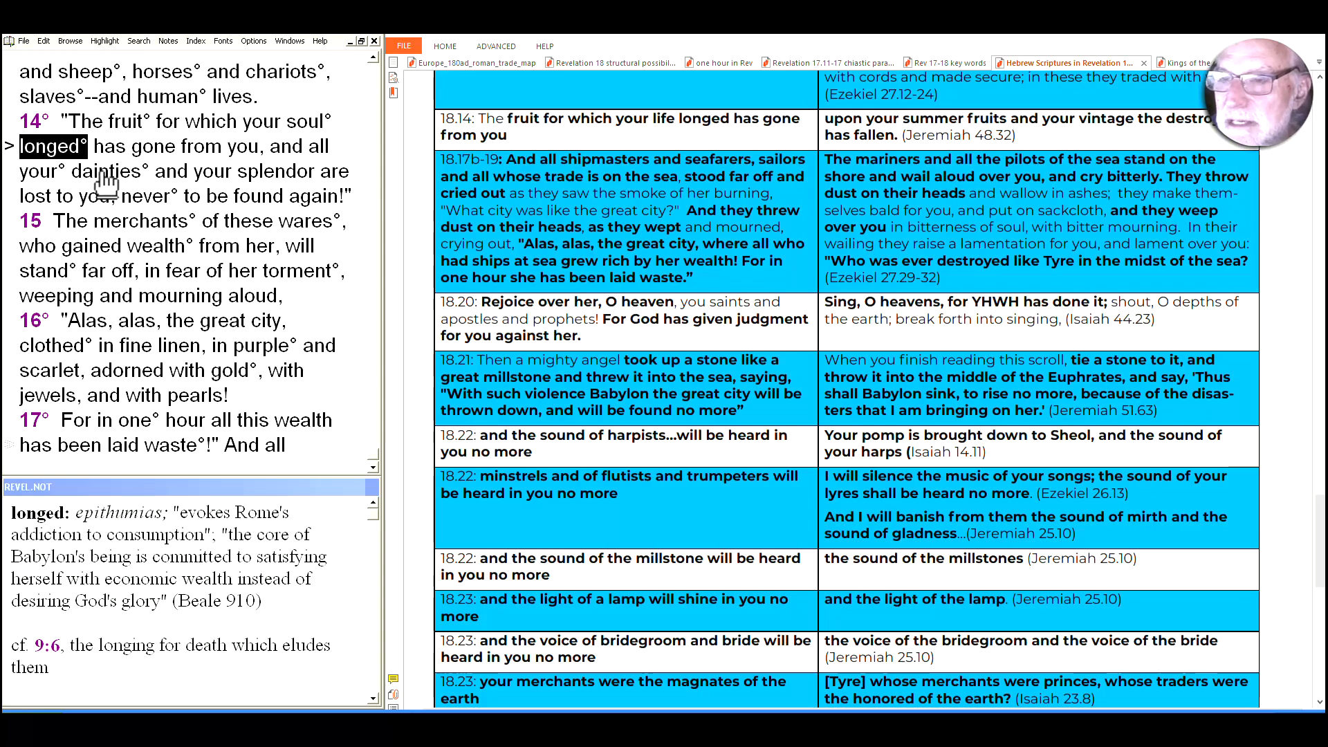
Show the verse 14 note on 'dainties', covering Roman opulence and alliterative translations.
double_click(108, 170)
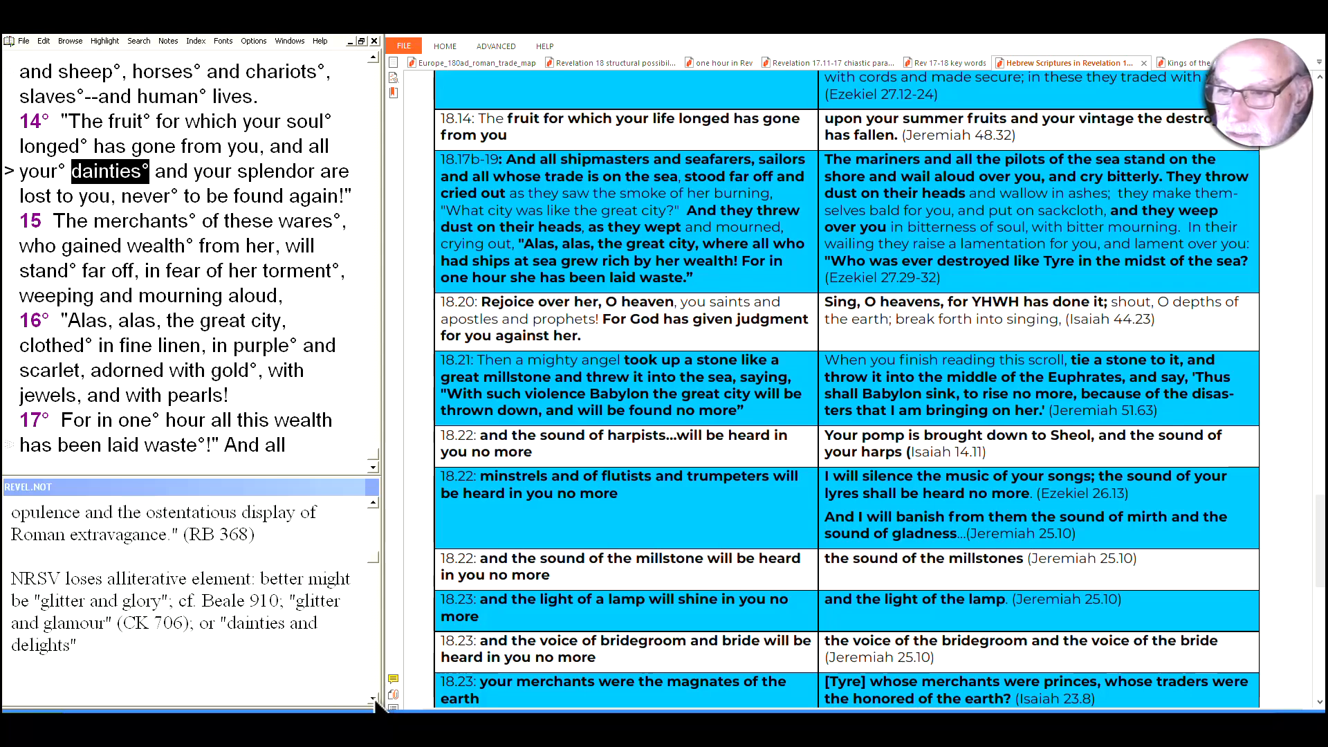
mouse_move(231, 221)
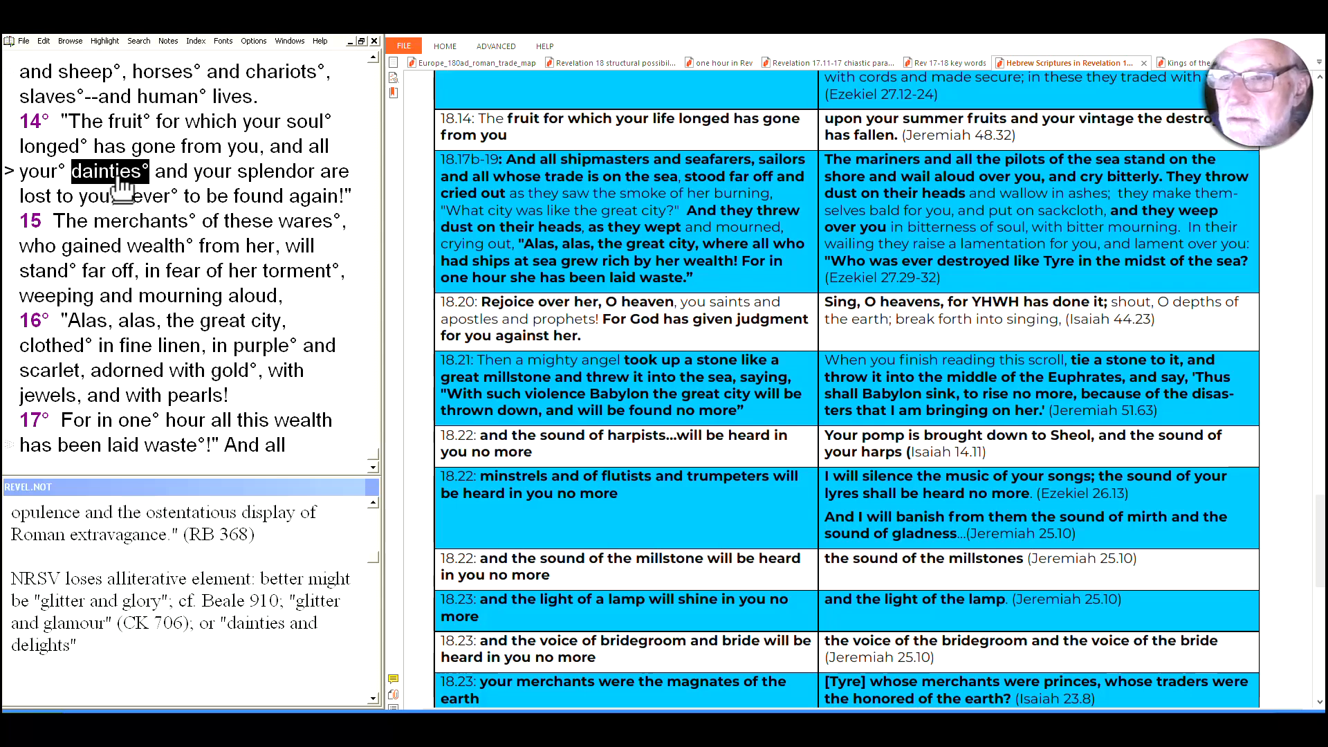
mouse_move(135, 216)
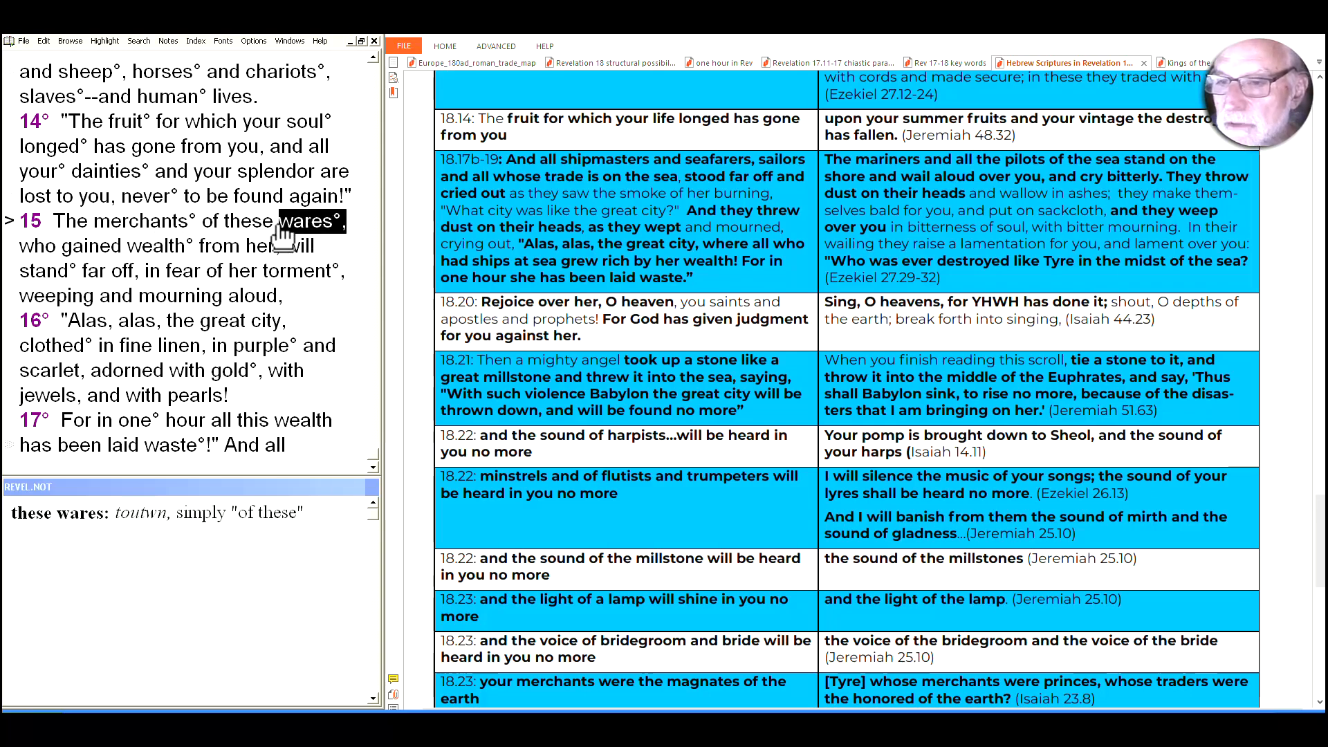
Show the notes on 'wealth' in verse 15 and 'has been laid waste' (eremothe) in verse 17.
double_click(156, 246)
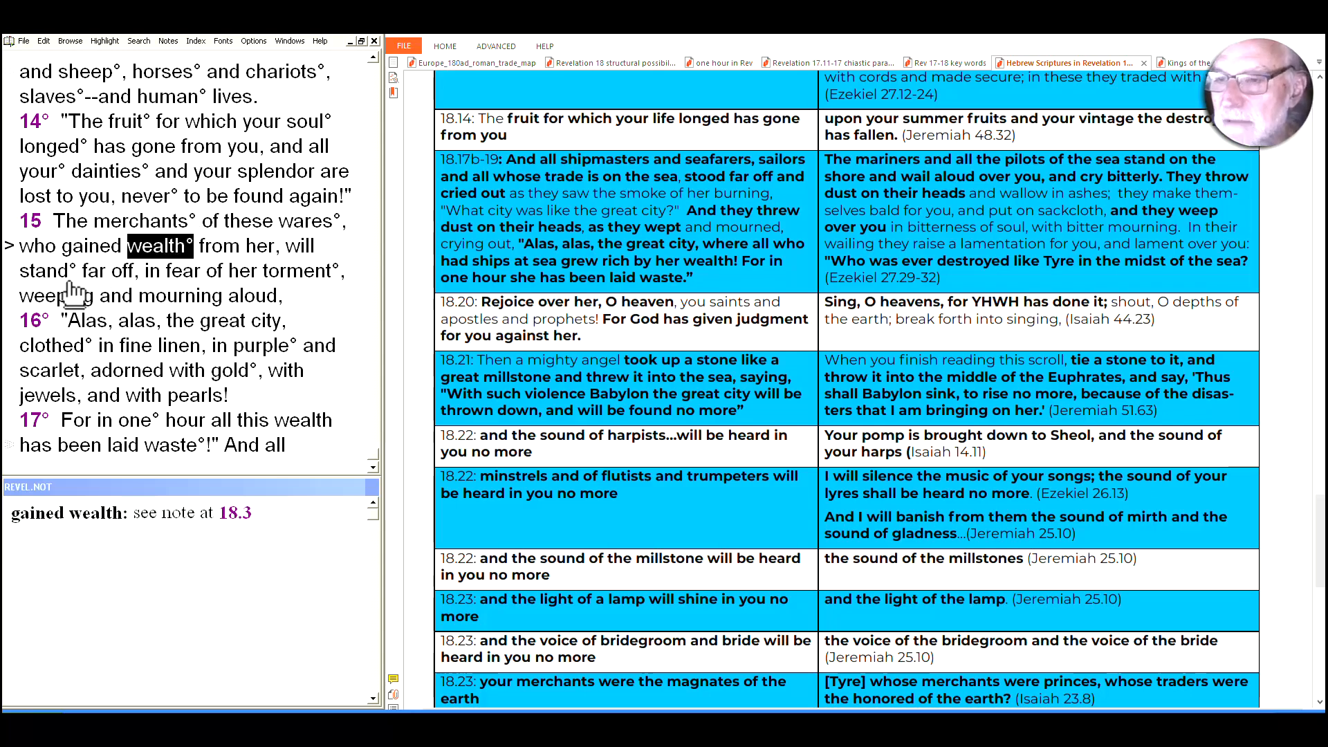
mouse_move(284, 308)
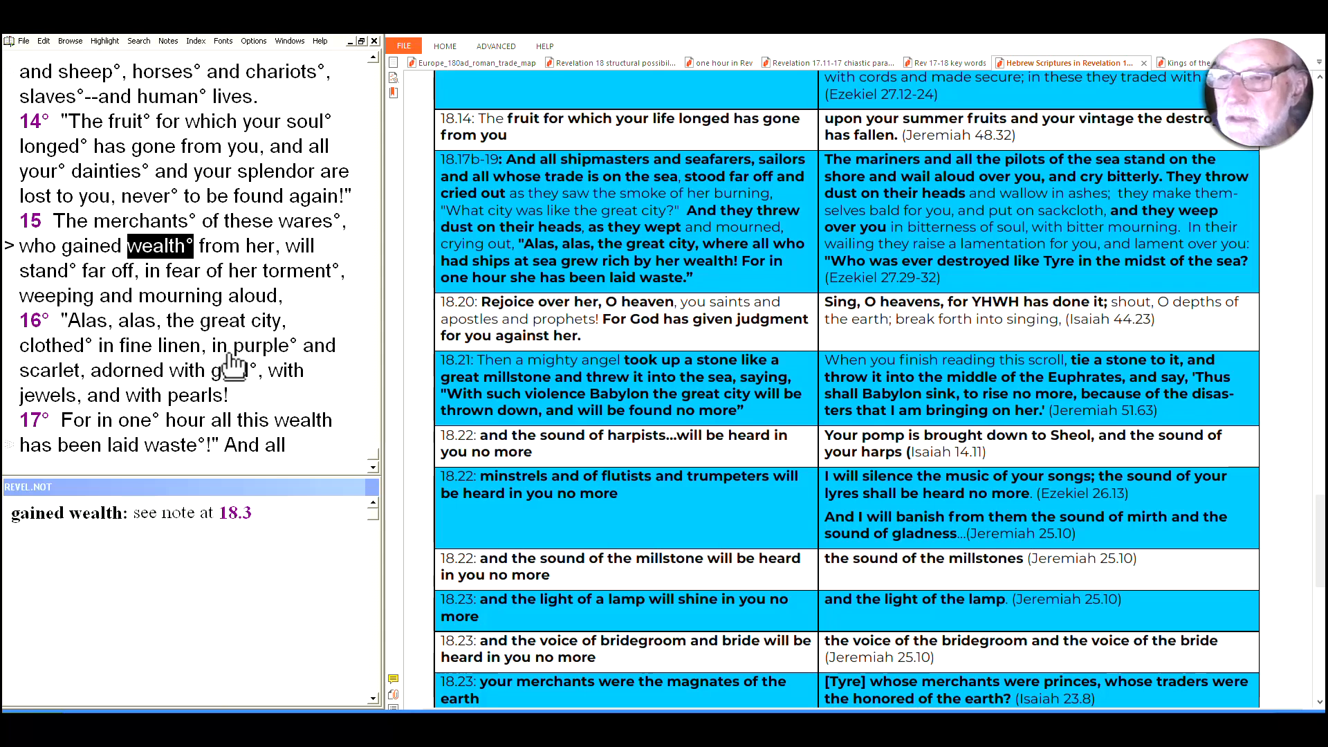
mouse_move(251, 394)
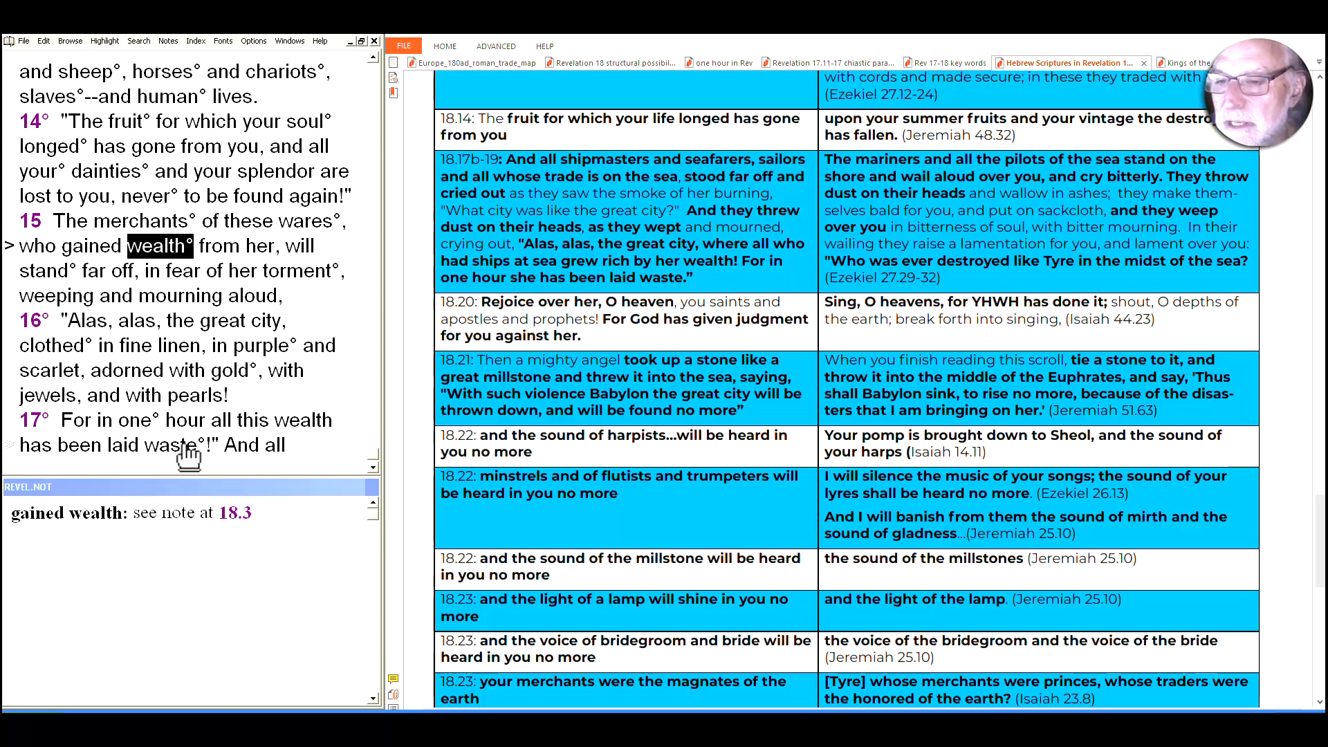
left_click(166, 444)
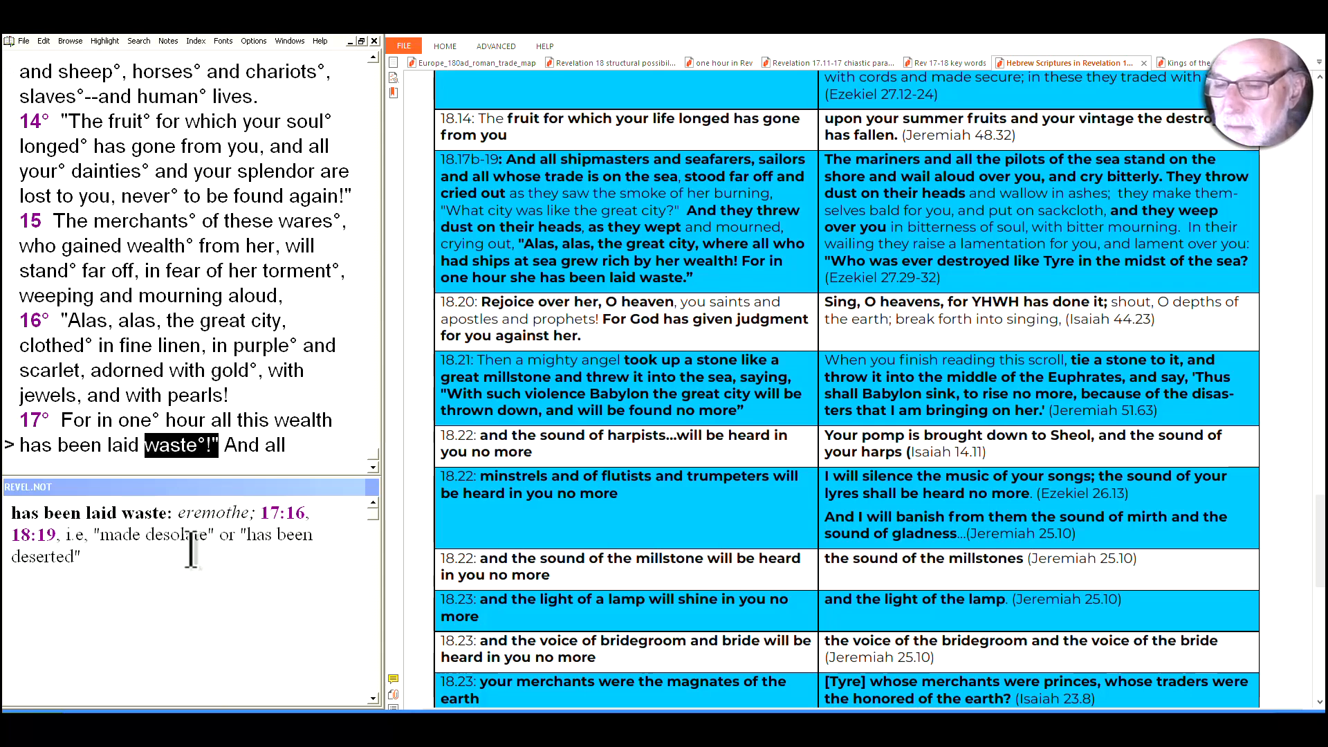